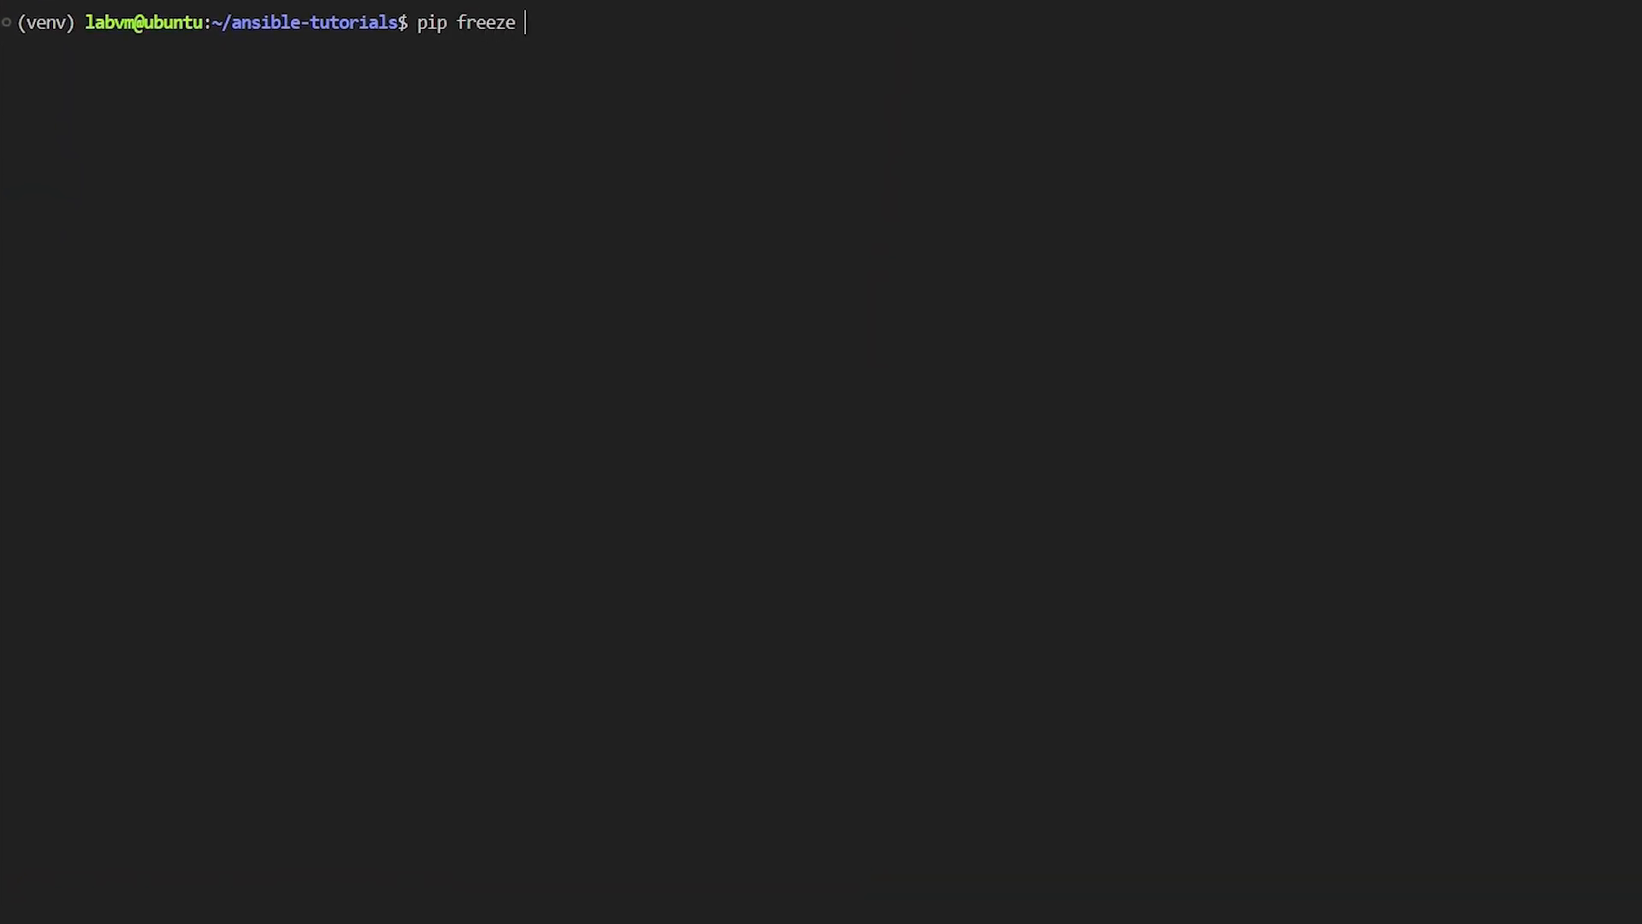
Filter the pip freeze output to ansible packages with grep ansible
{"action": "type", "text": "| grep ansible"}
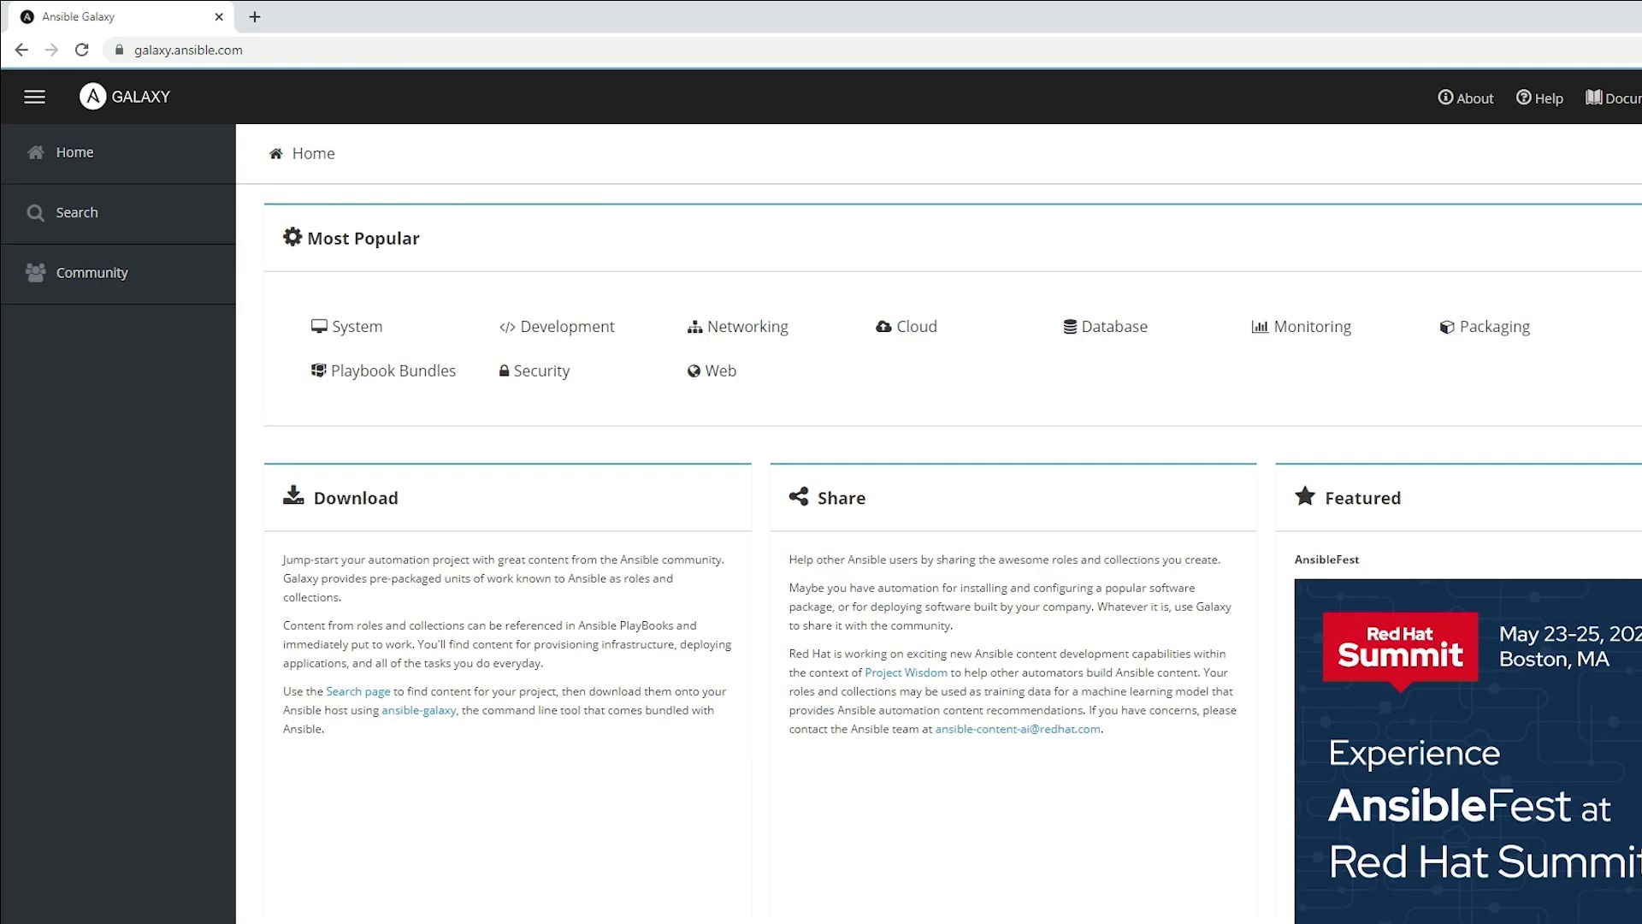
Search Ansible Galaxy's Networking content for 'cisco aci'
{"action": "left_click", "coordinate": [745, 325]}
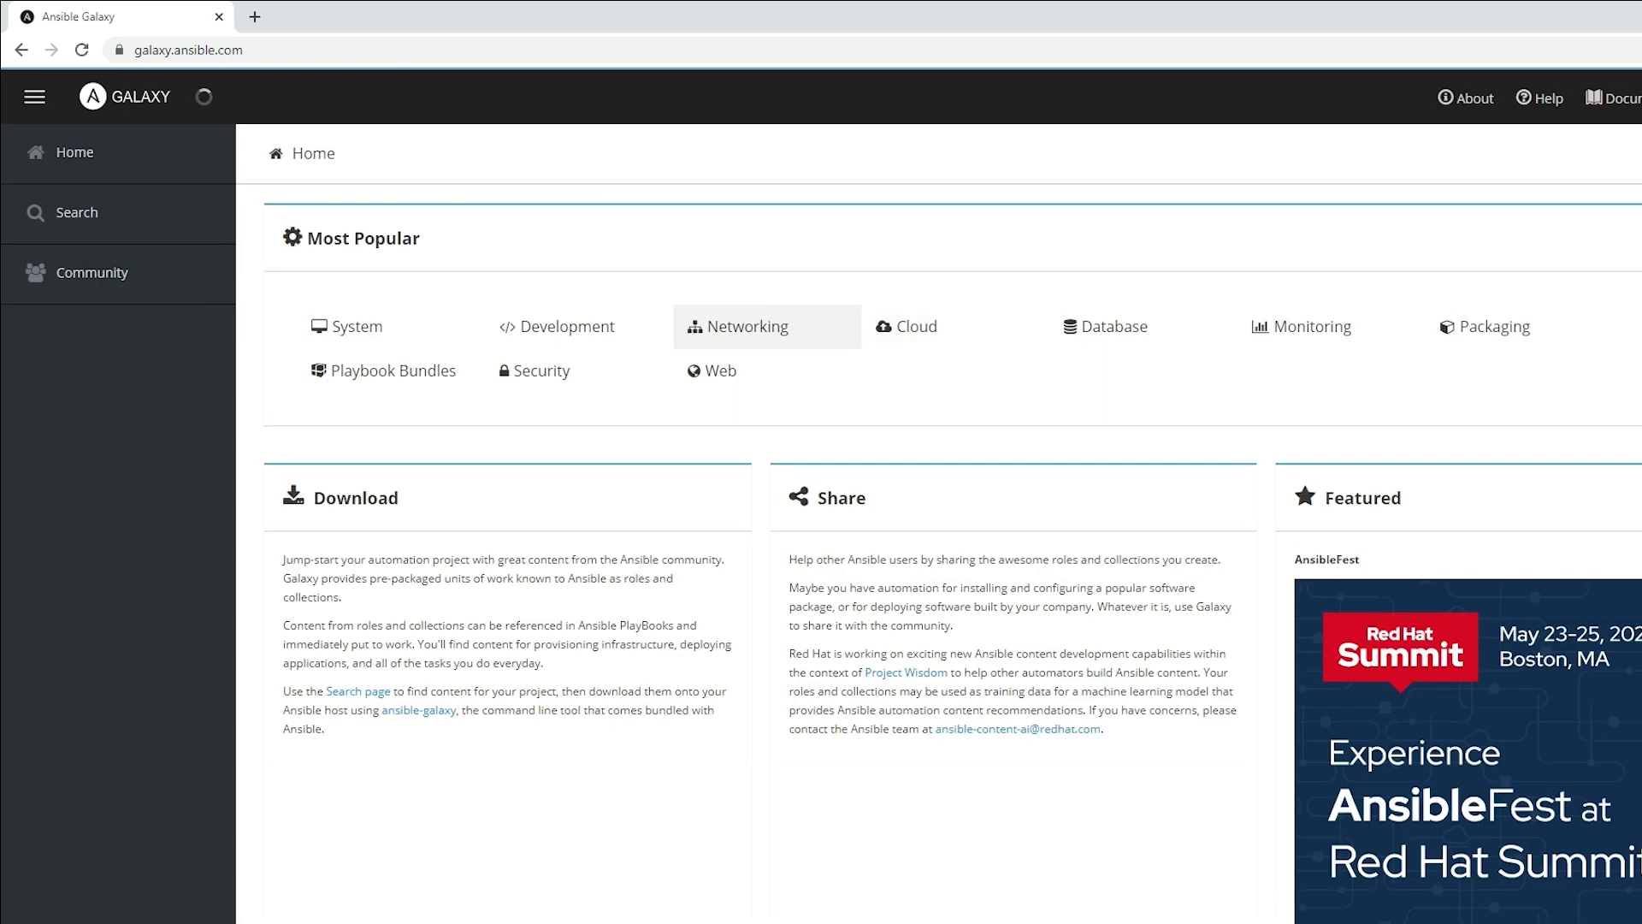
{"action": "left_click", "coordinate": [746, 326]}
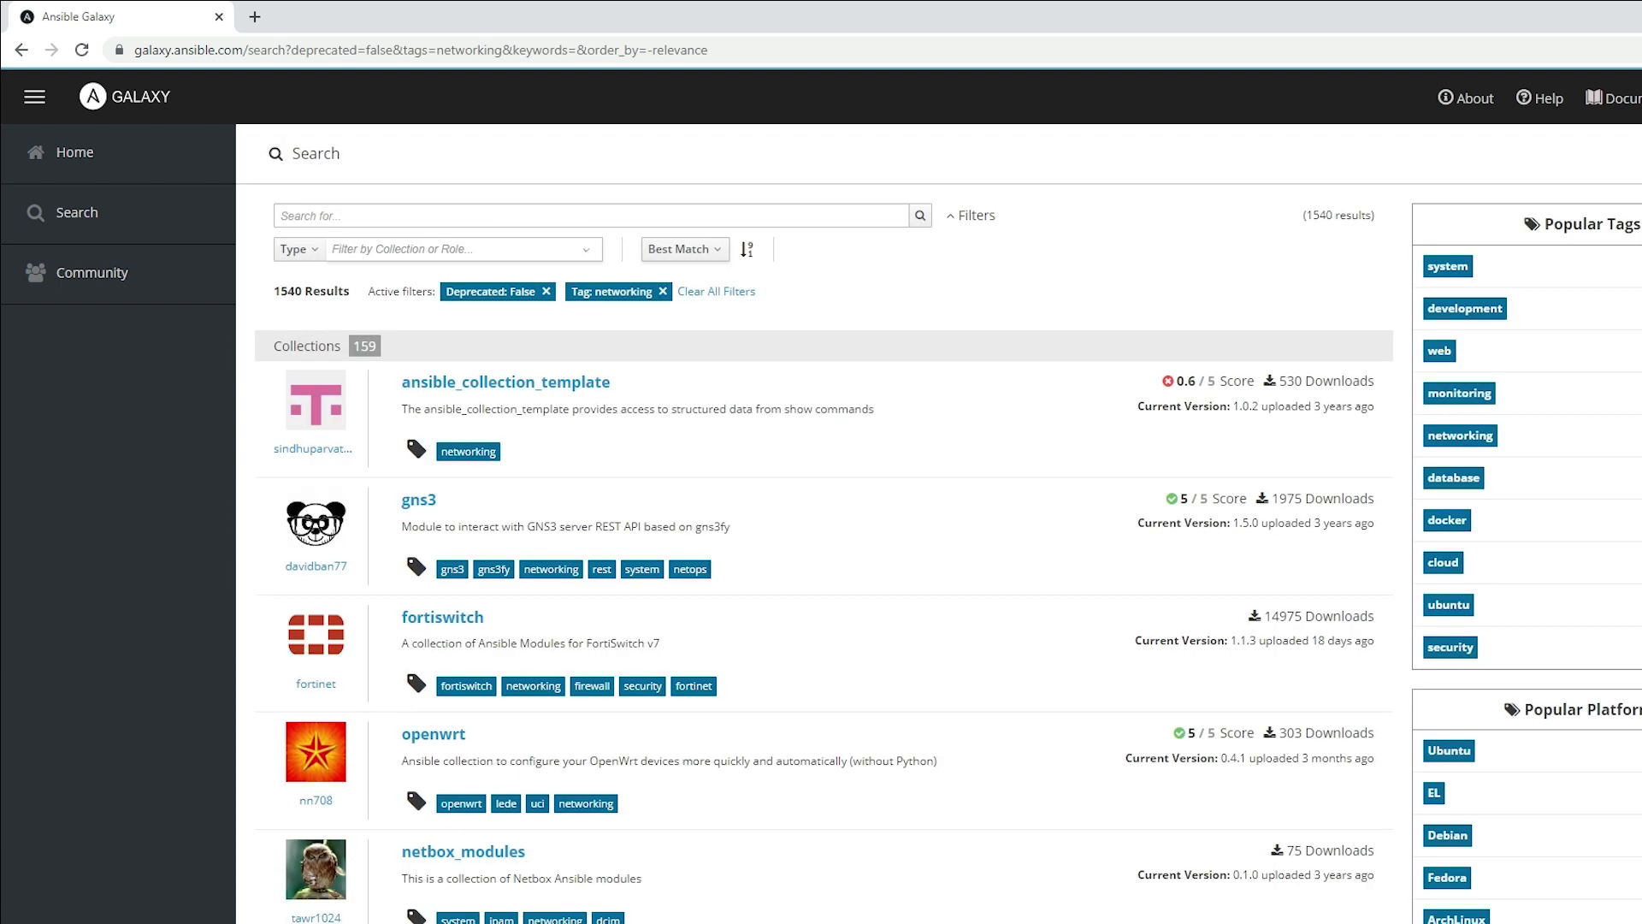
{"action": "left_click", "coordinate": [587, 215]}
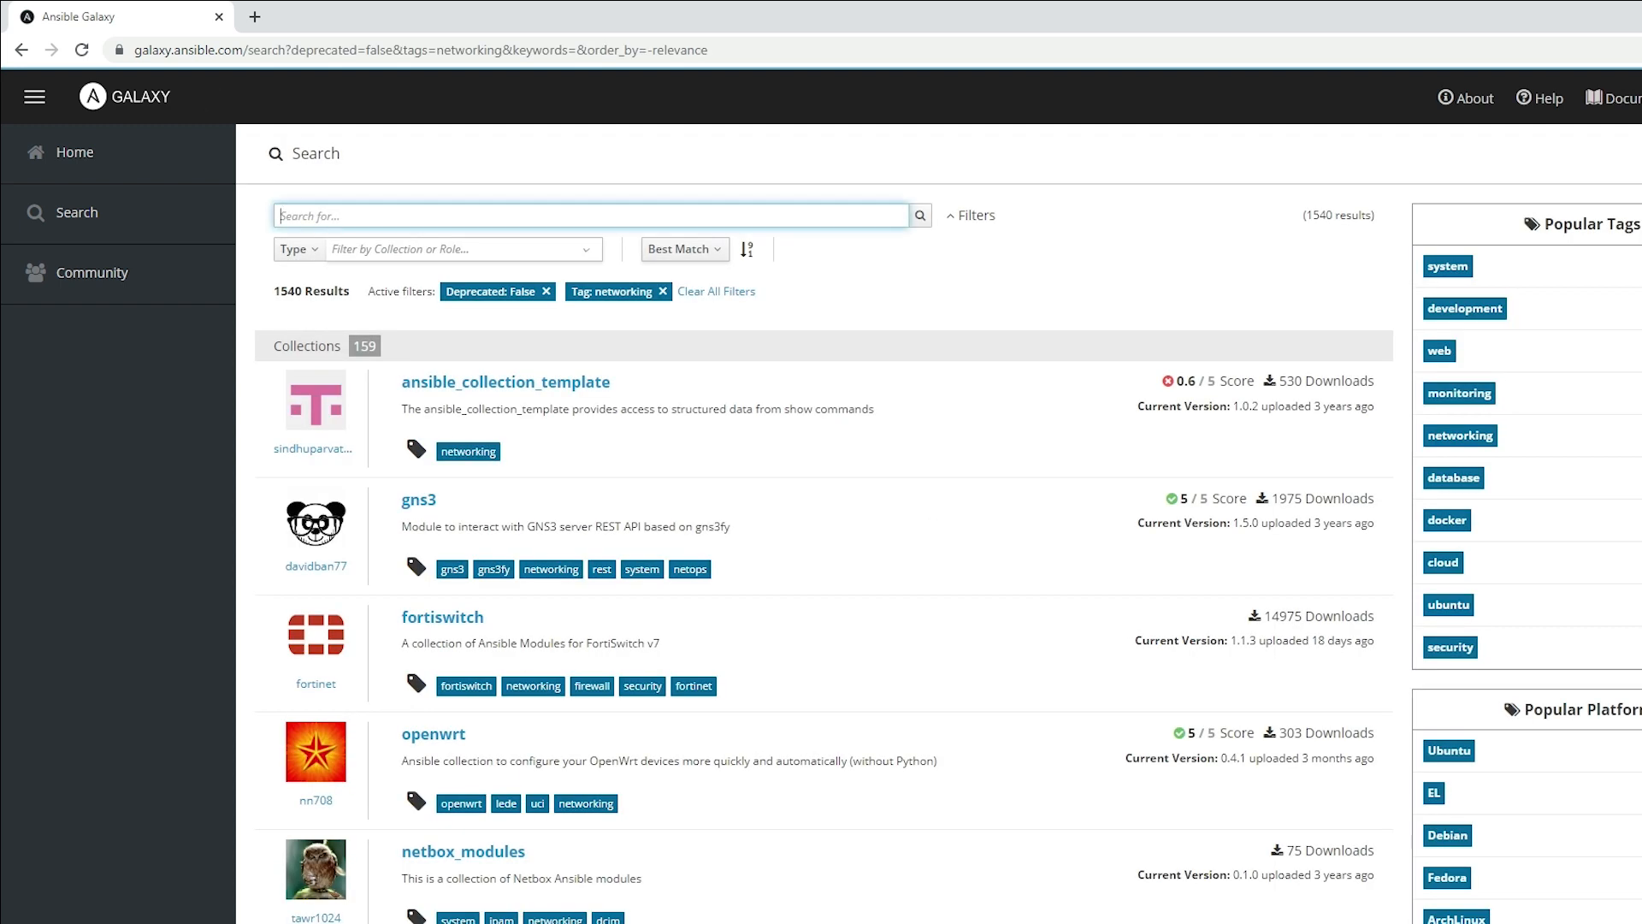
{"action": "type", "text": "cisco"}
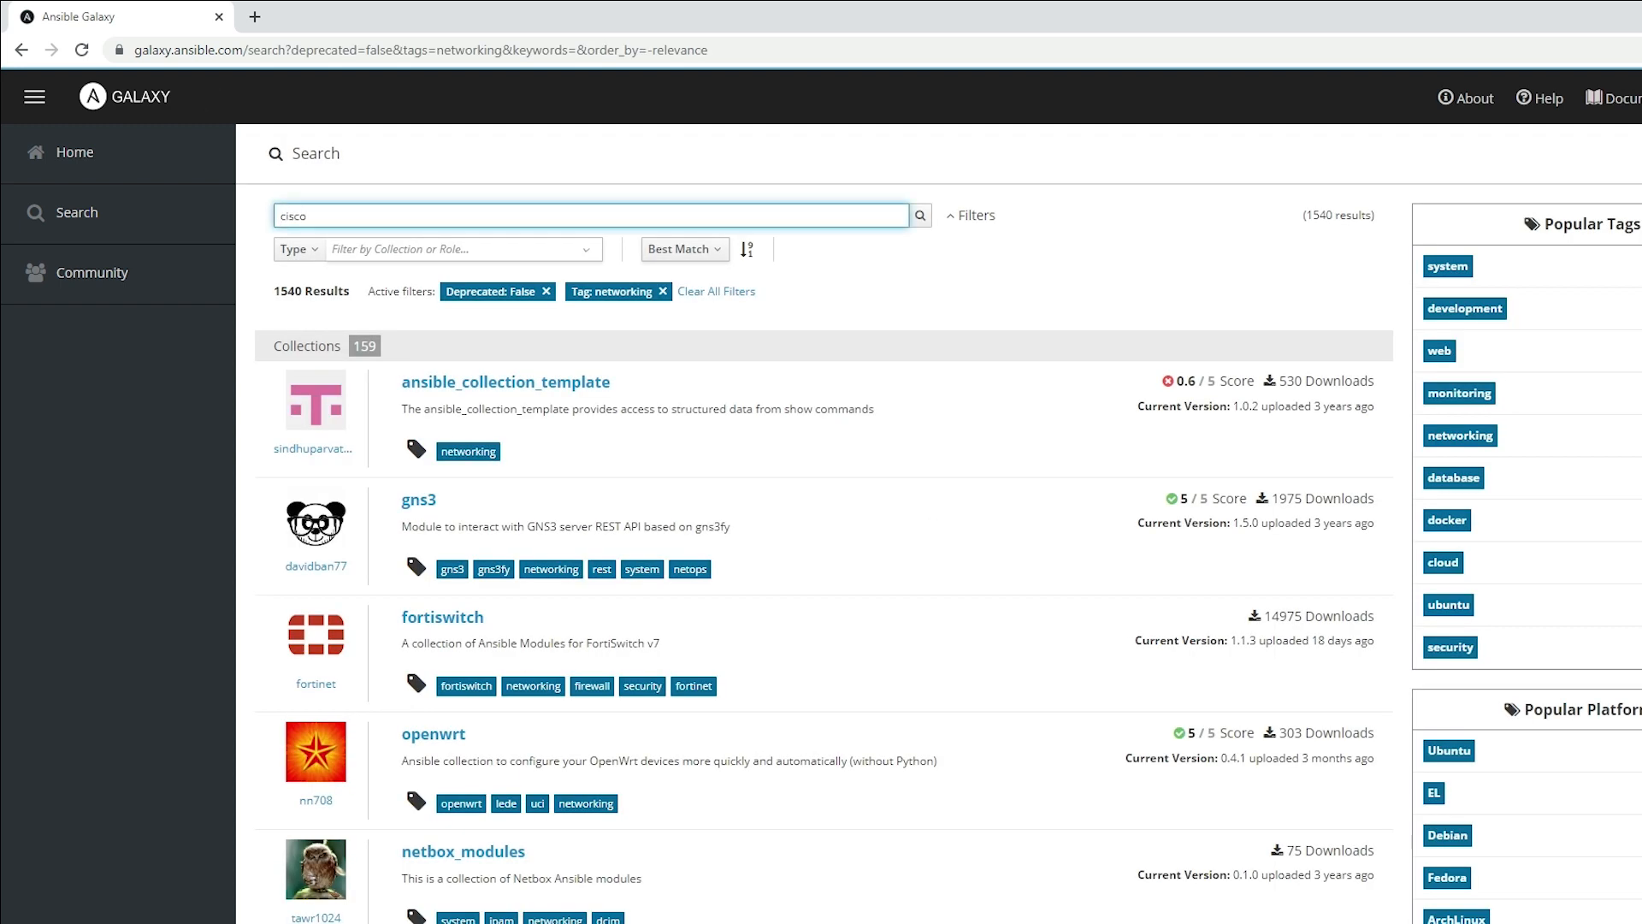
{"action": "type", "text": "aci"}
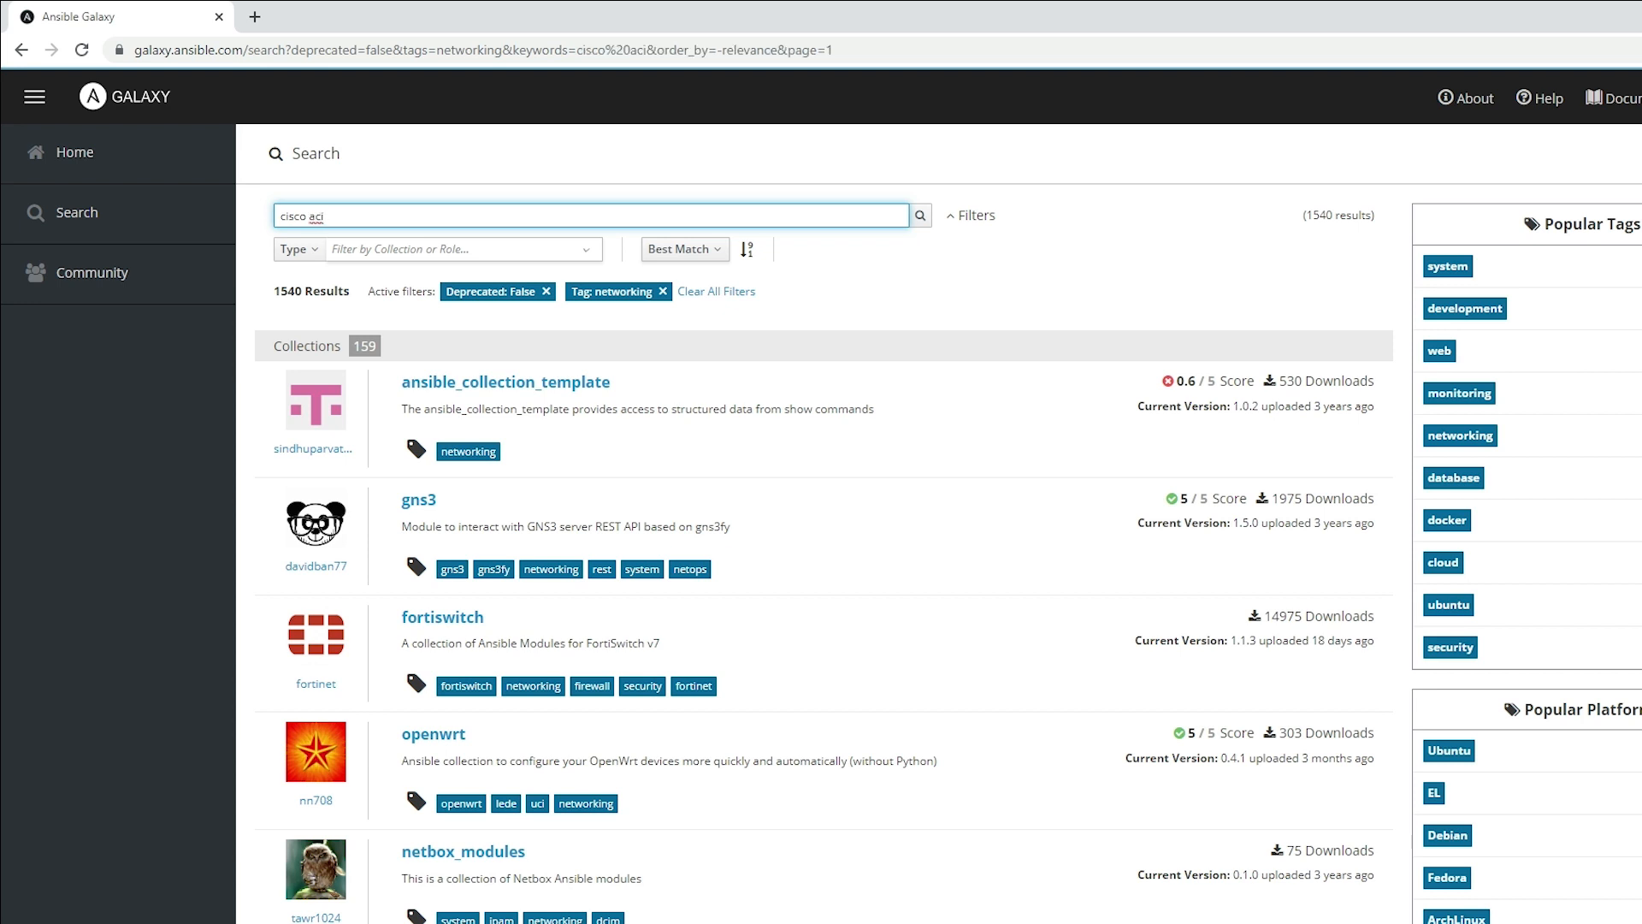
{"action": "left_click", "coordinate": [919, 214]}
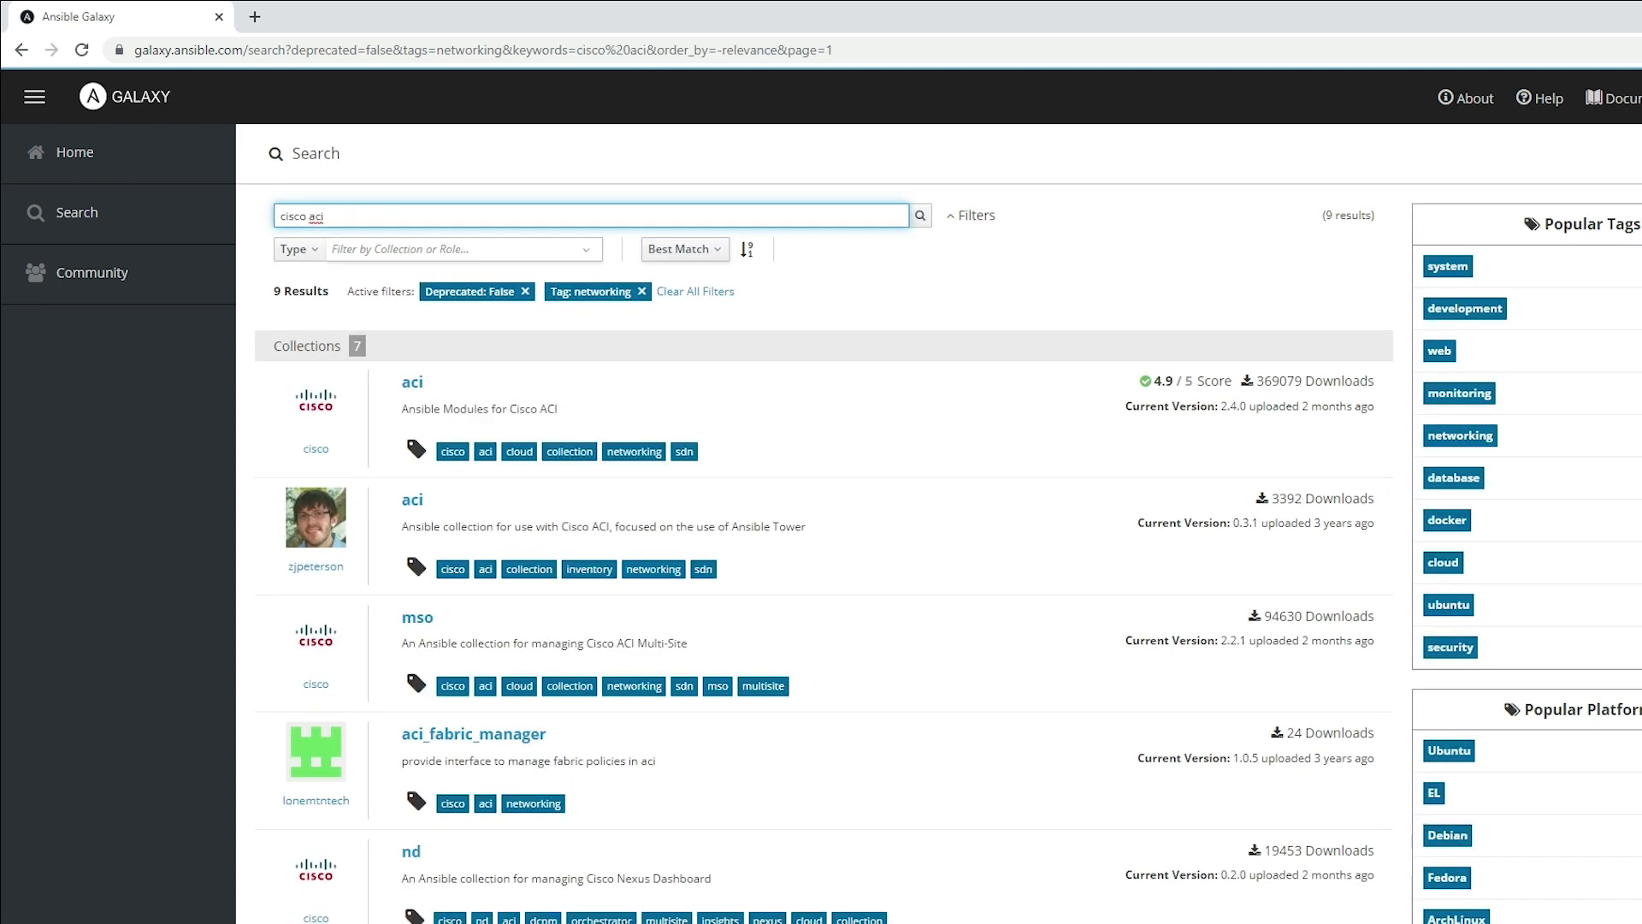
{"action": "left_click", "coordinate": [412, 381]}
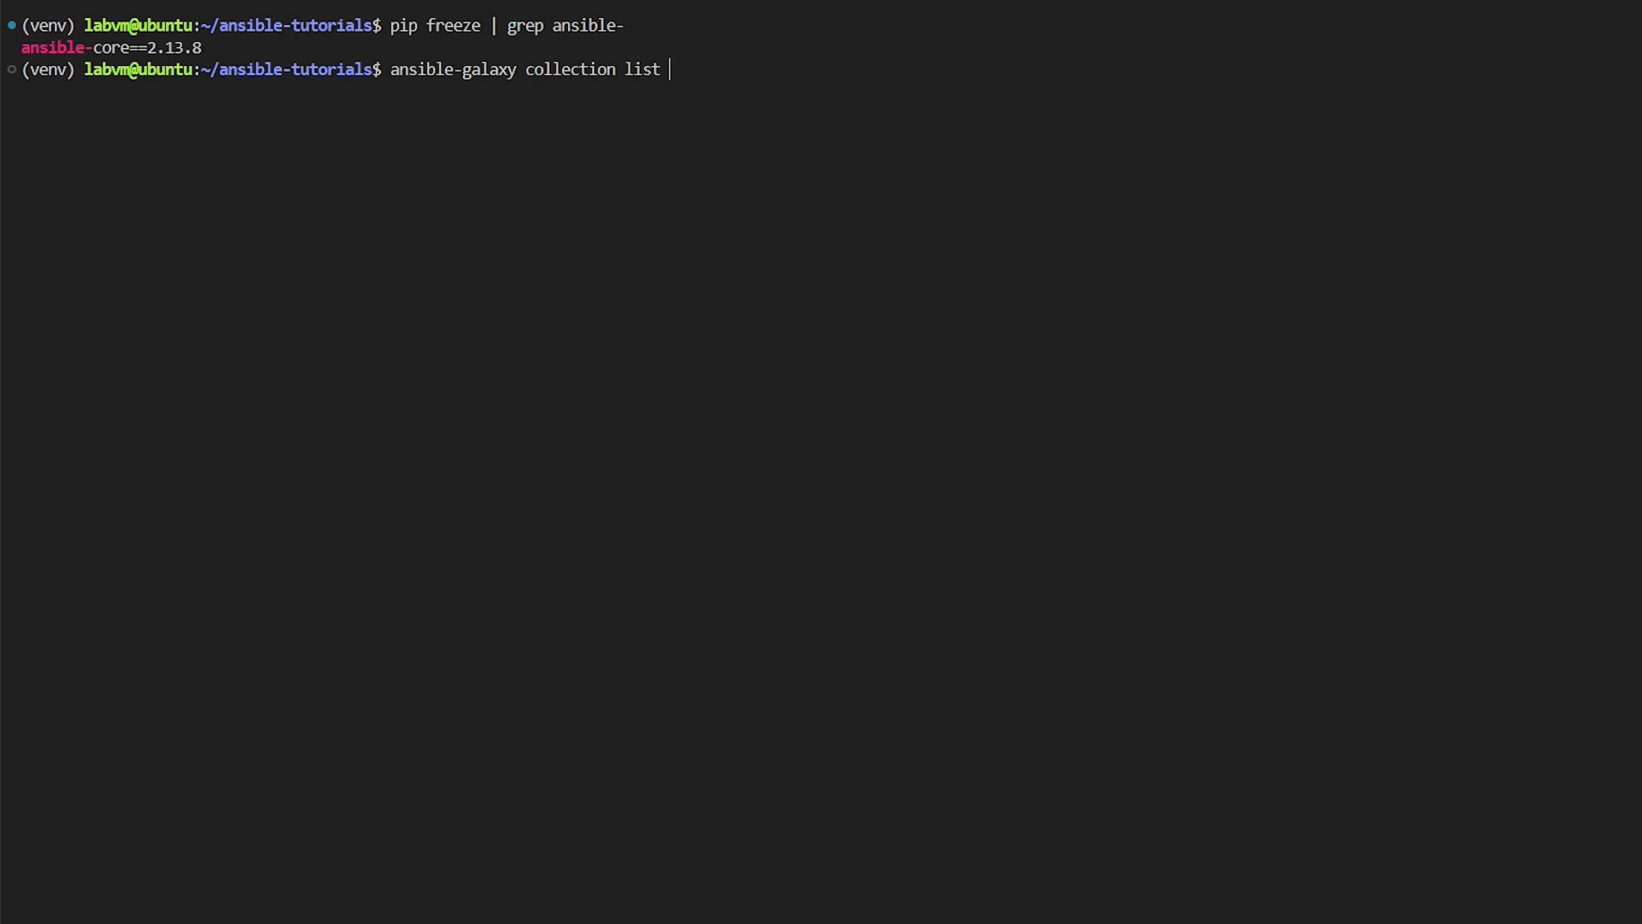
List the installed cisco.aci collection, showing version 2.3.0, and recall the command
{"action": "type", "text": "cisco"}
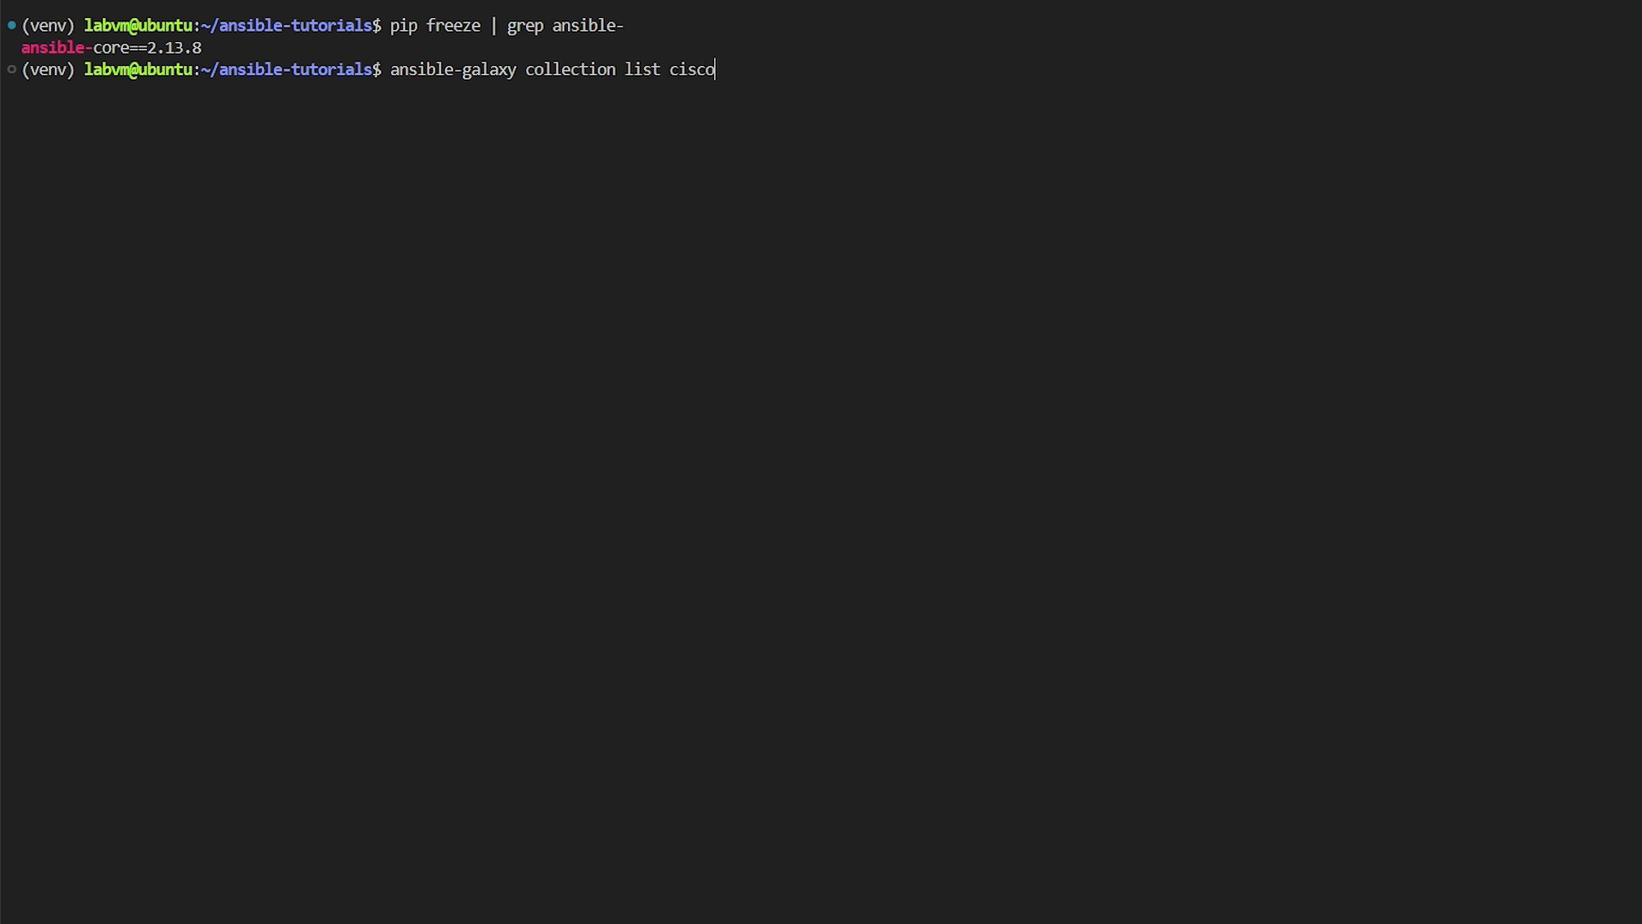
{"action": "type", "text": "."}
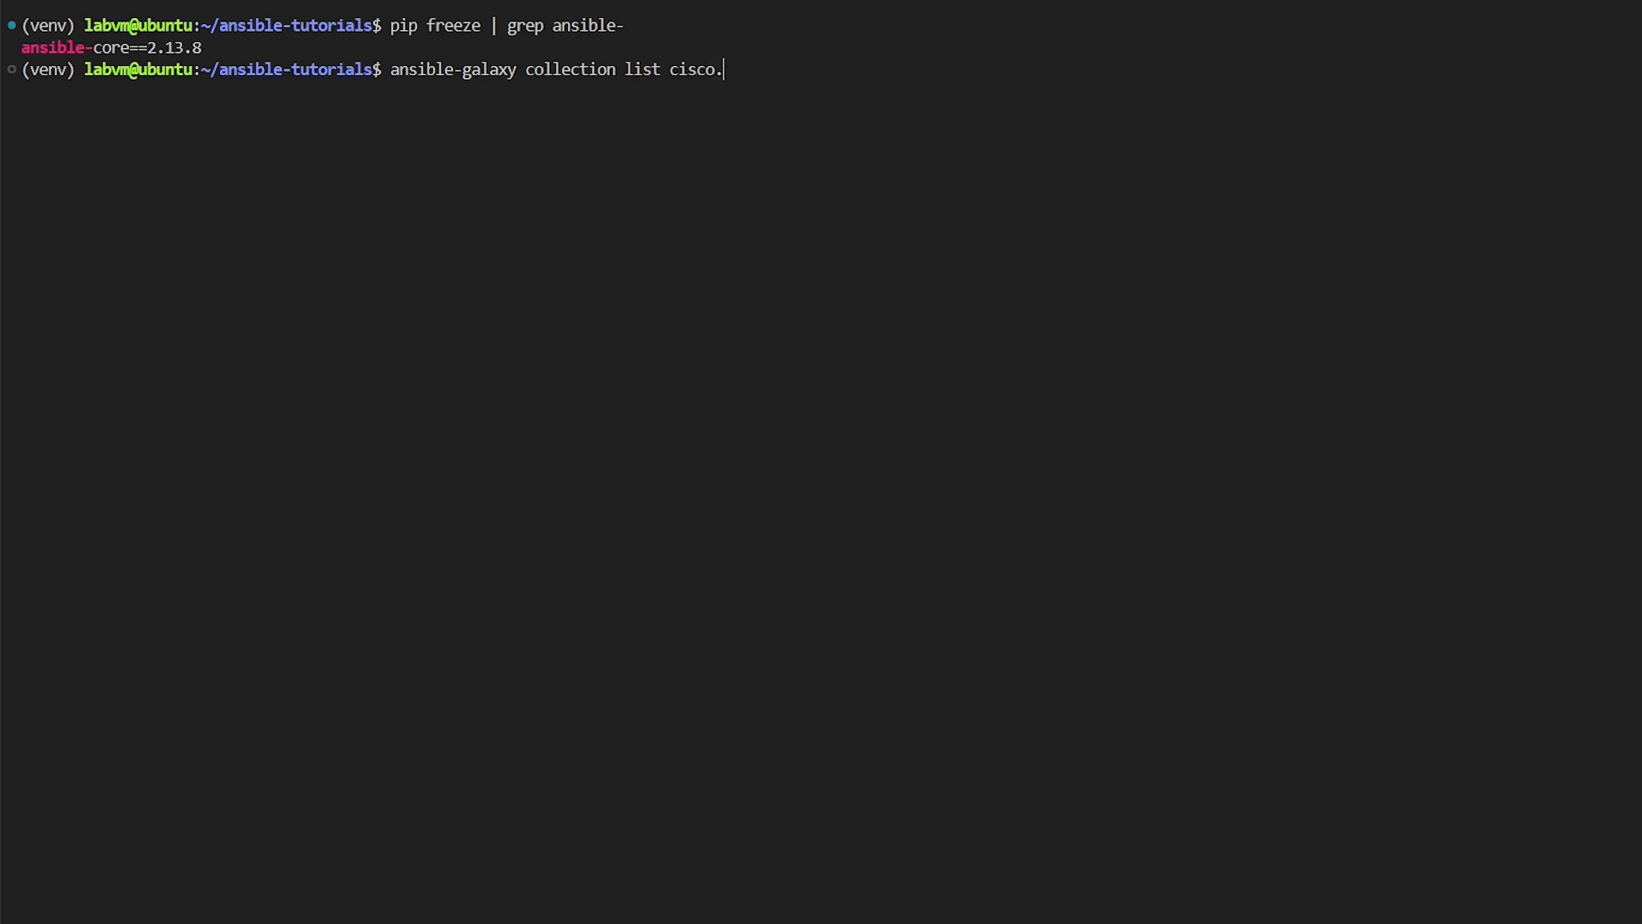
{"action": "type", "text": "aci"}
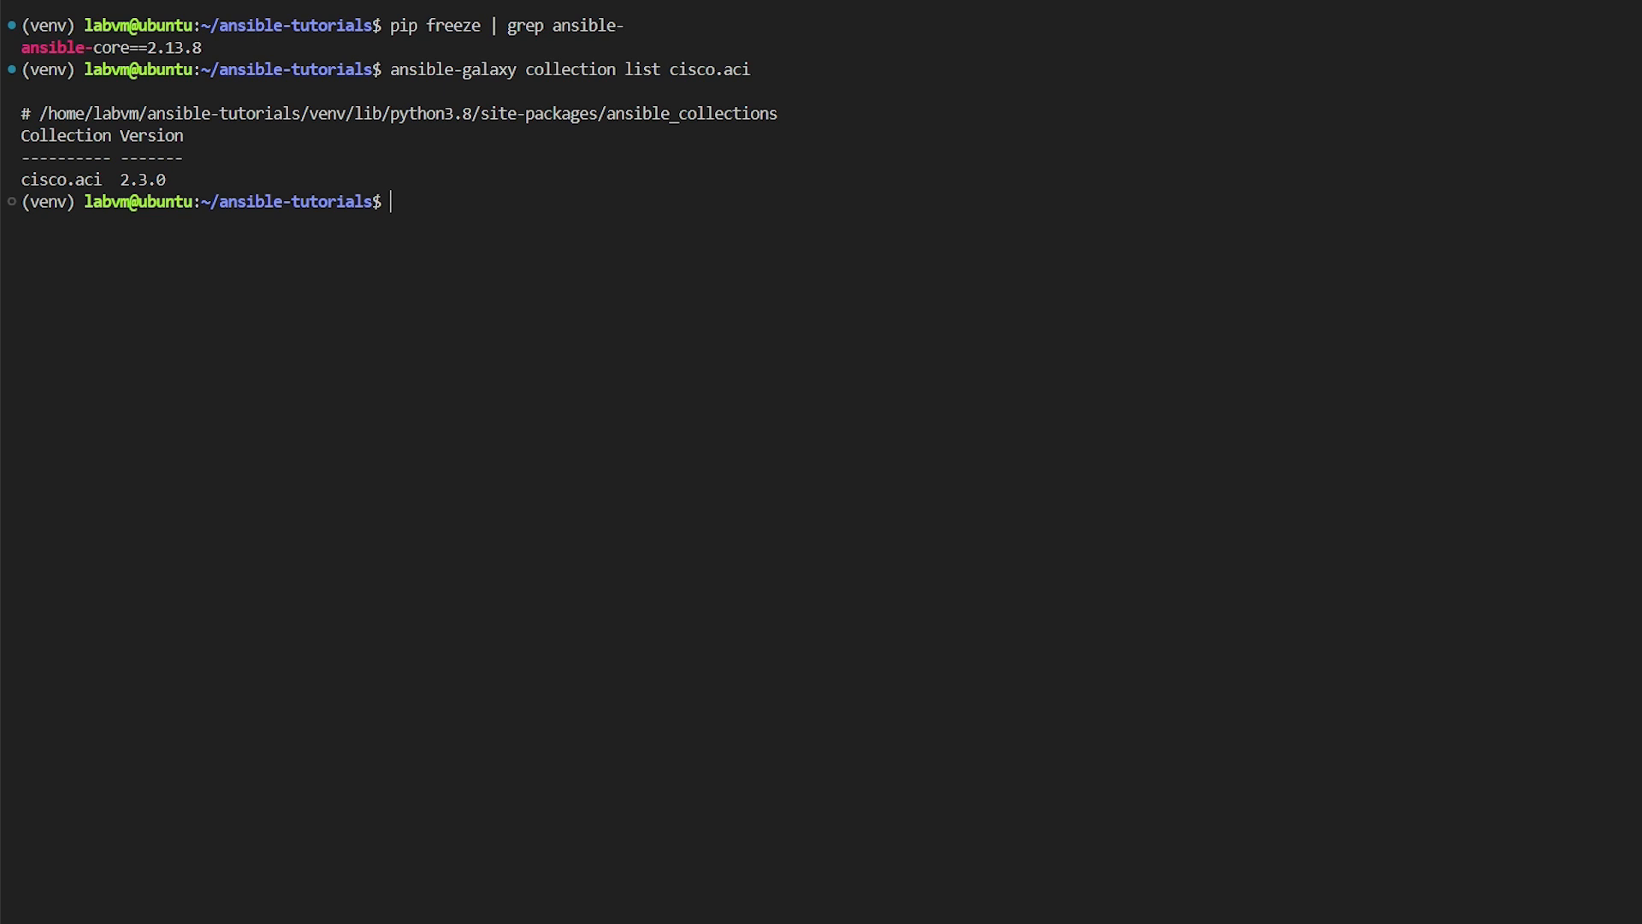
{"action": "type", "text": "ansible-galaxy collection list cisco.aci"}
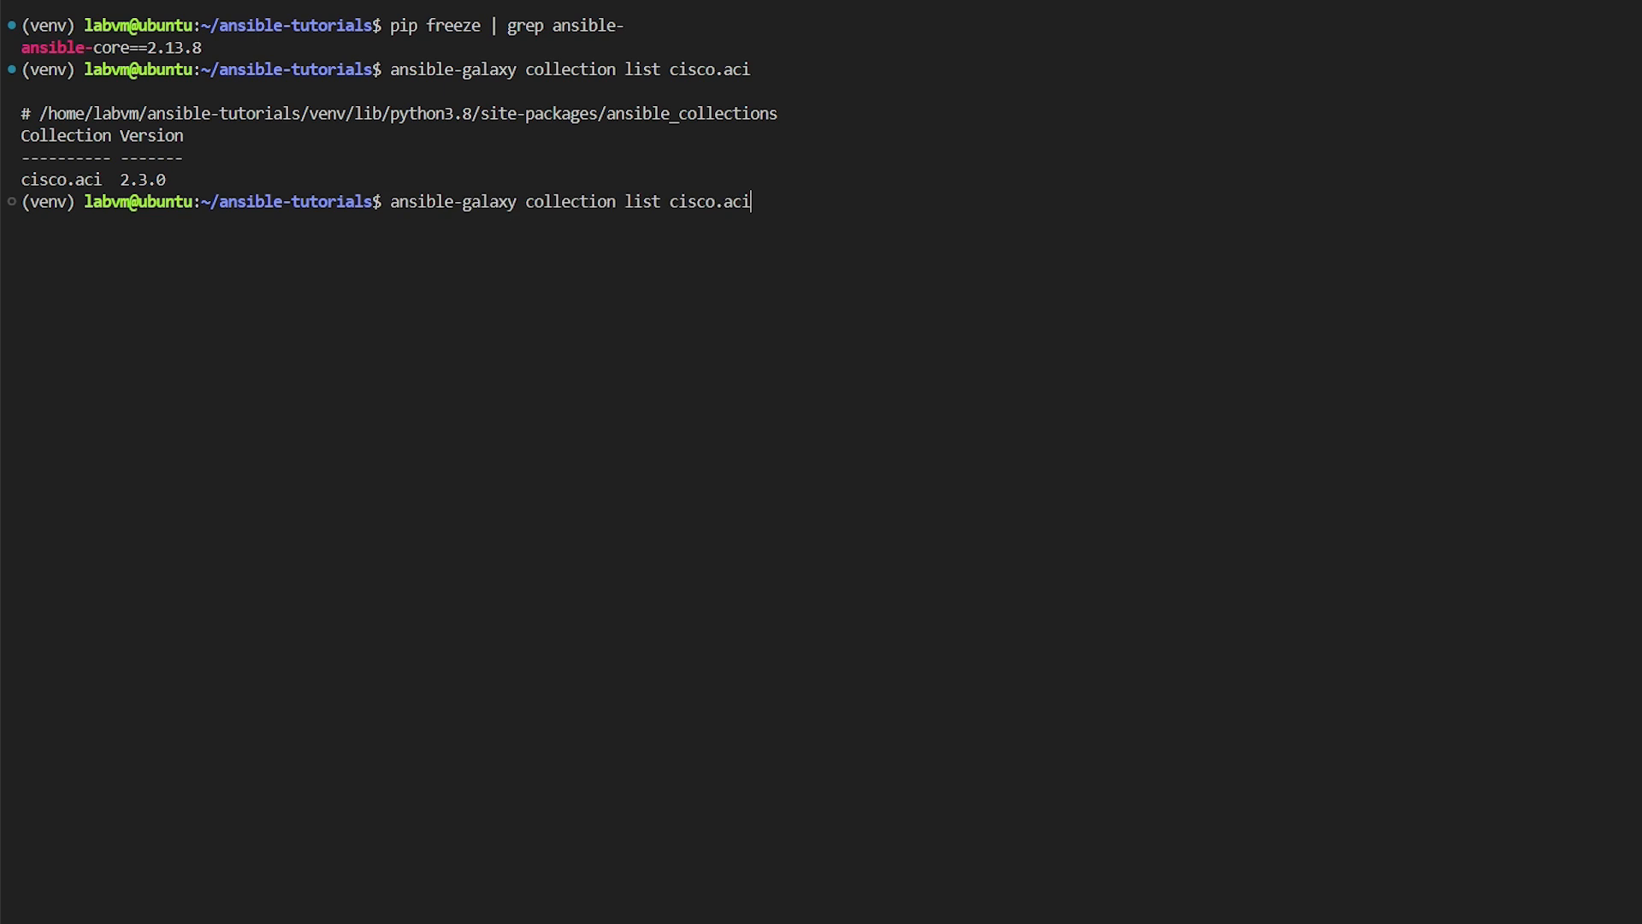
Install cisco.aci 2.4.0 into the home collections path and list both installed versions
{"action": "key", "text": "BackSpace"}
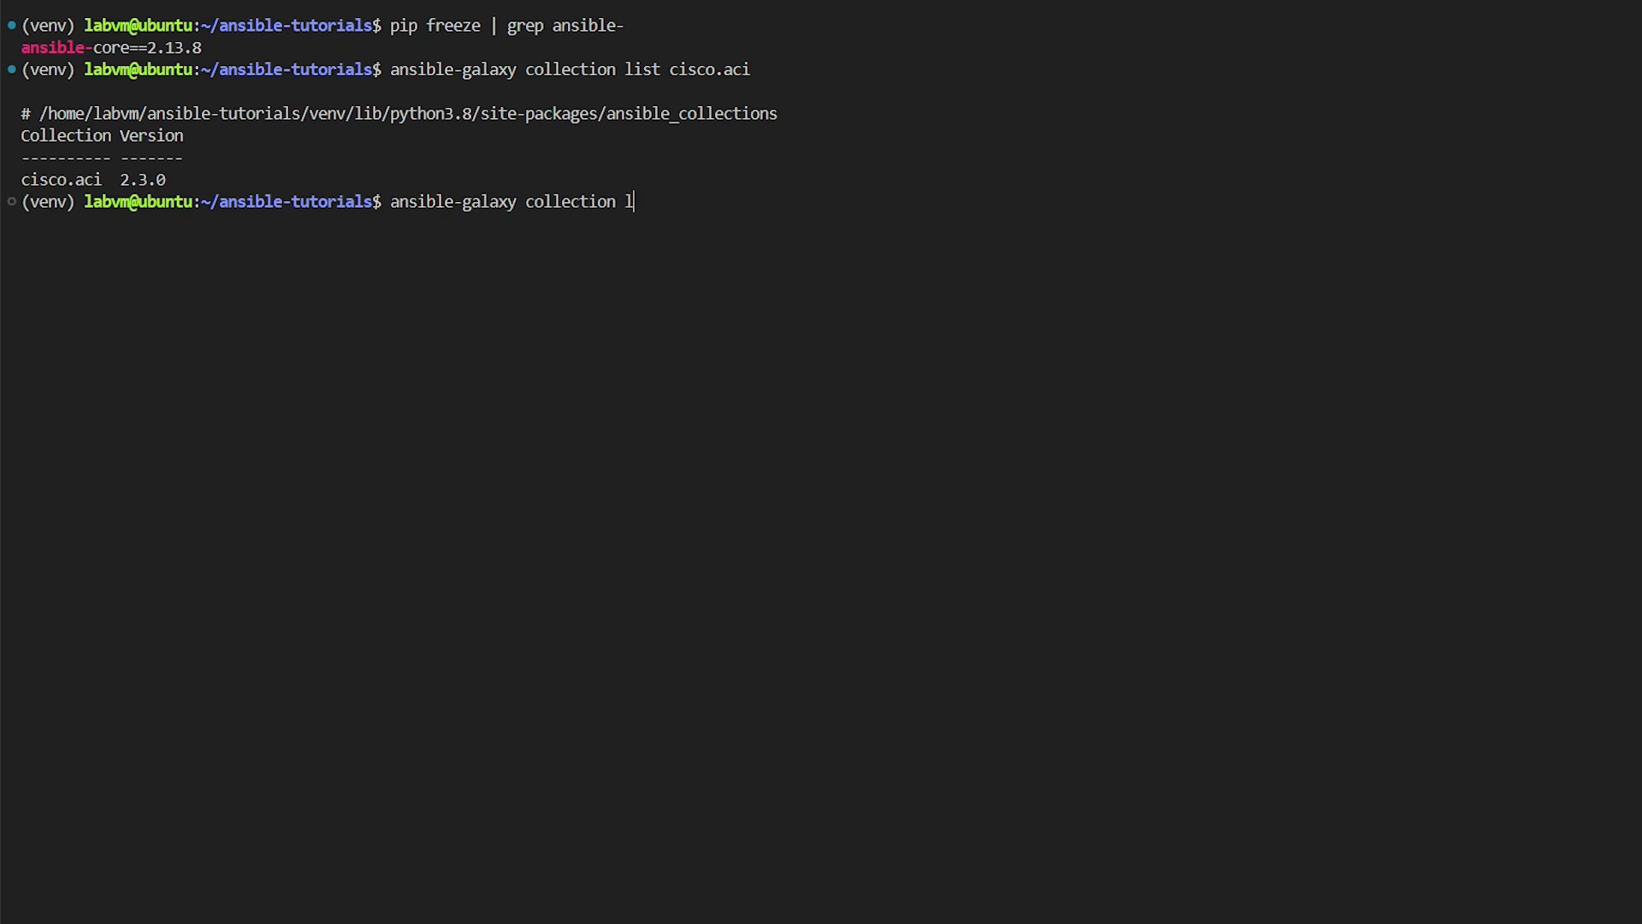
{"action": "type", "text": "install cis"}
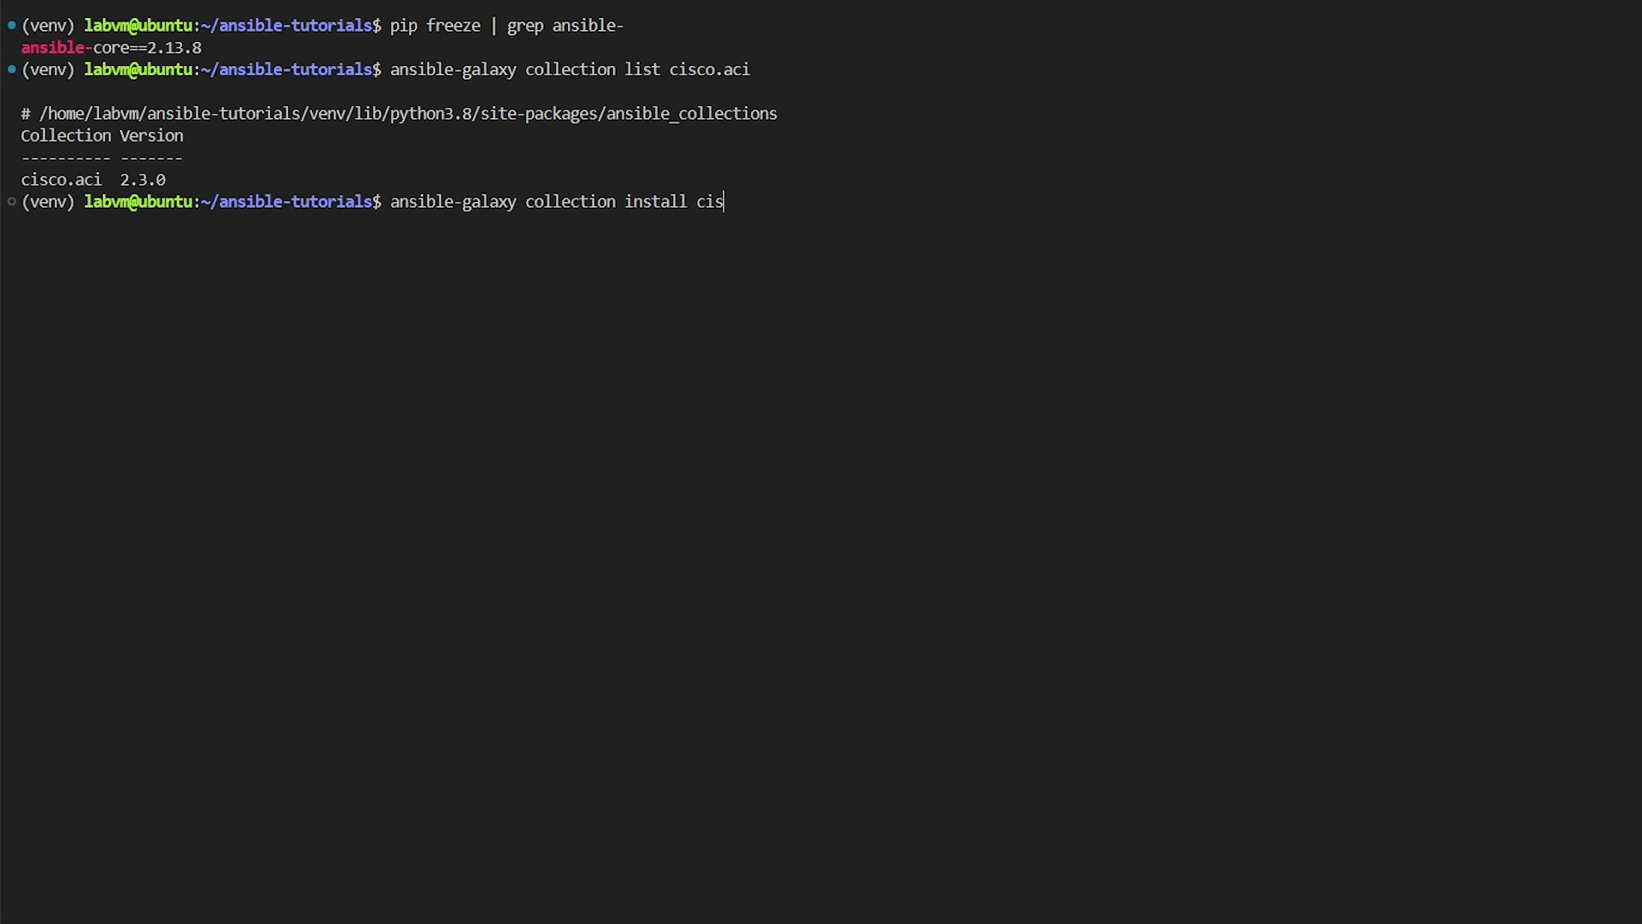
{"action": "type", "text": "co.aci"}
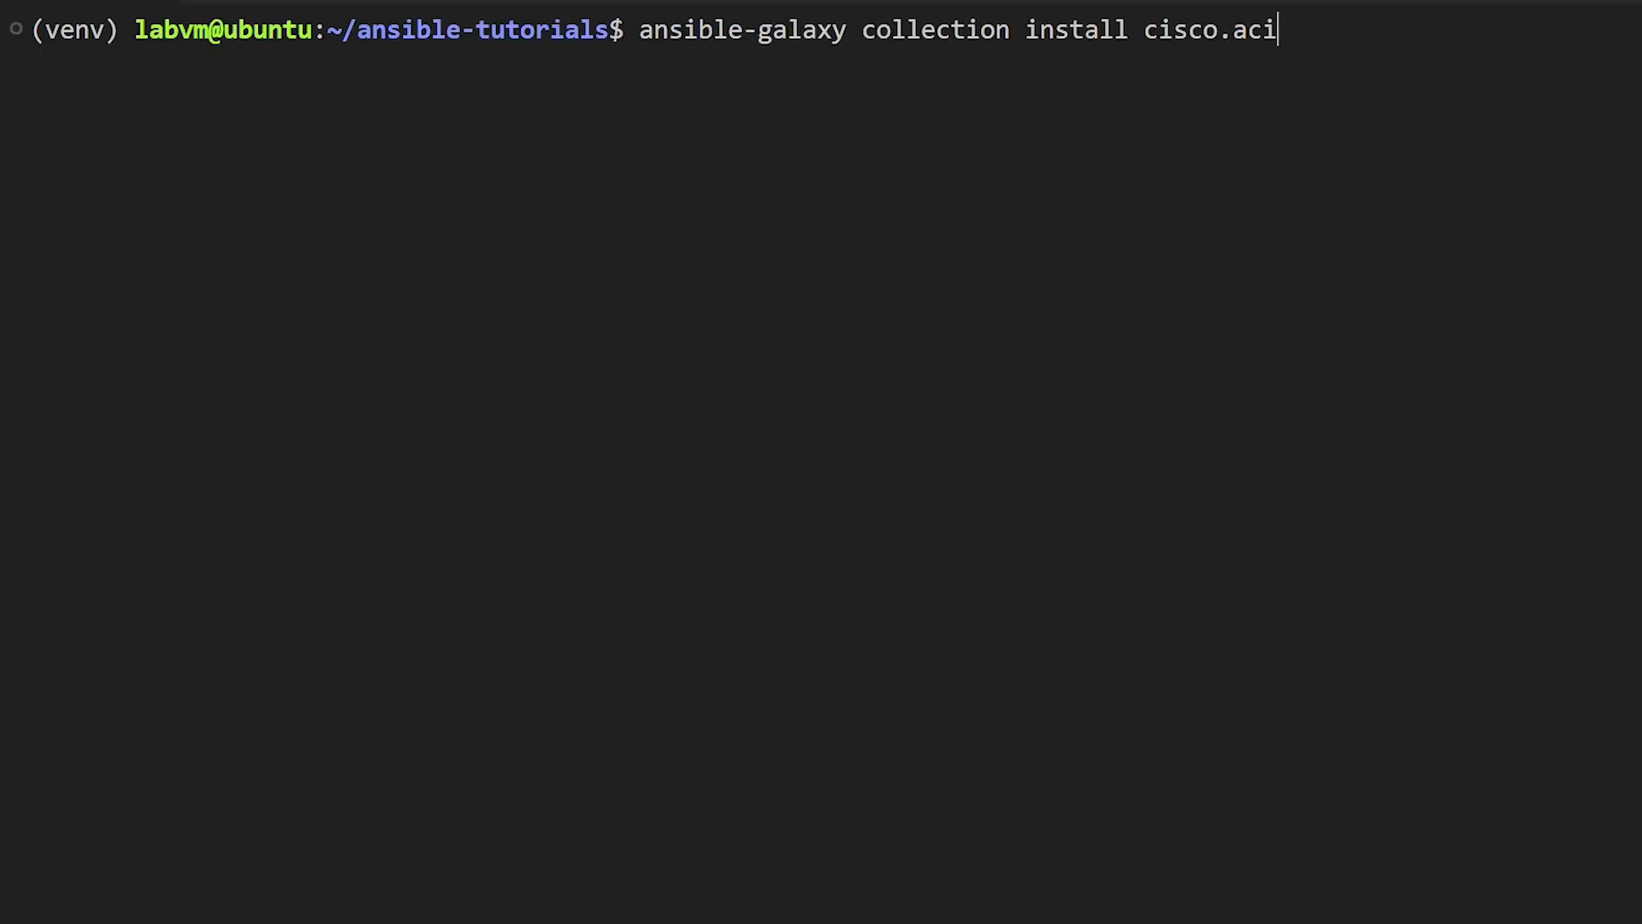
{"action": "type", "text": ":"}
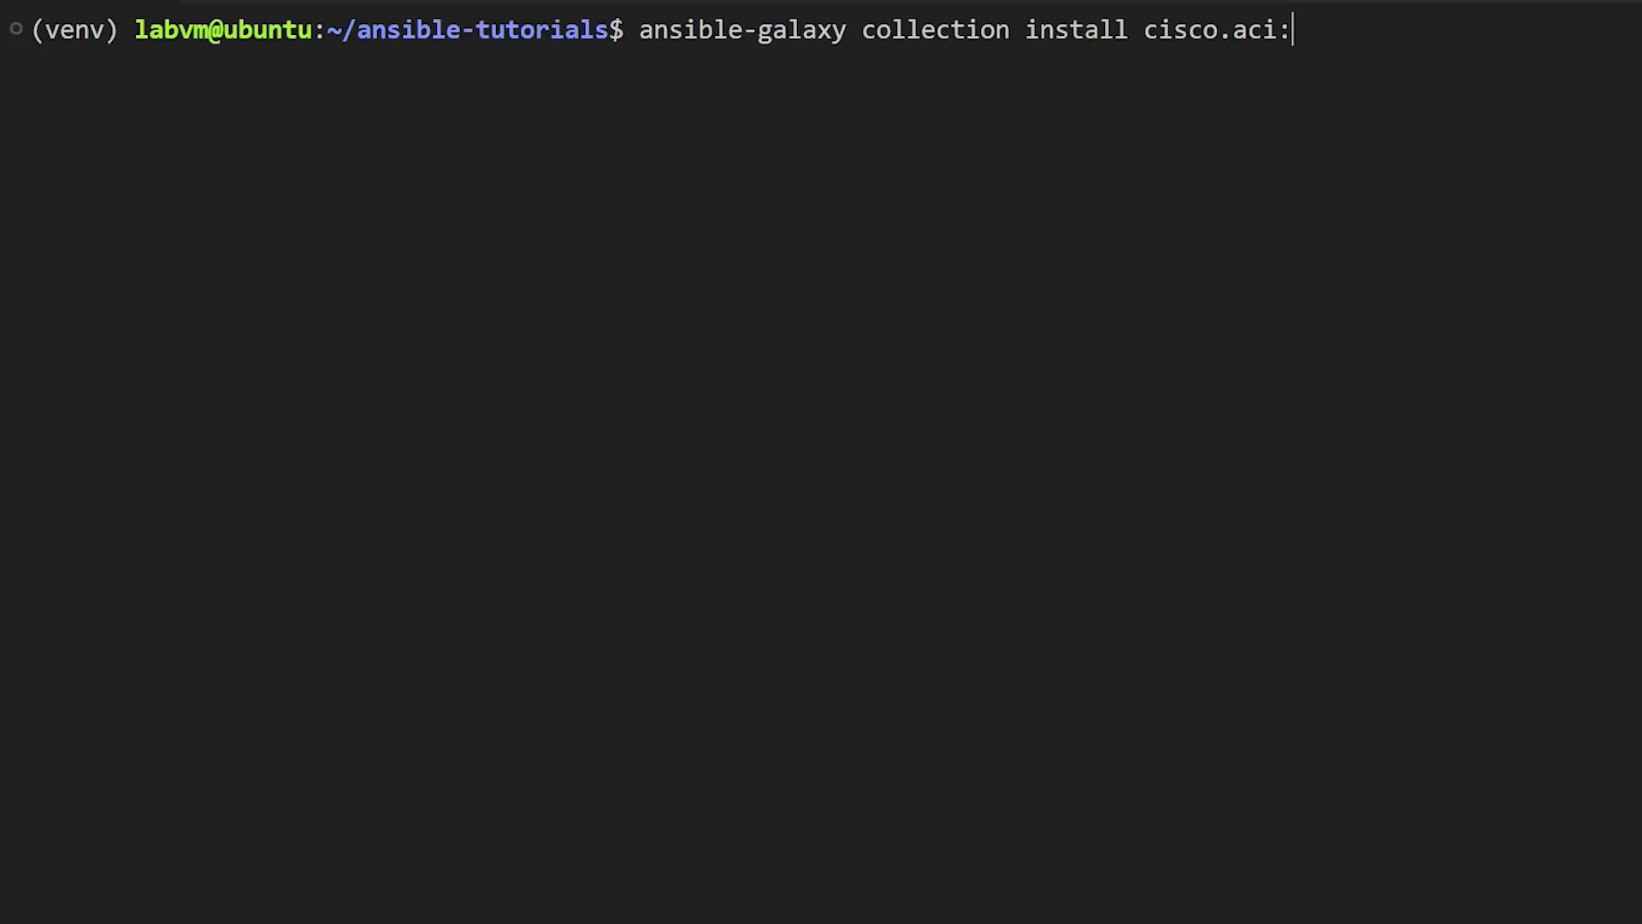
{"action": "type", "text": "==2.2.0"}
{"action": "type", "text": "ansible-galaxy collection list cisco.aci"}
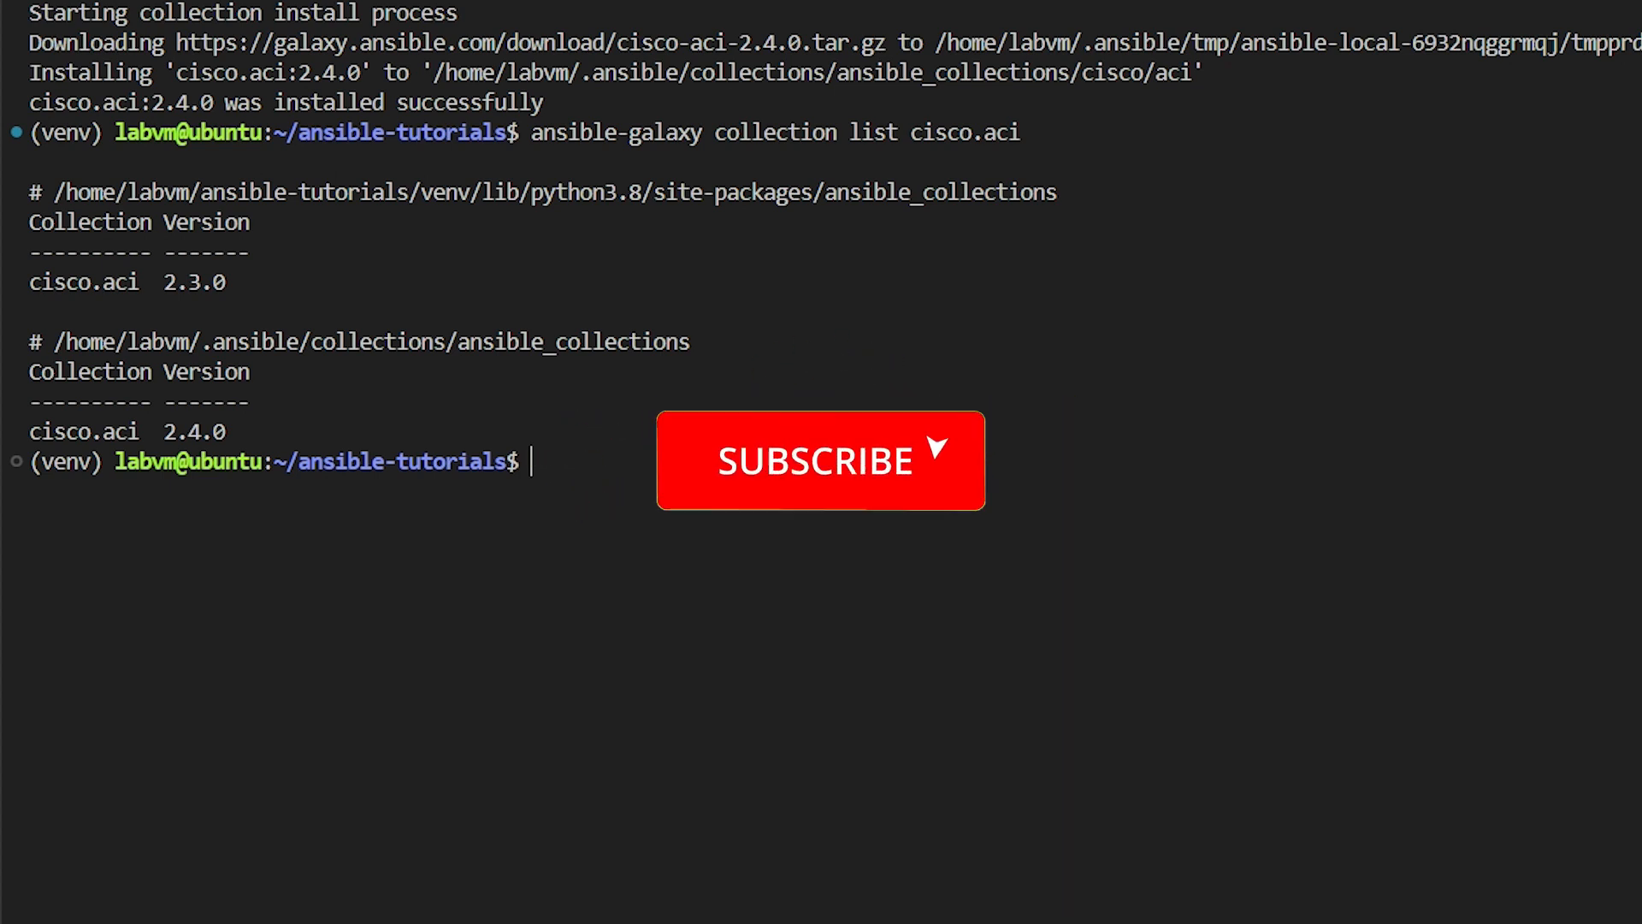
Review COLLECTIONS_PATHS and COLLECTIONS_SCAN_SYS_PATH in ansible-config list, then clear the screen
{"action": "left_click", "coordinate": [821, 460]}
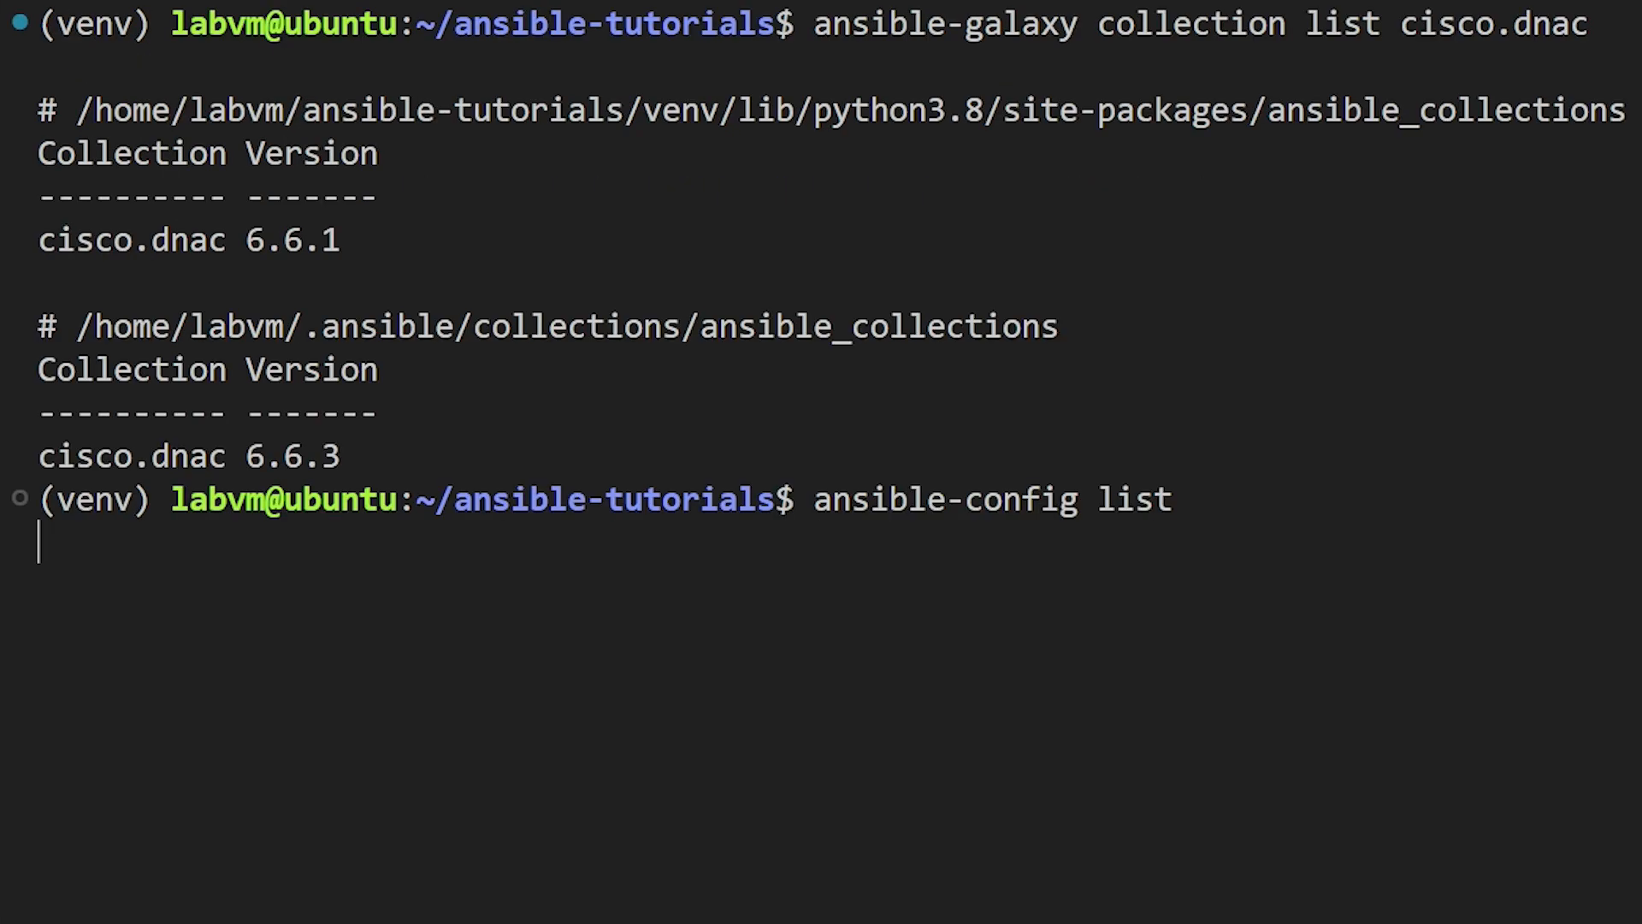
{"action": "key", "text": "Return"}
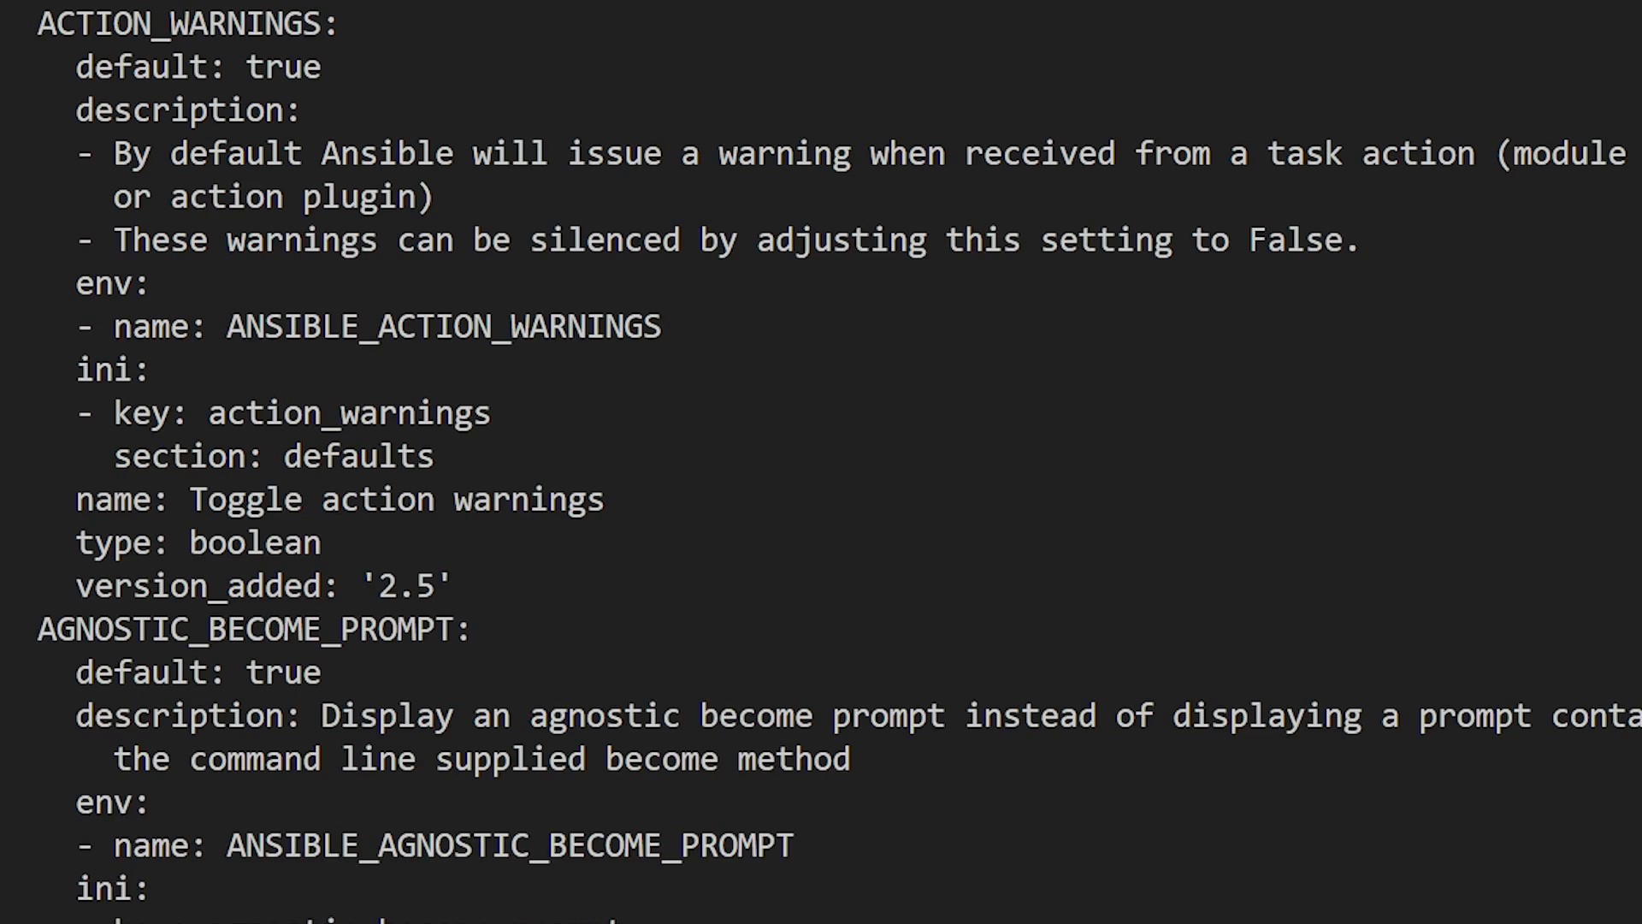
{"action": "scroll", "scroll_direction": "down", "scroll_amount": 3}
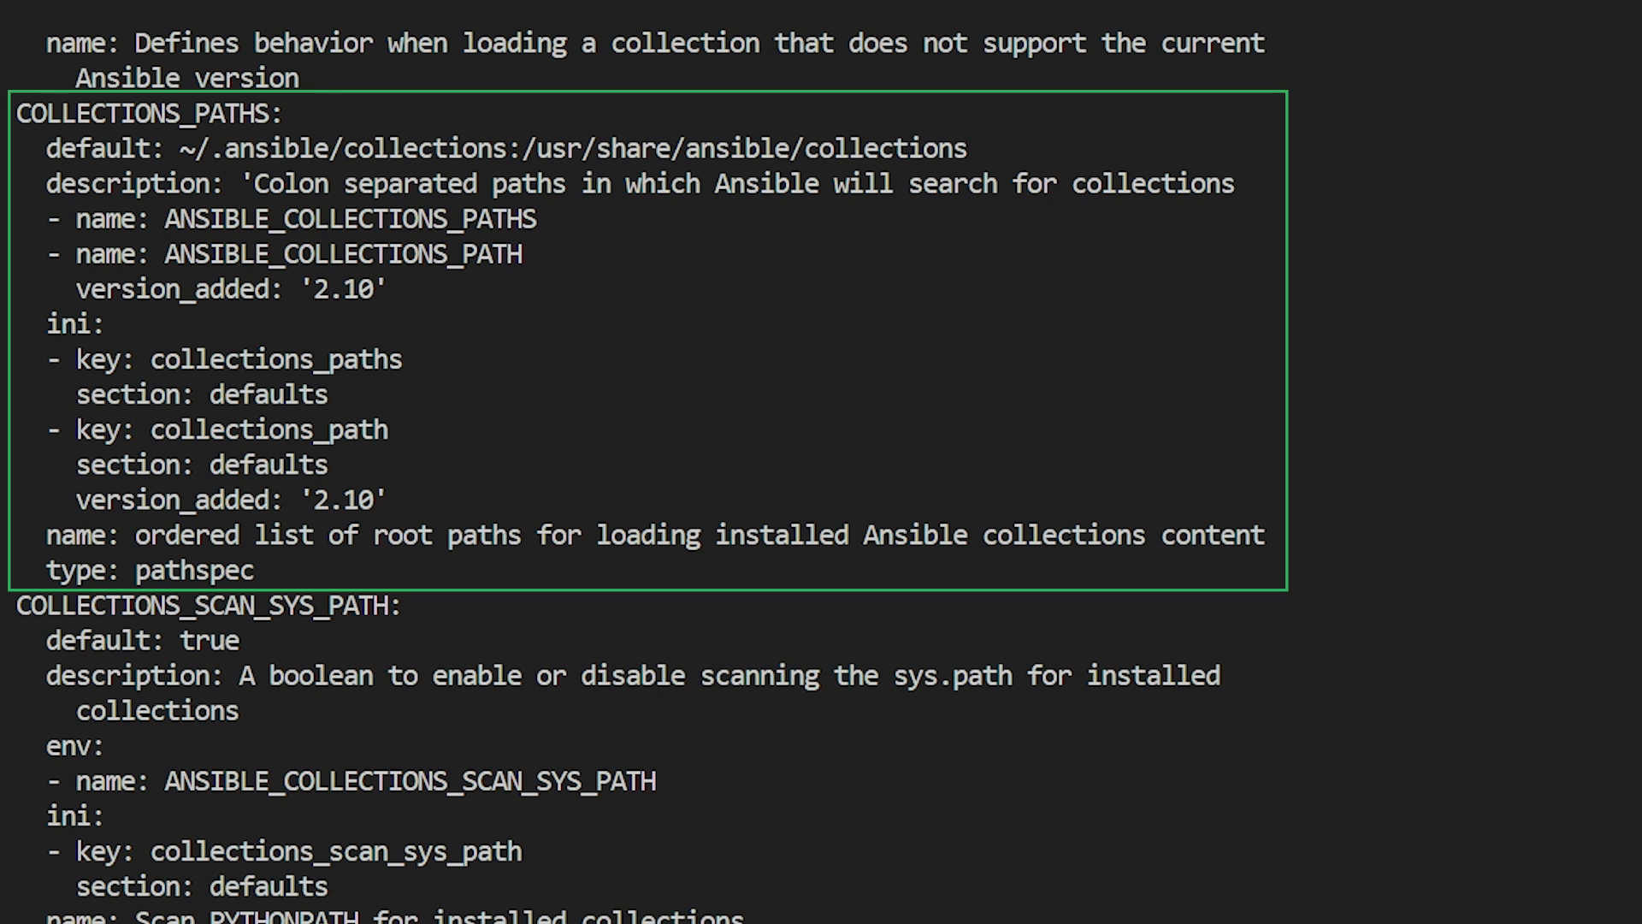
{"action": "left_click", "coordinate": [223, 359]}
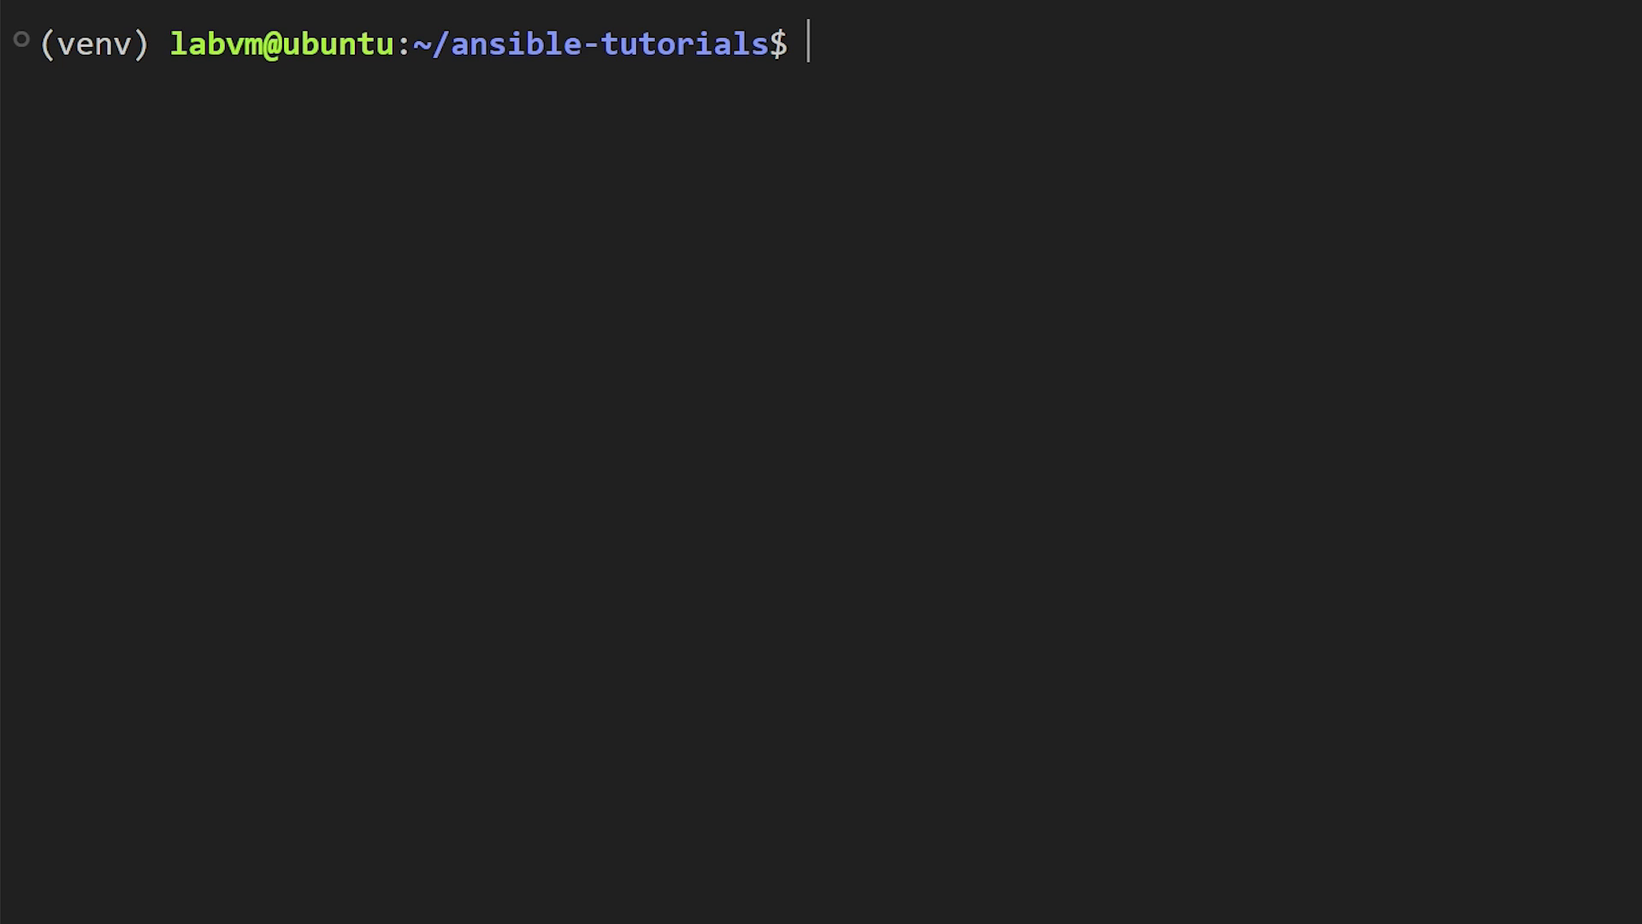
Create the collections/ansible_collections project directories
{"action": "type", "text": "mkdir col"}
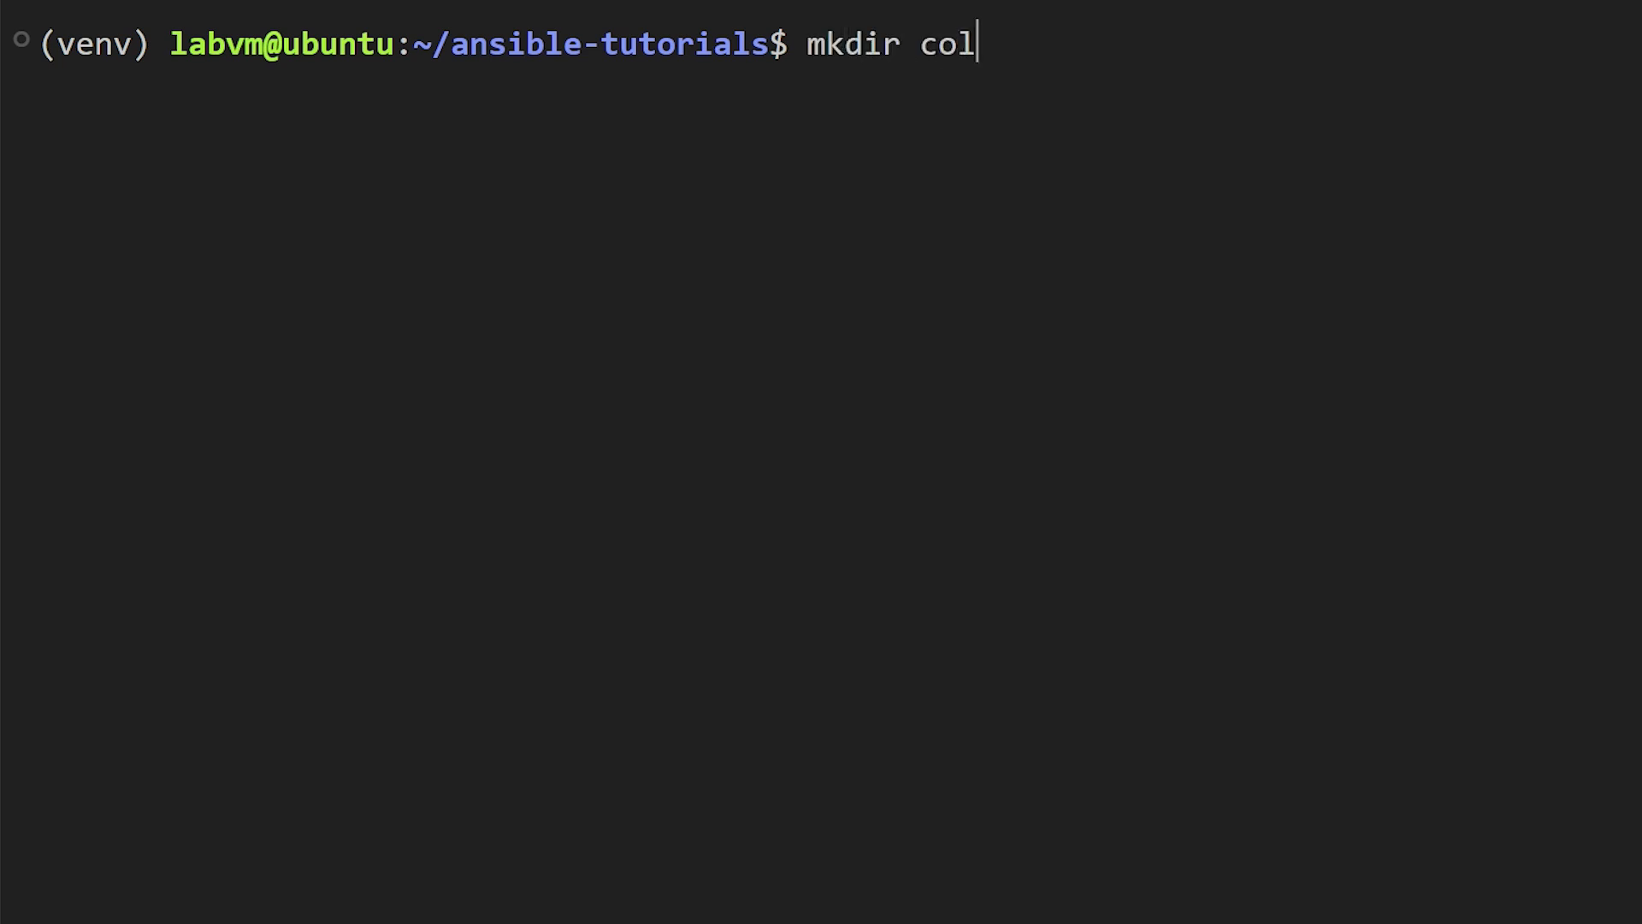
{"action": "type", "text": "lections"}
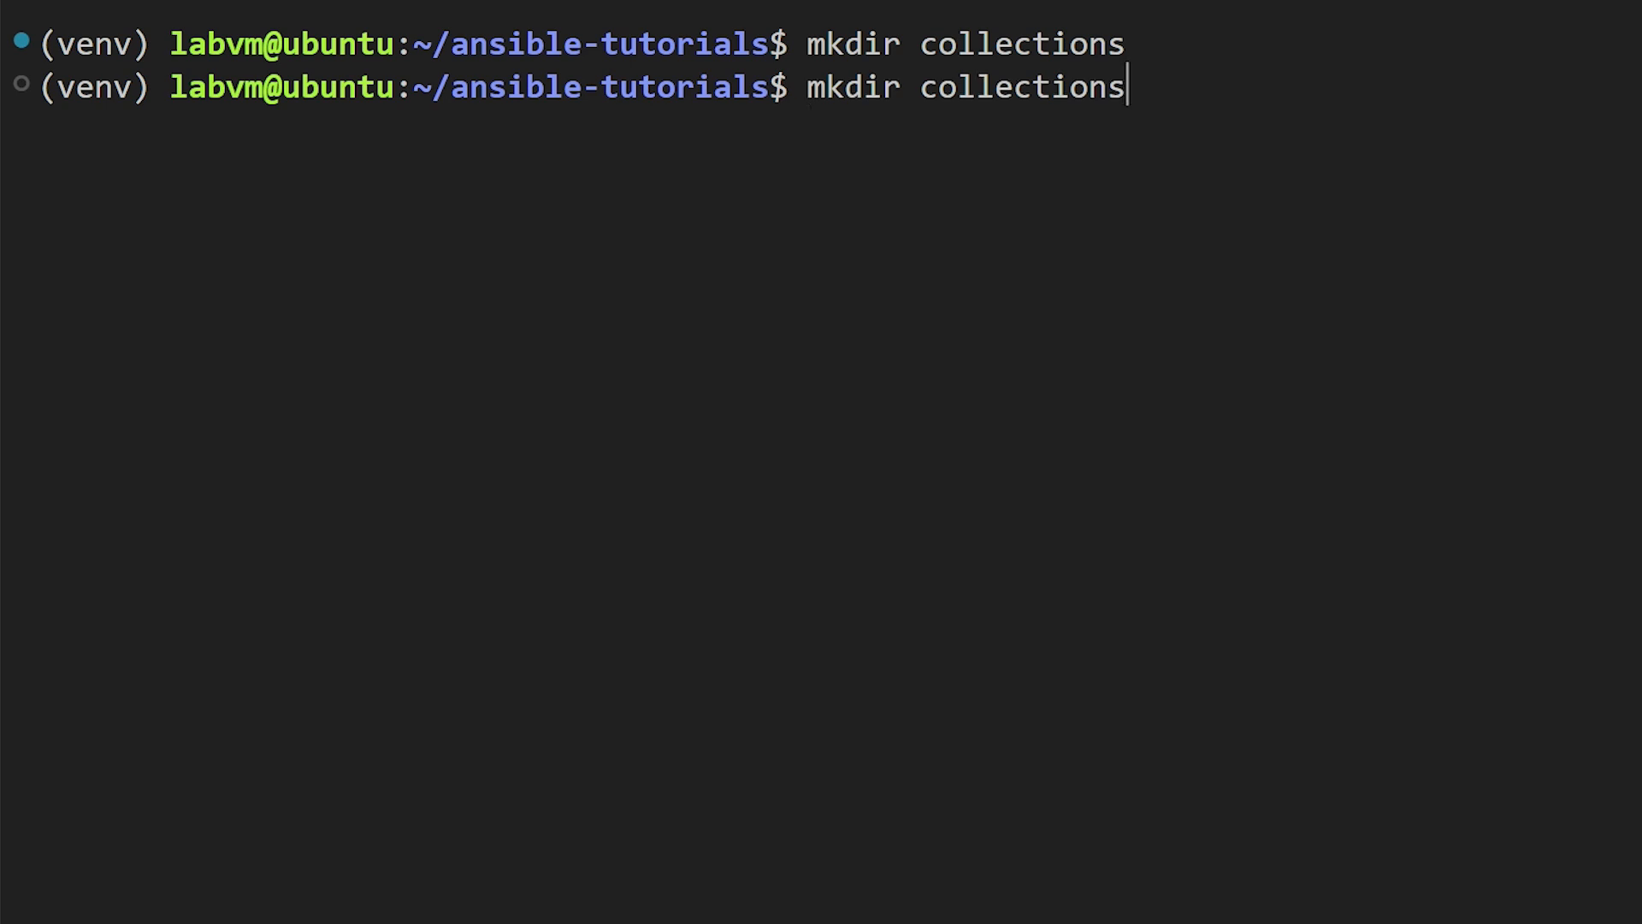
{"action": "type", "text": "/ansible_"}
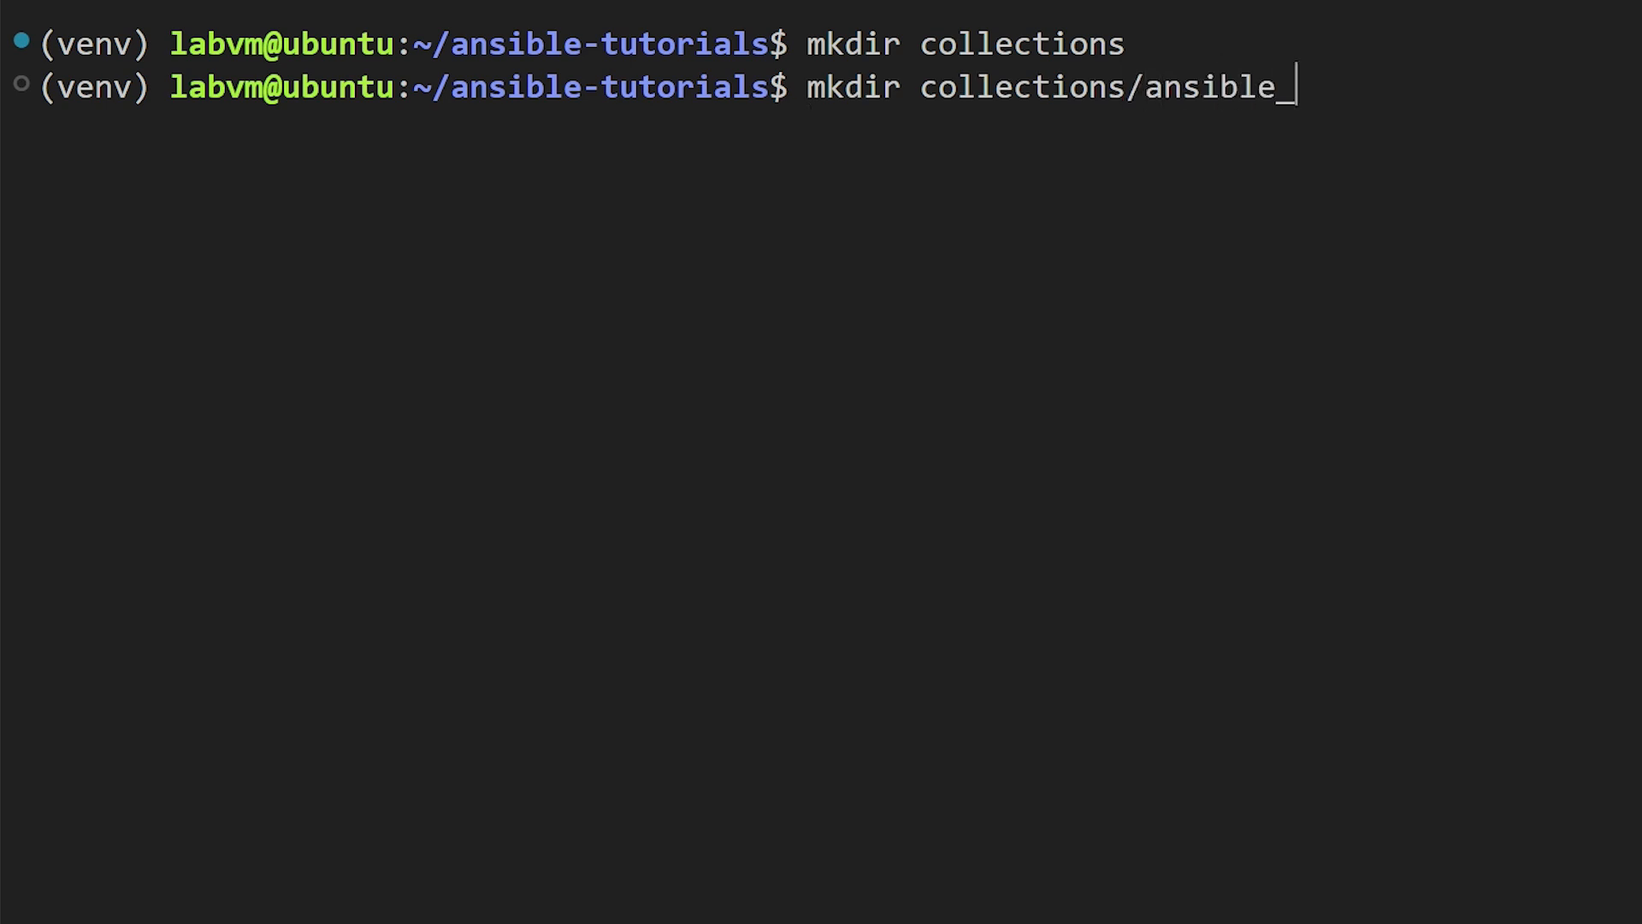
{"action": "type", "text": "collections"}
{"action": "type", "text": "v"}
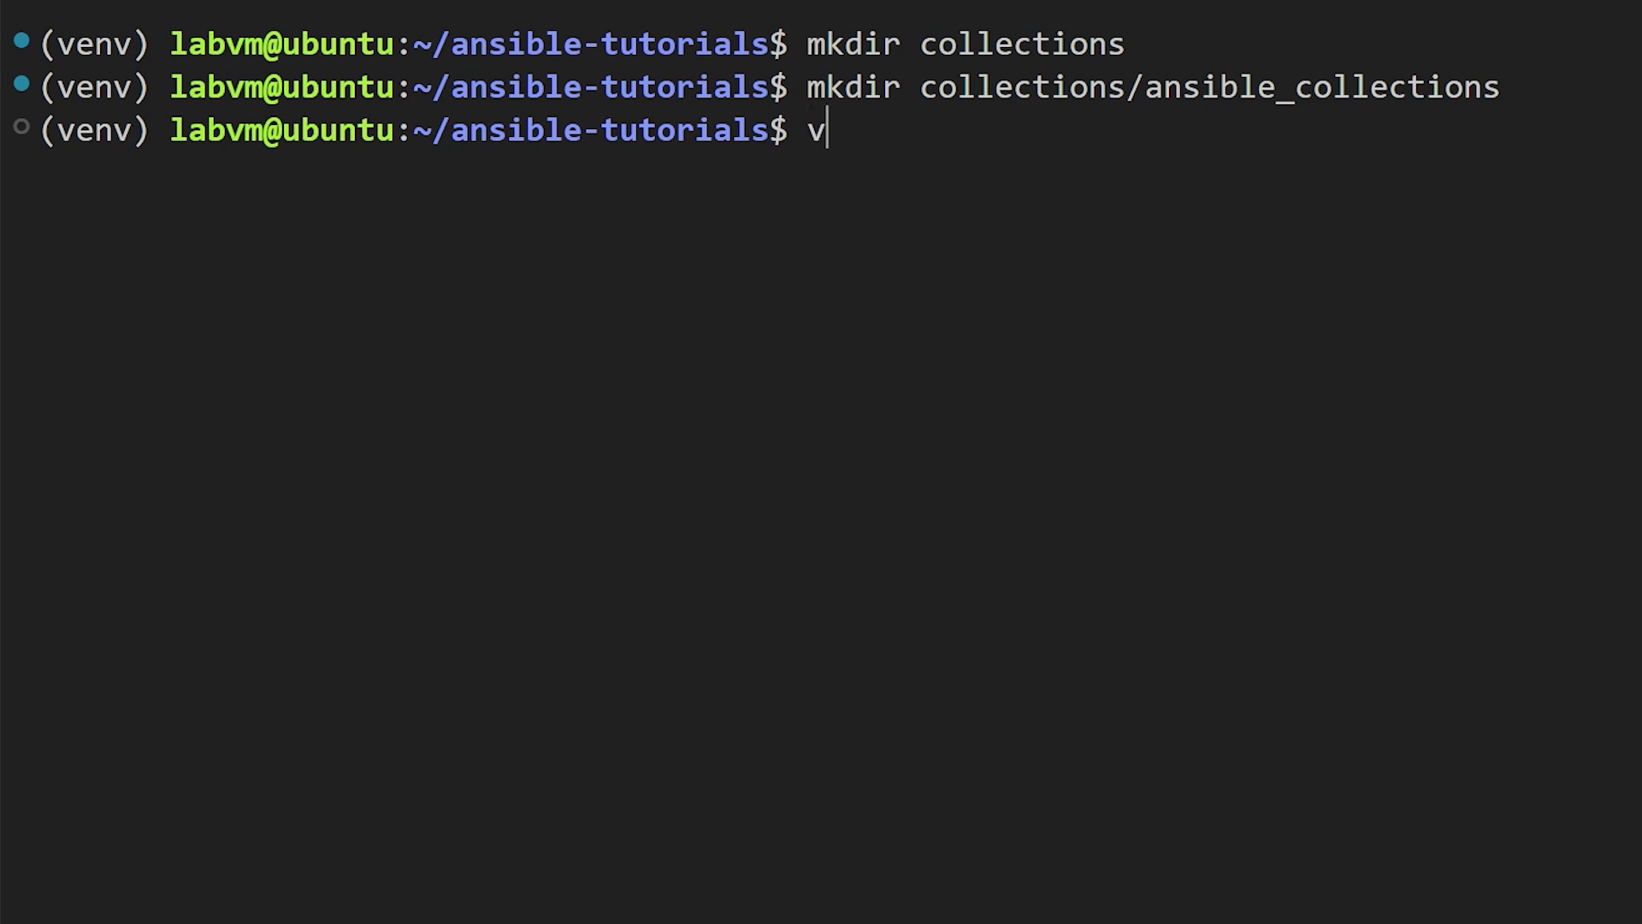
Start ansible.cfg in vim with a [defaults] section
{"action": "type", "text": "im"}
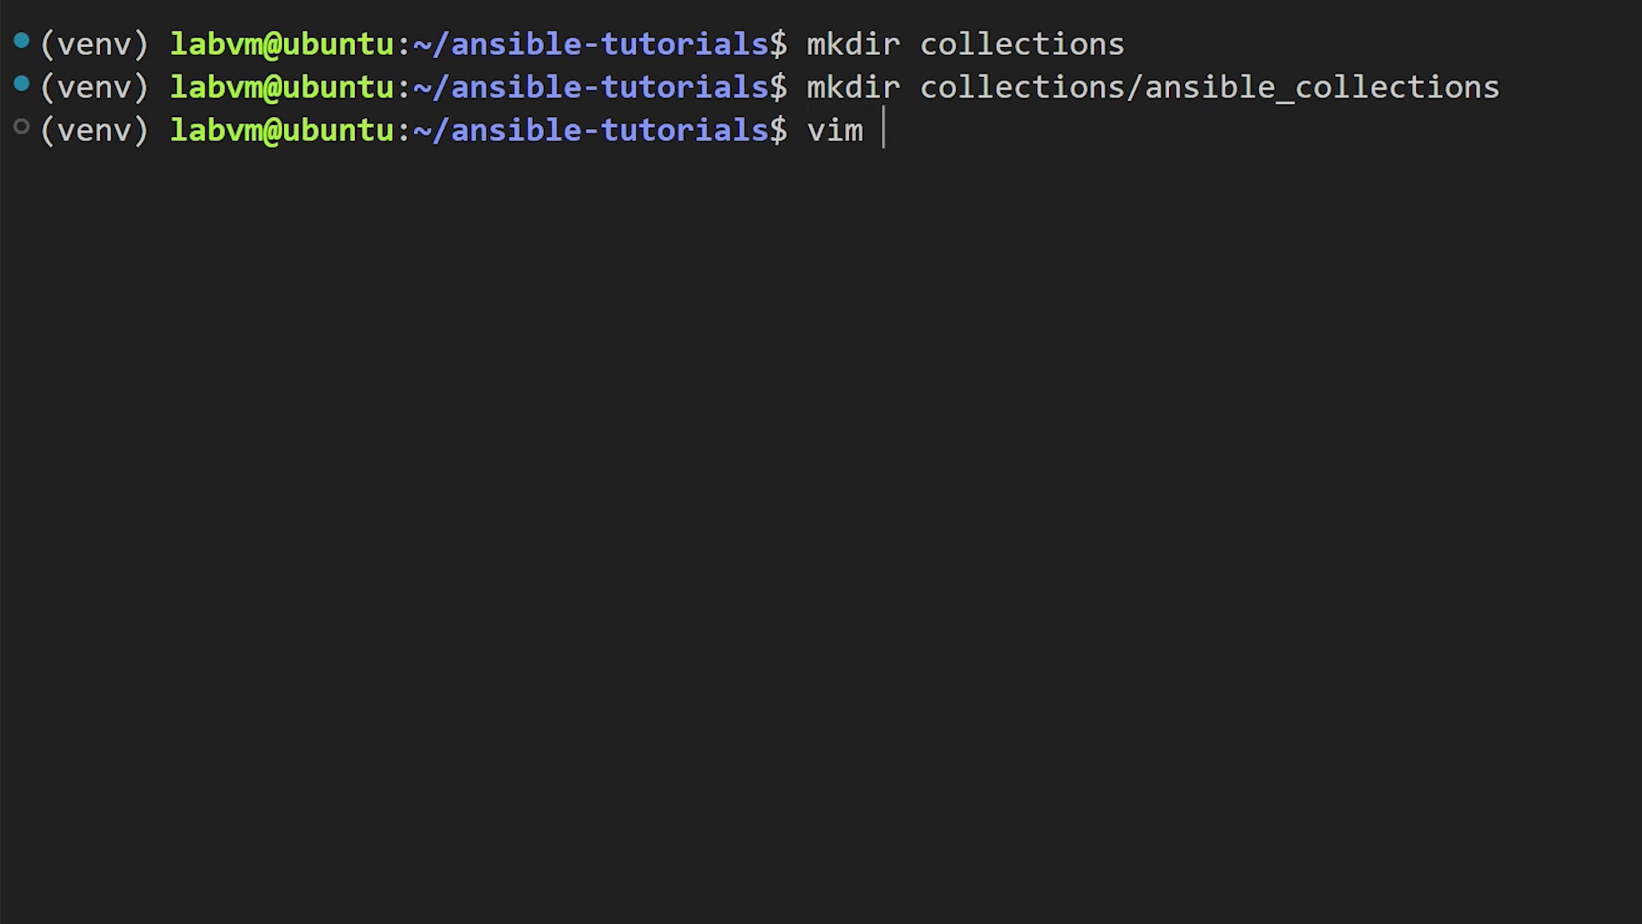
{"action": "type", "text": "ansi"}
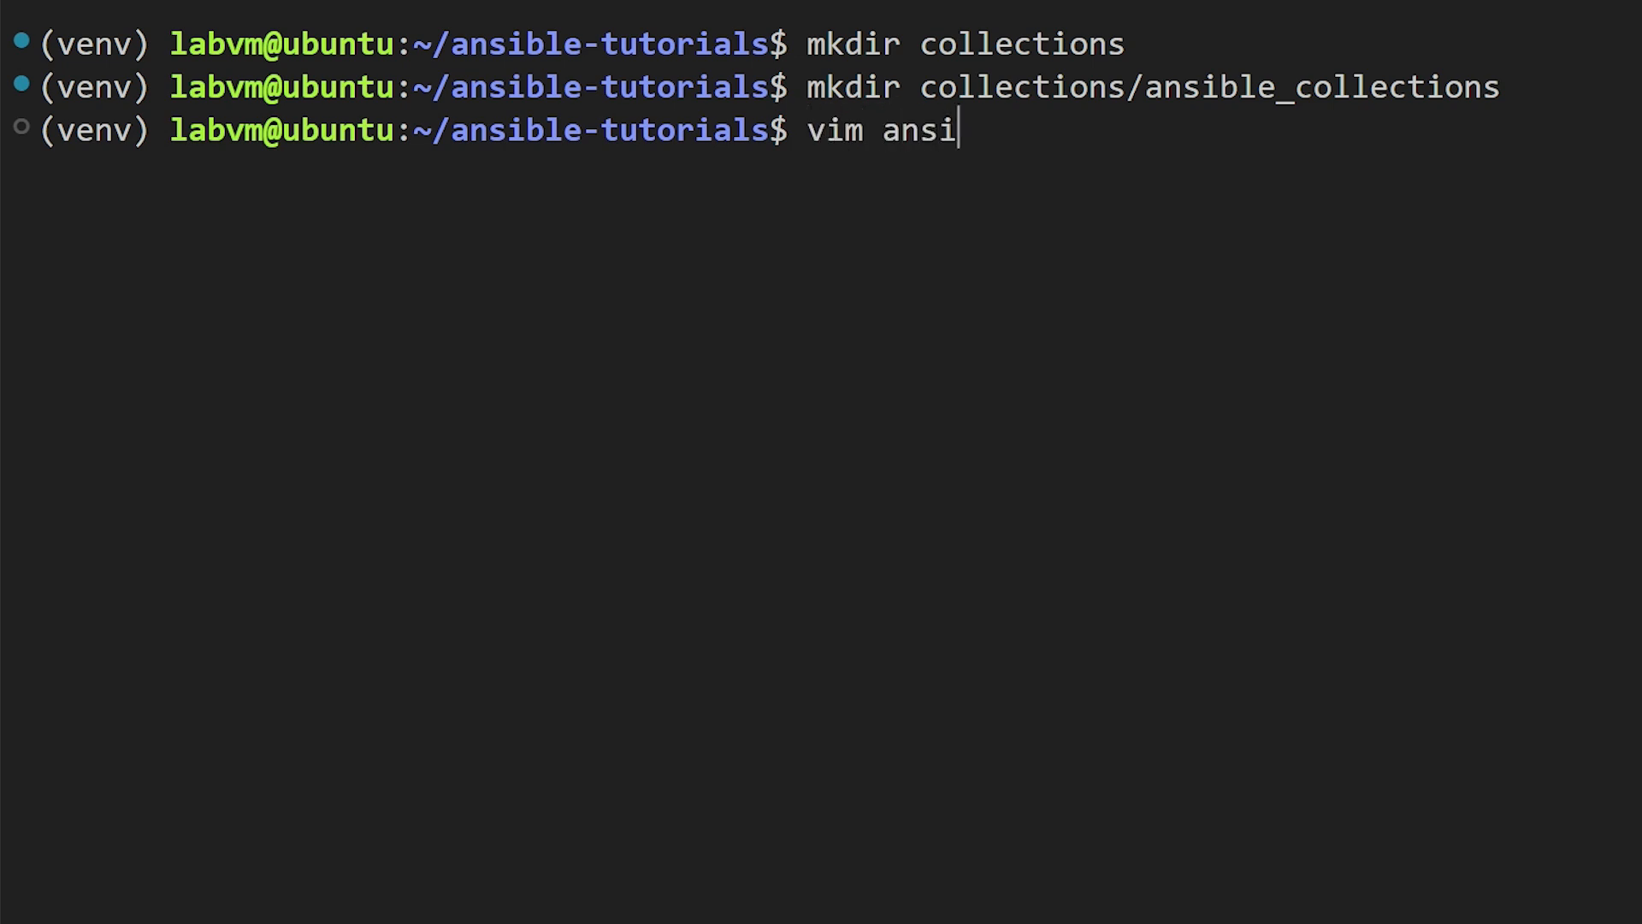
{"action": "type", "text": "ble.cfg"}
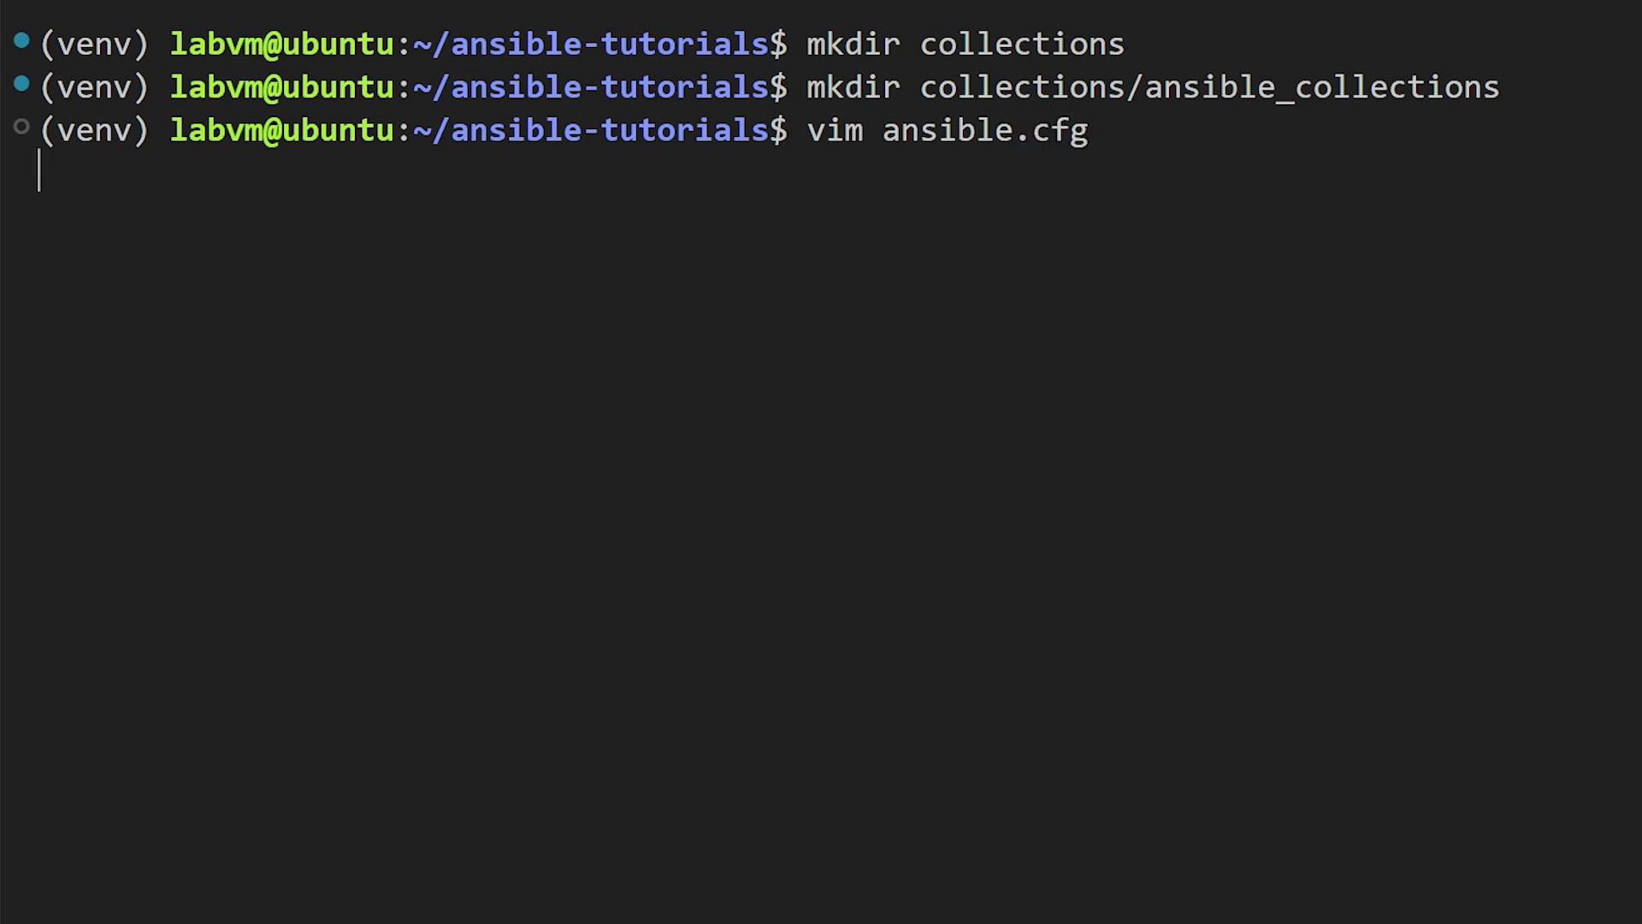
{"action": "type", "text": "[defaults]"}
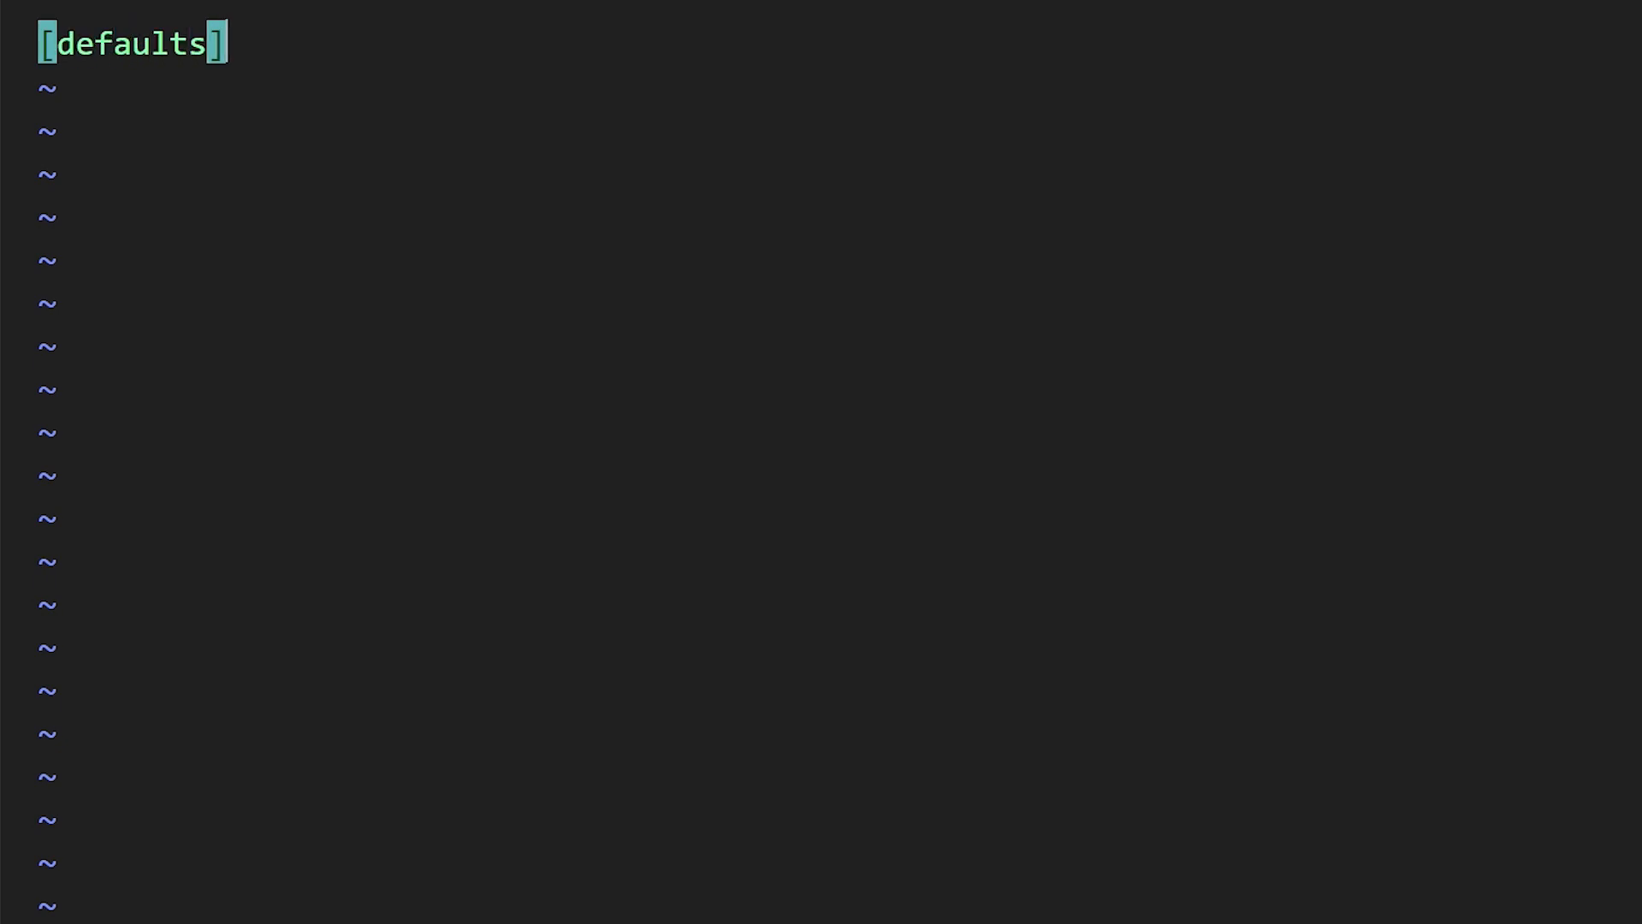
Add collections_paths=collections/ansible_collections/ under [defaults] in ansible.cfg
{"action": "type", "text": "collections_paths"}
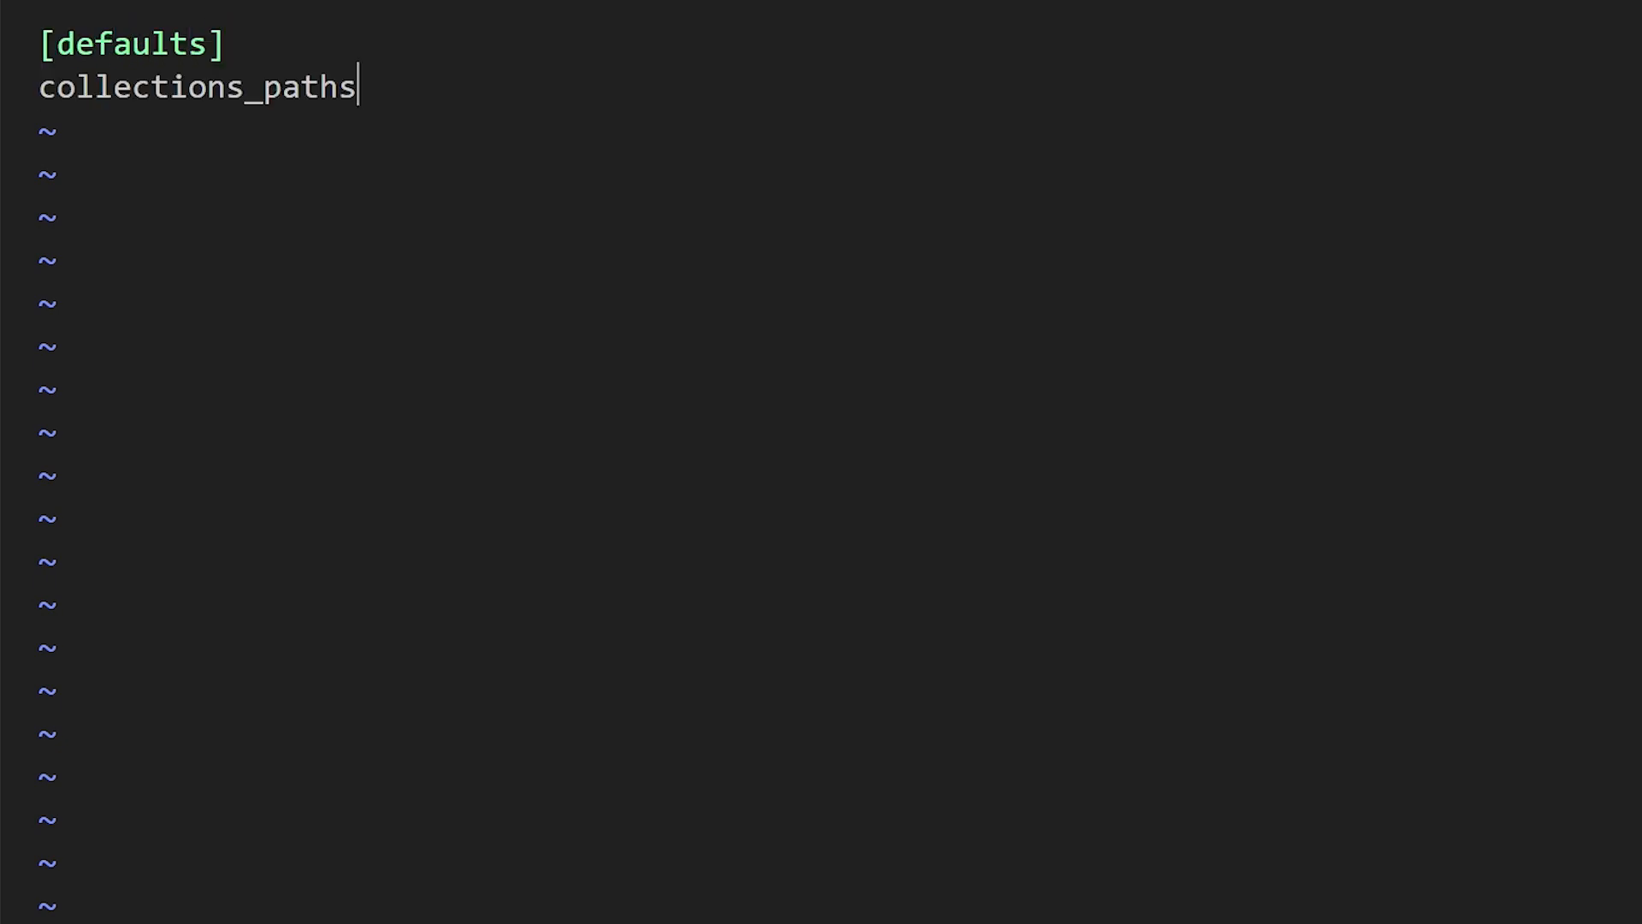
{"action": "type", "text": "="}
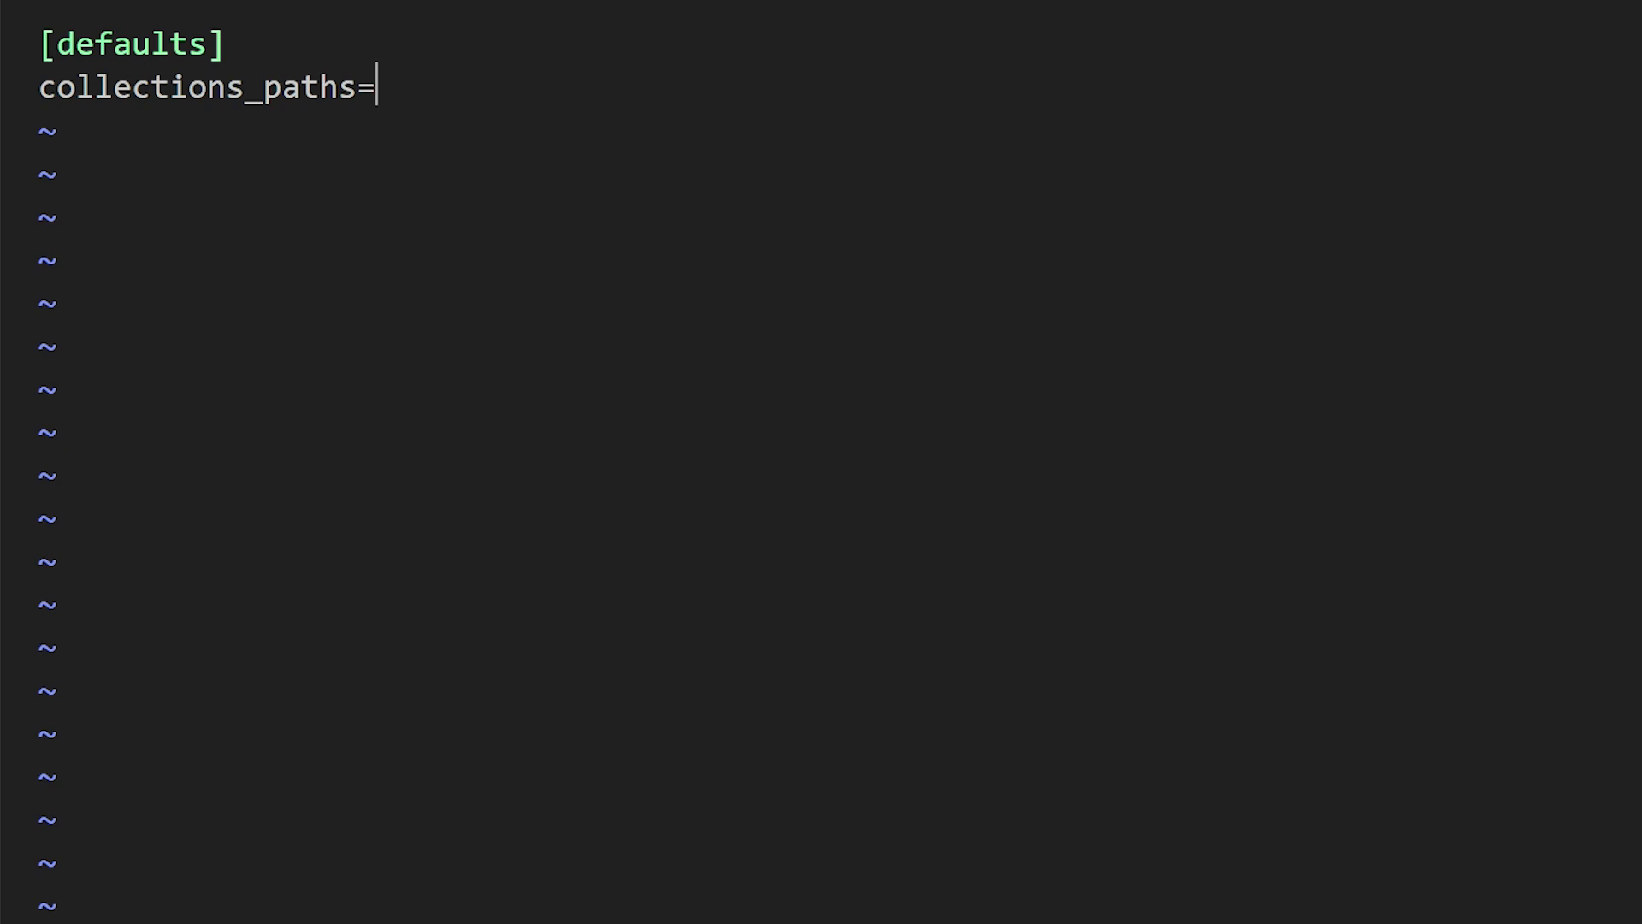
{"action": "type", "text": "collections/"}
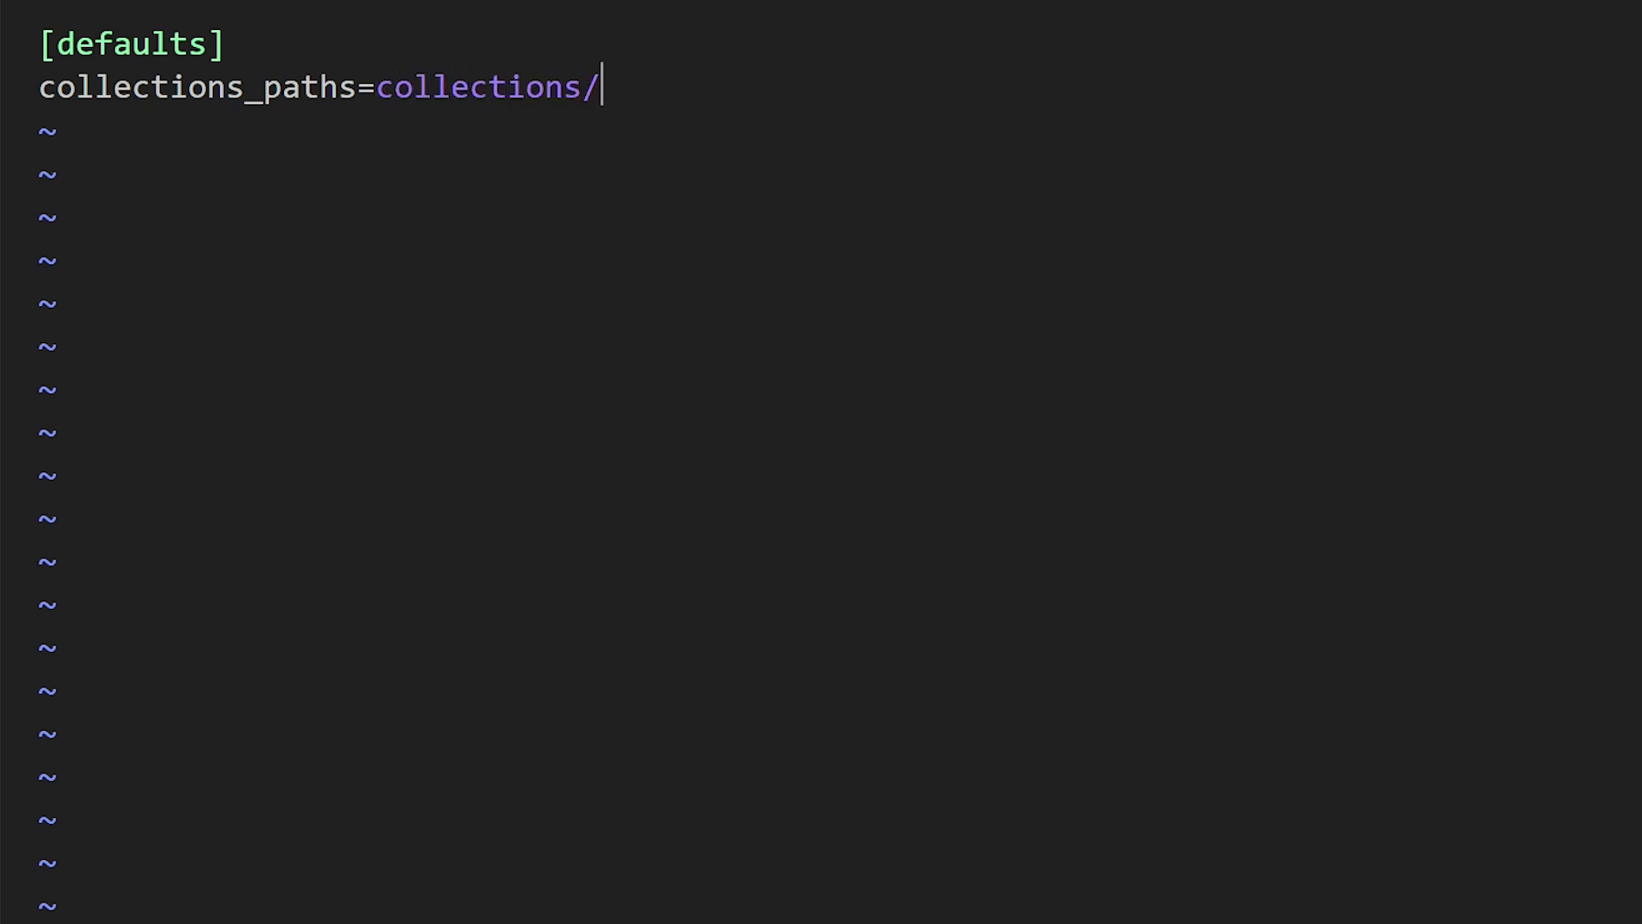
{"action": "type", "text": "ansible"}
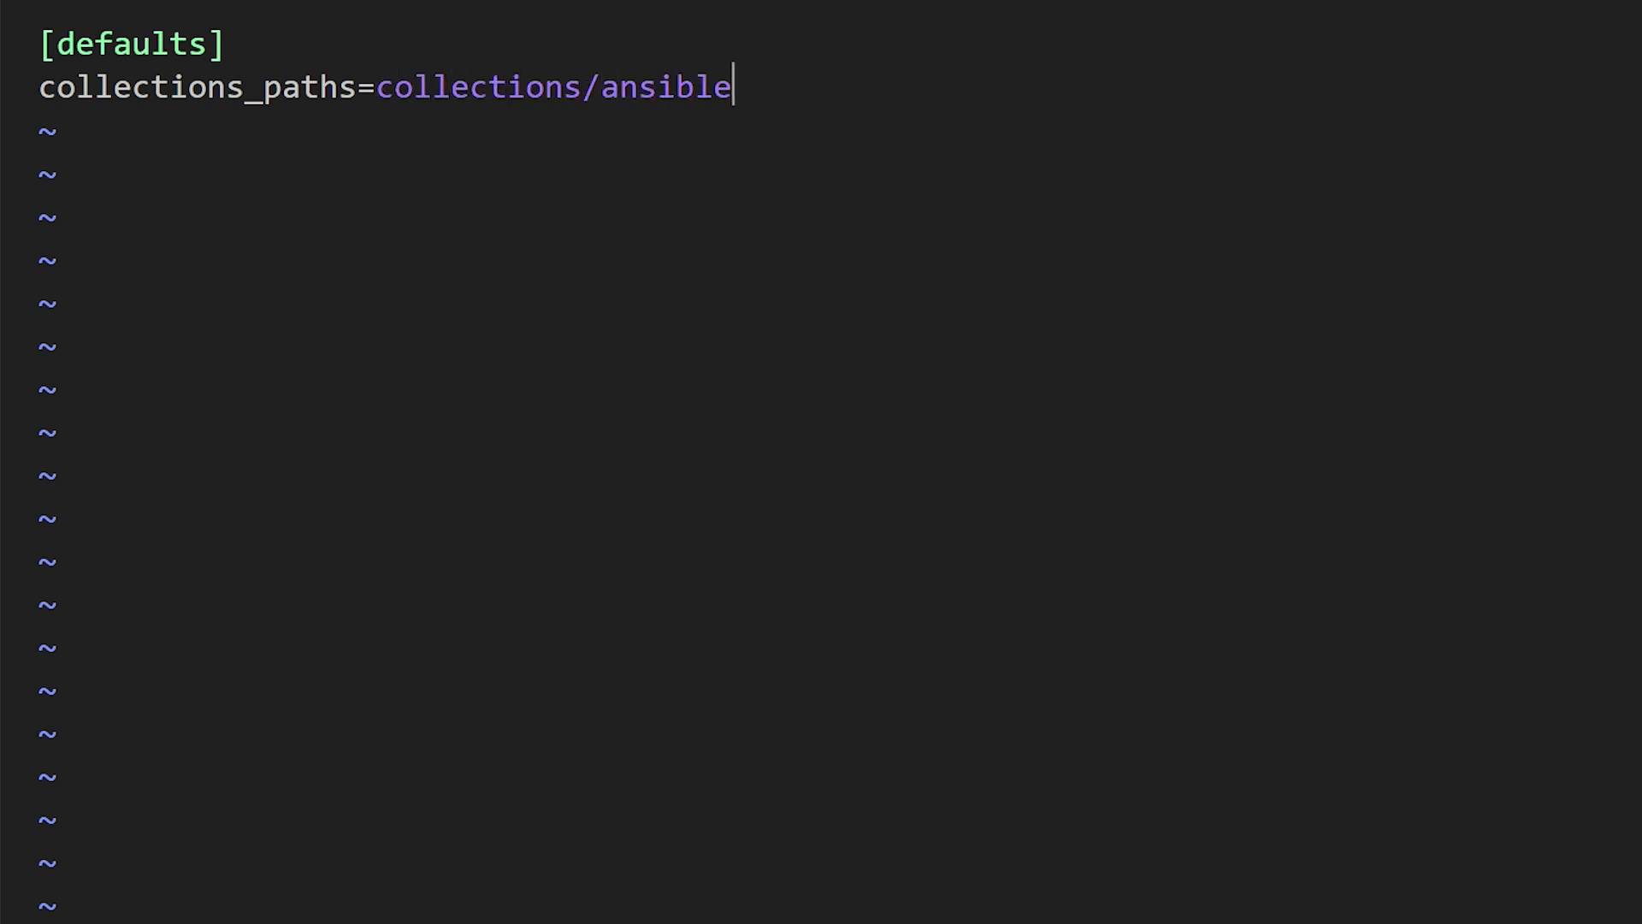
{"action": "type", "text": "_coll"}
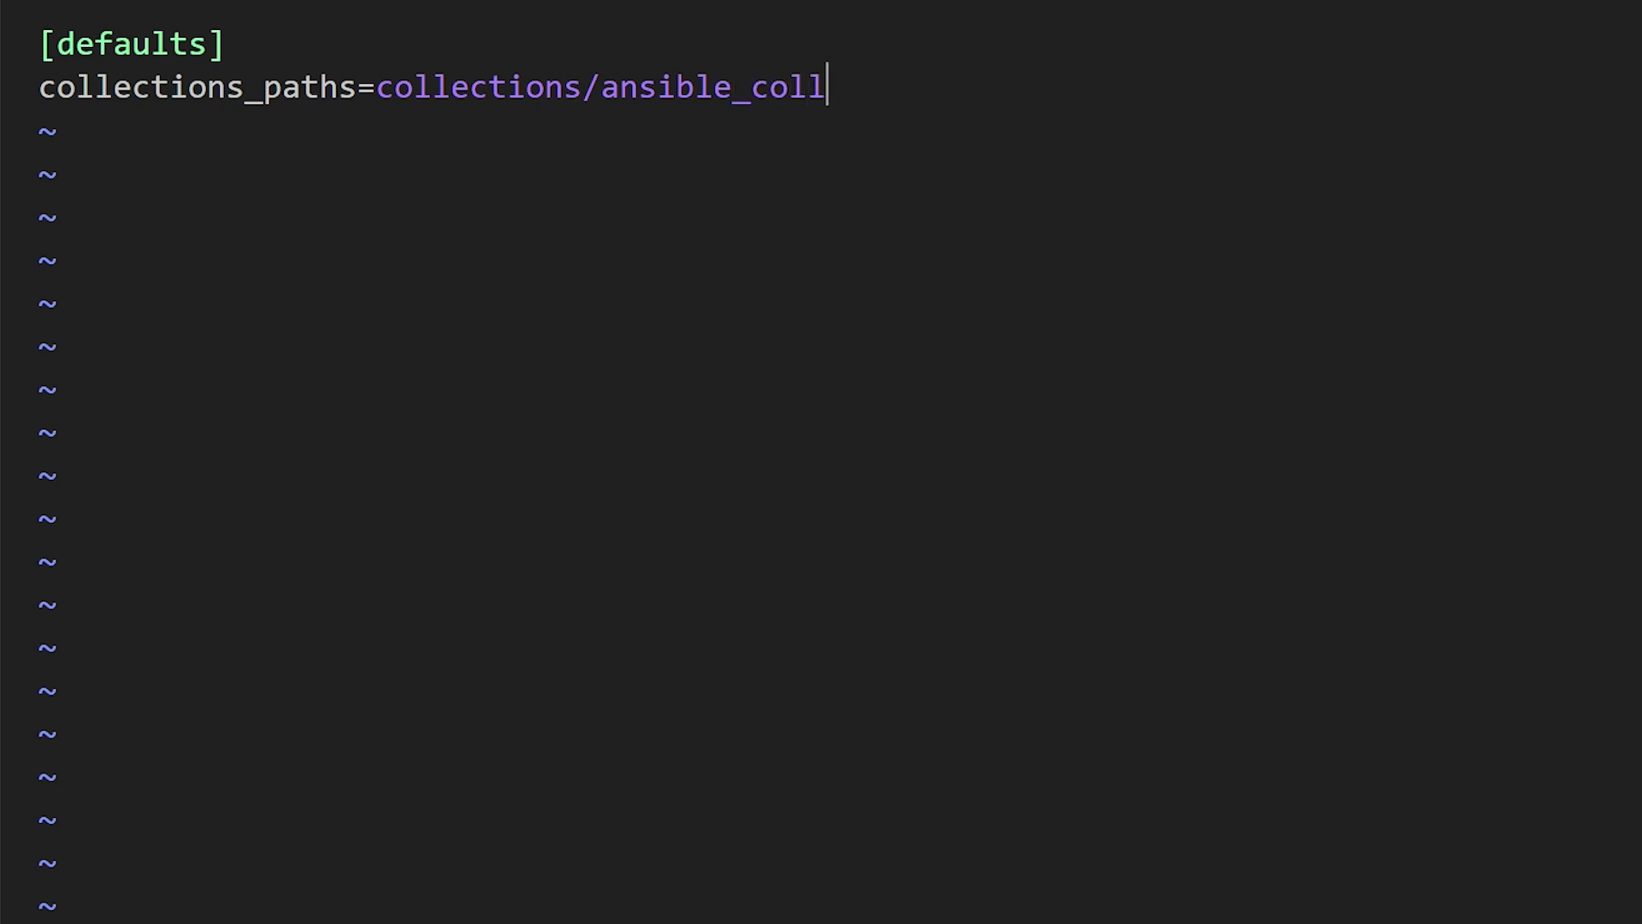
{"action": "type", "text": "ections/"}
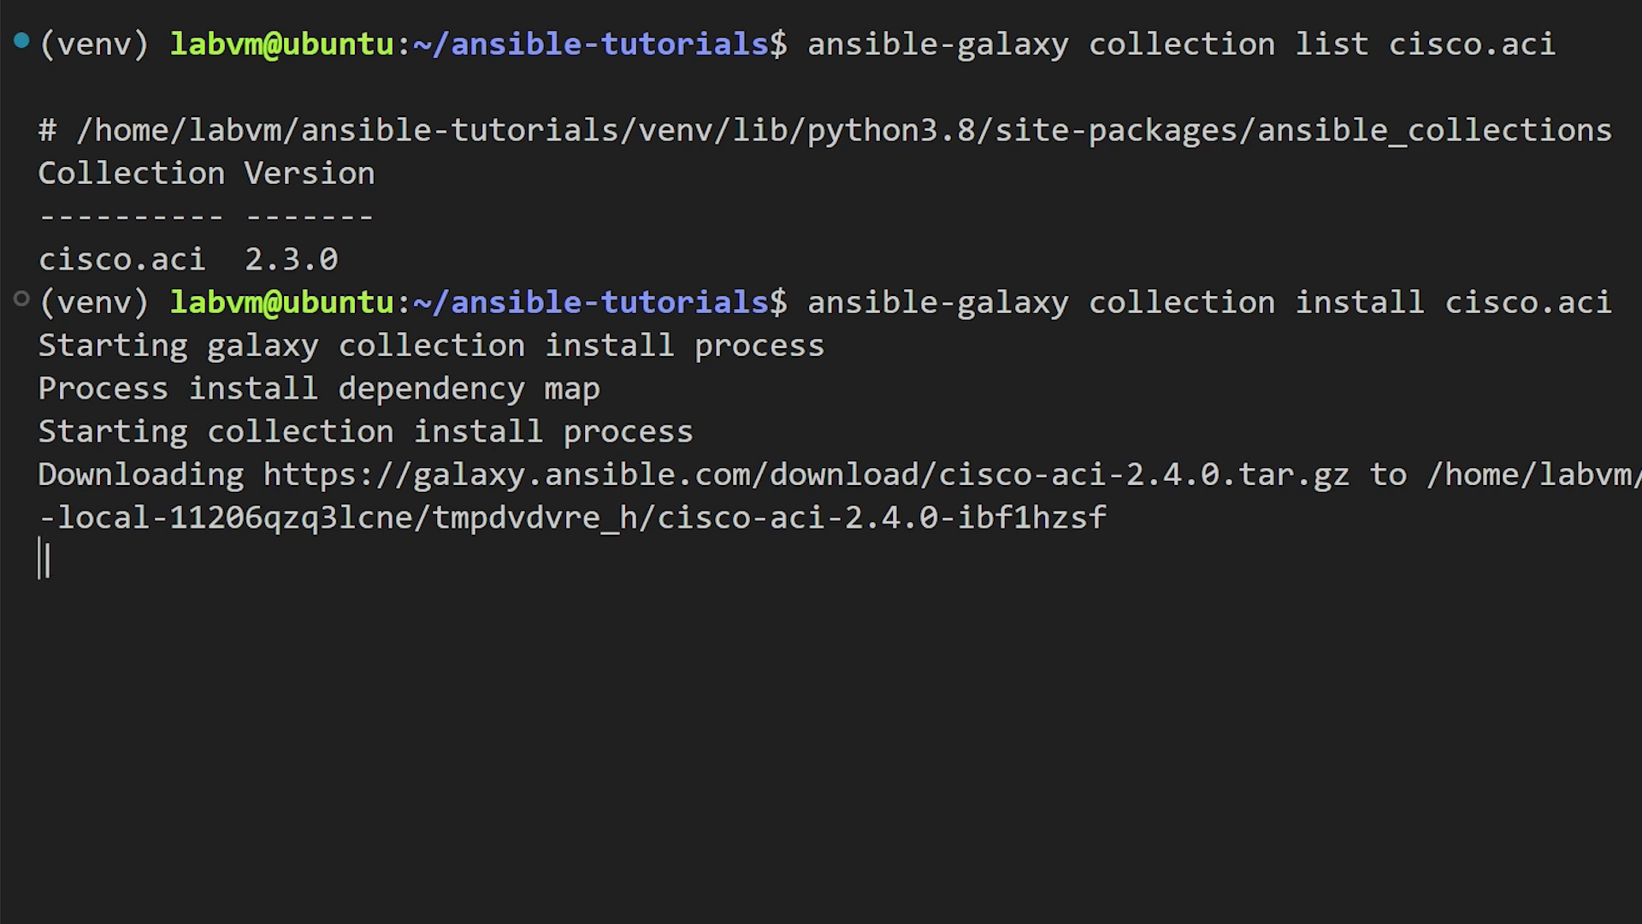
Clear the screen and confirm cisco.aci 2.4.0 in the project folder beside 2.3.0
{"action": "type", "text": "cle"}
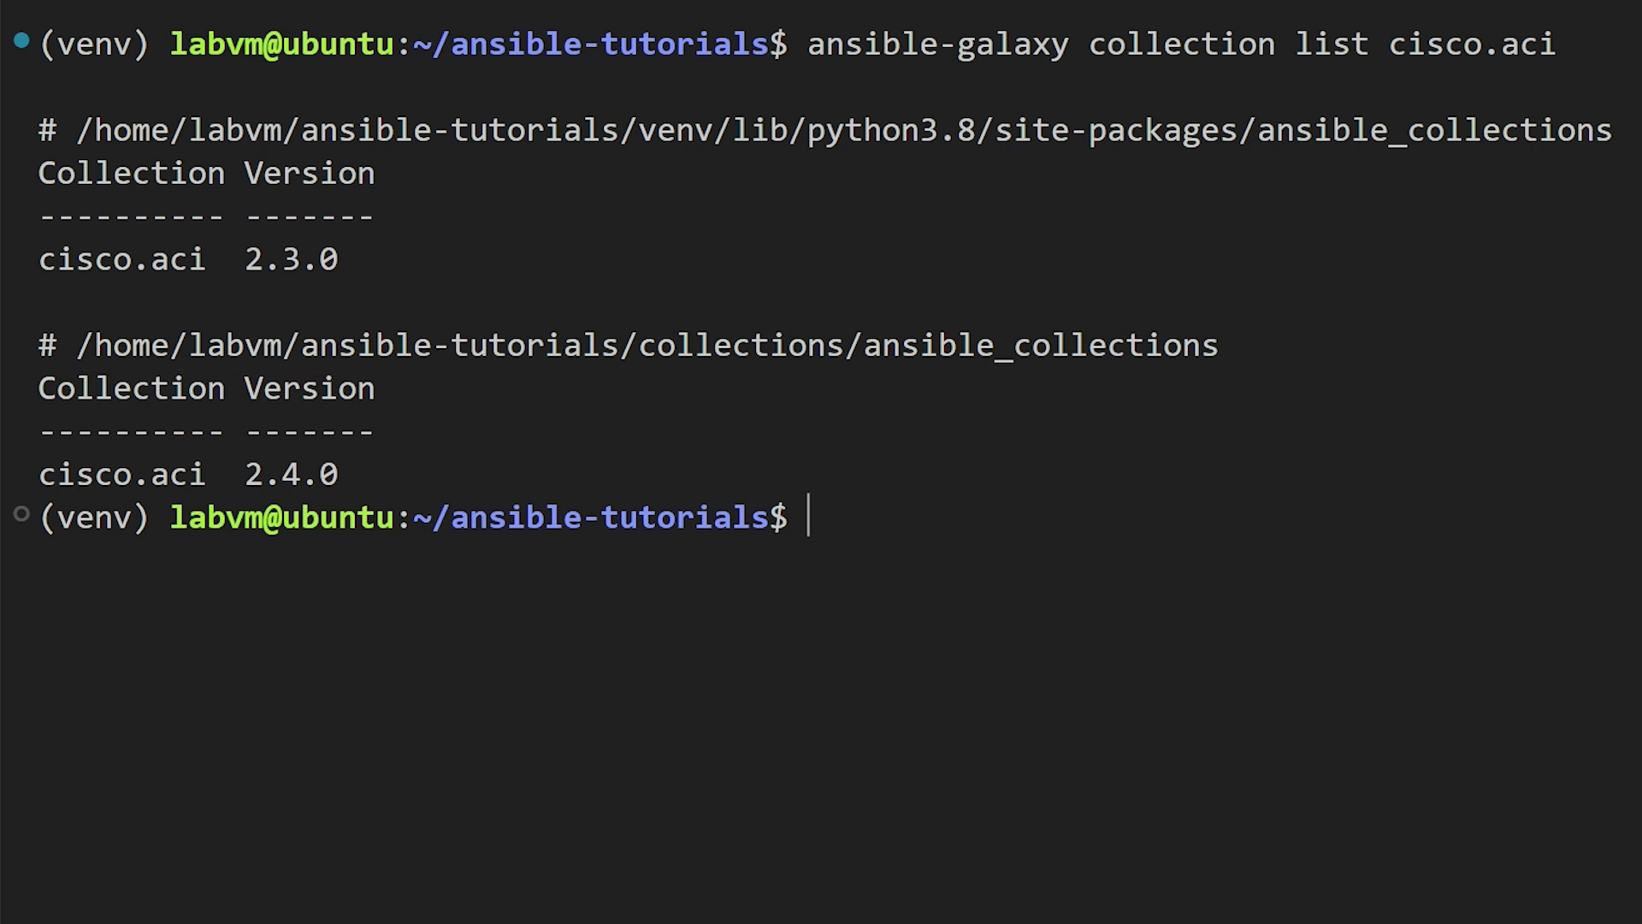
{"action": "type", "text": "ansible-config list"}
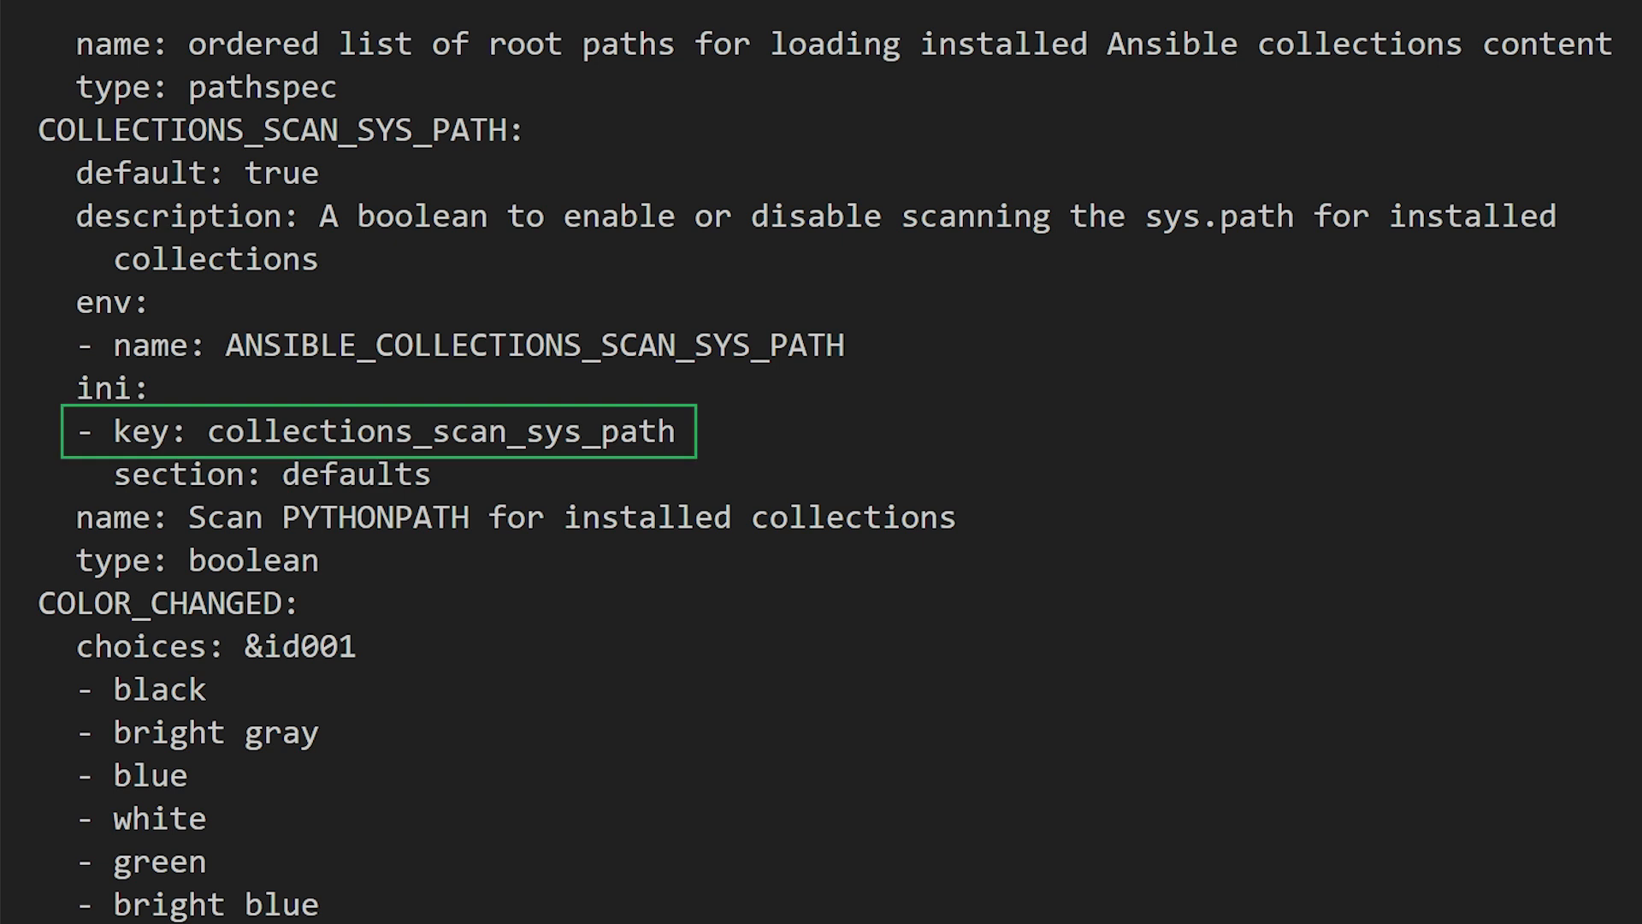
Copy the collections_scan_sys_path key name and reopen ansible.cfg in vim
{"action": "double_click", "coordinate": [444, 431]}
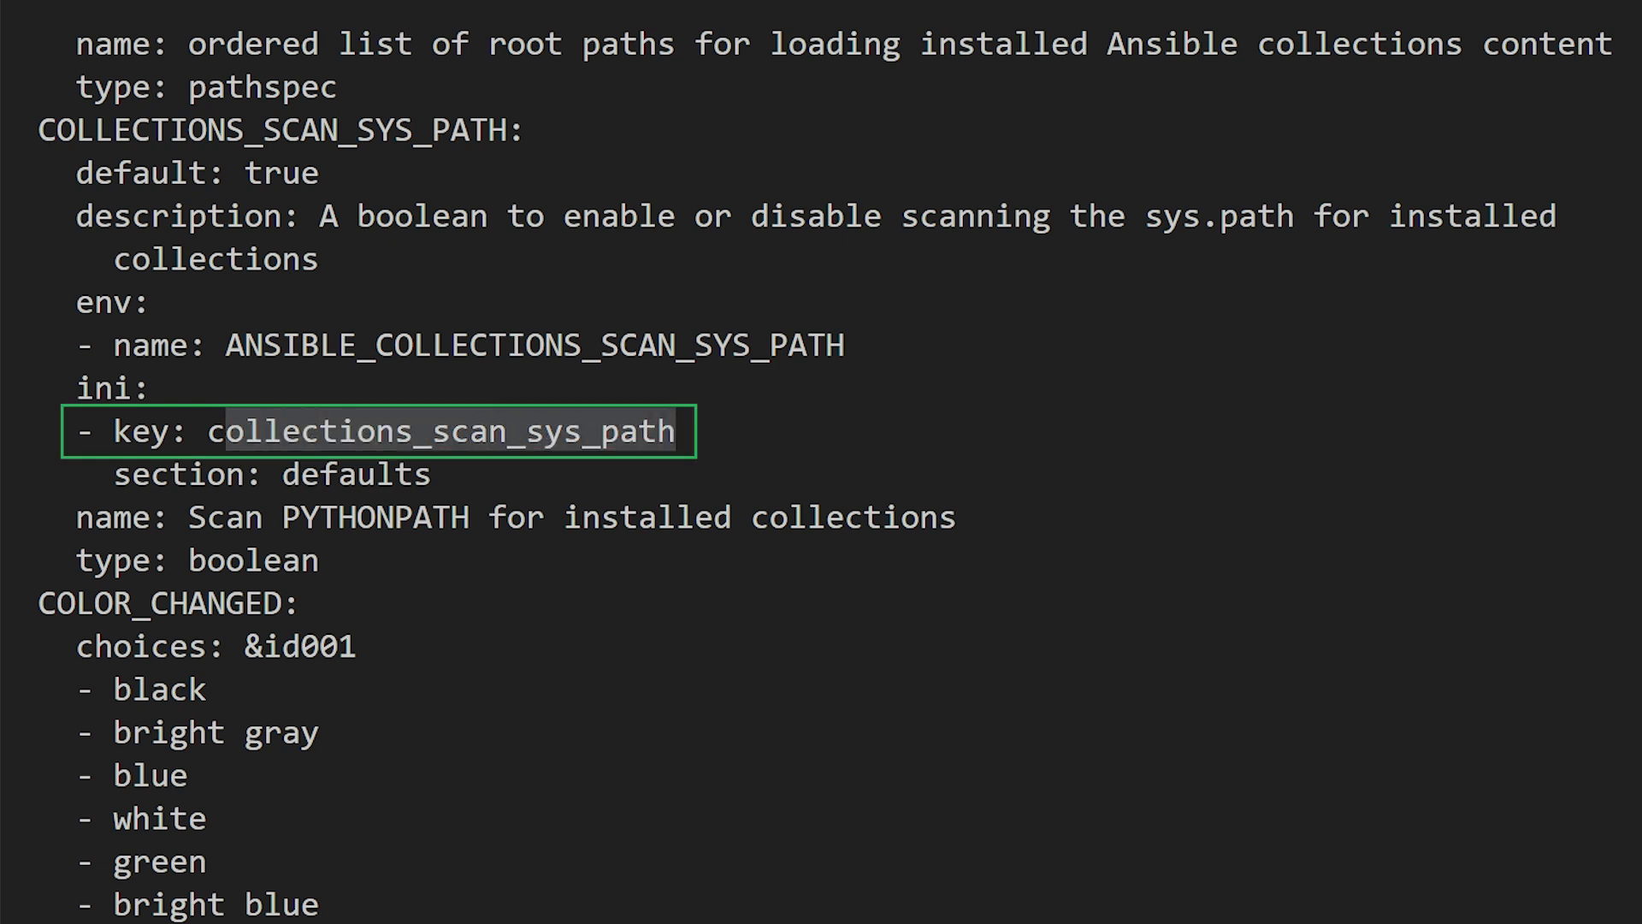
{"action": "scroll", "scroll_direction": "down", "scroll_amount": 3}
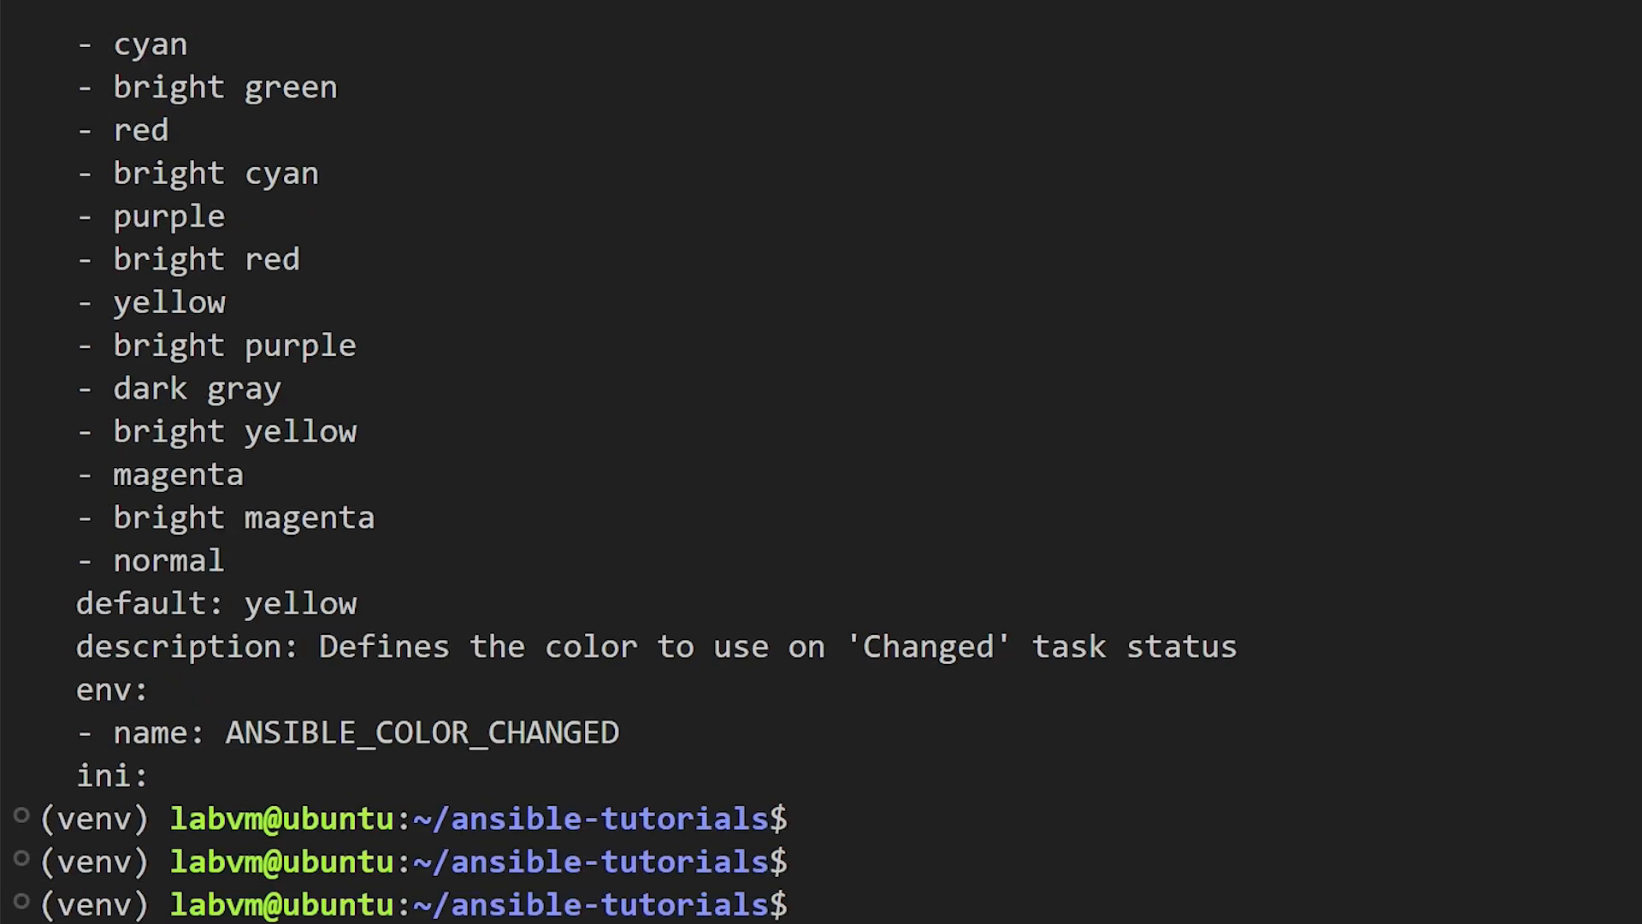
{"action": "type", "text": "vim ans"}
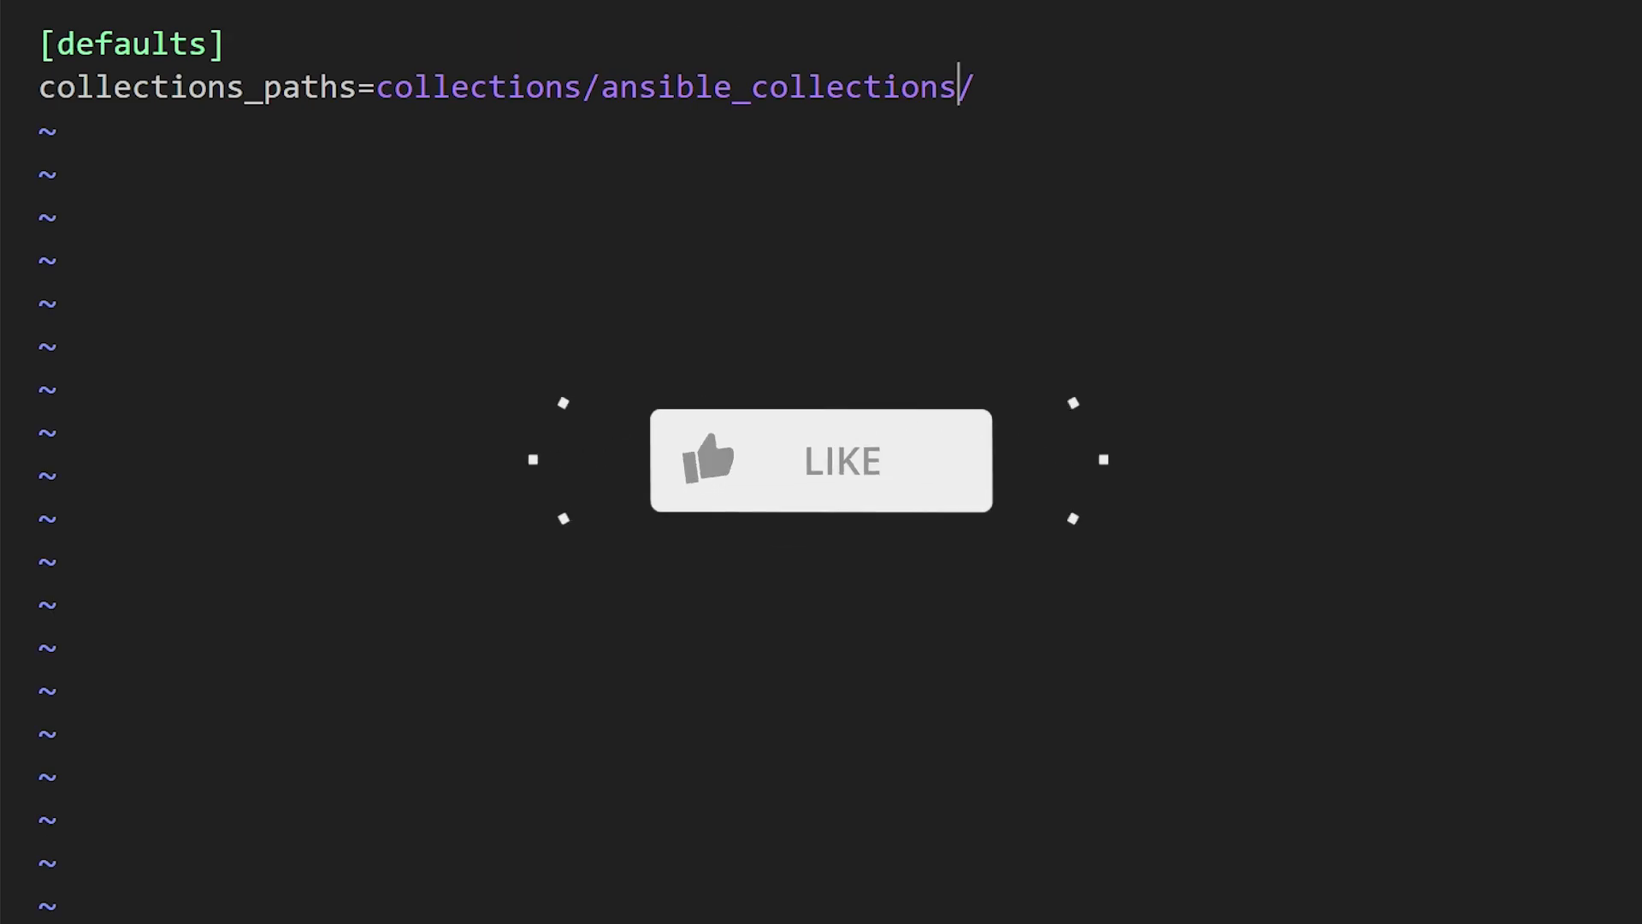
Add collections_scan_sys_path=False to ansible.cfg below collections_paths
{"action": "type", "text": "collections_scan_sys_path="}
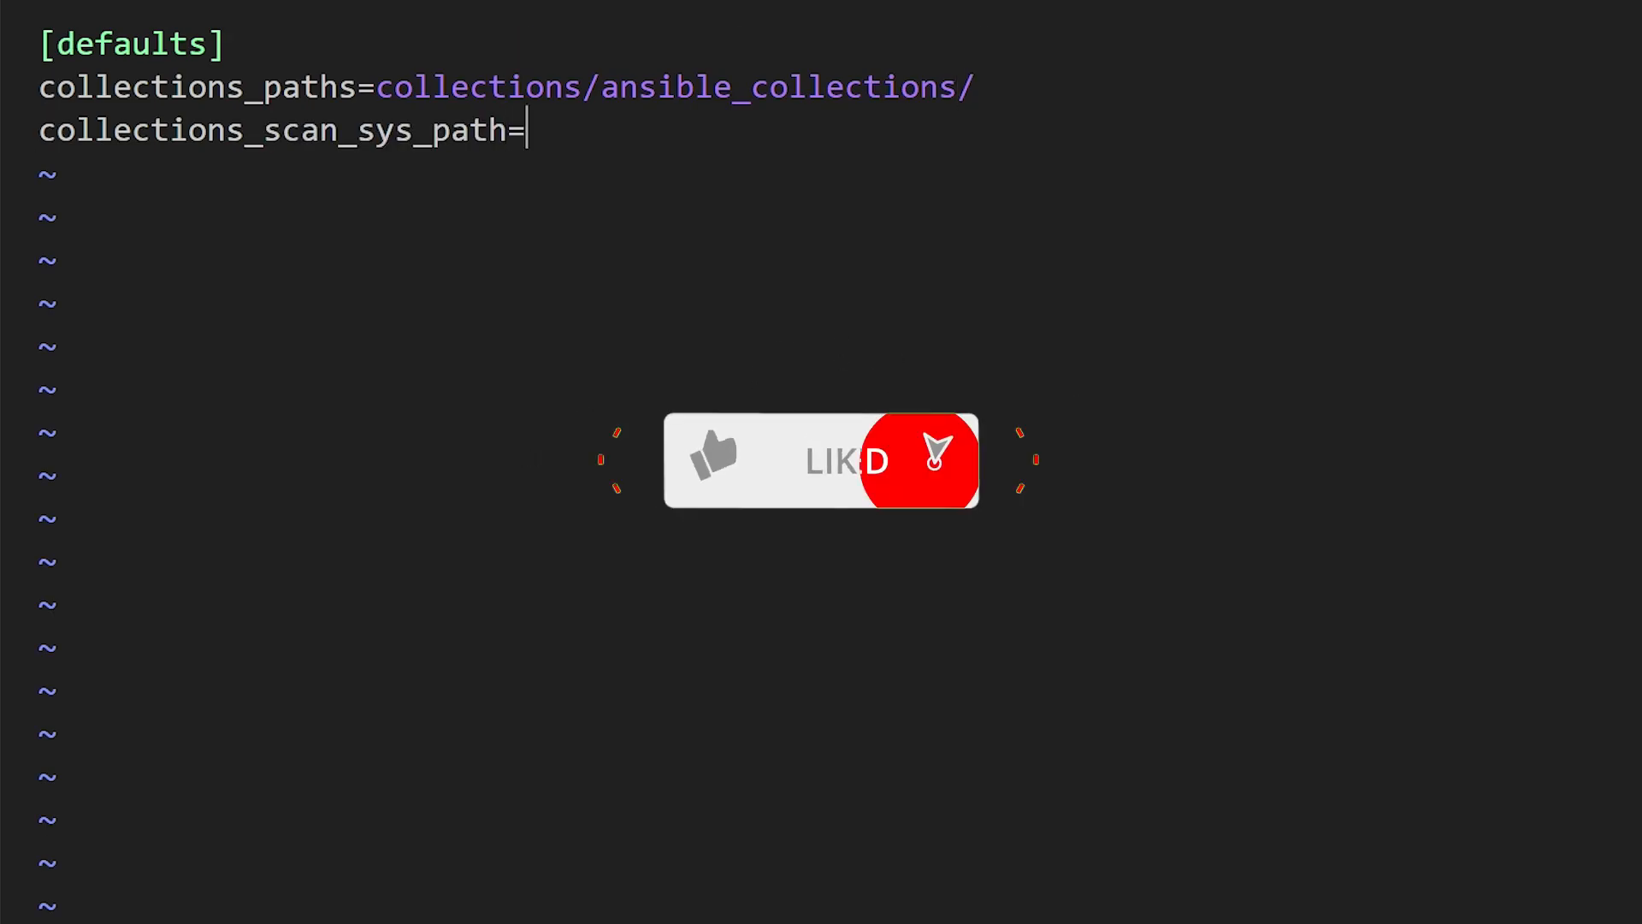
{"action": "type", "text": "False"}
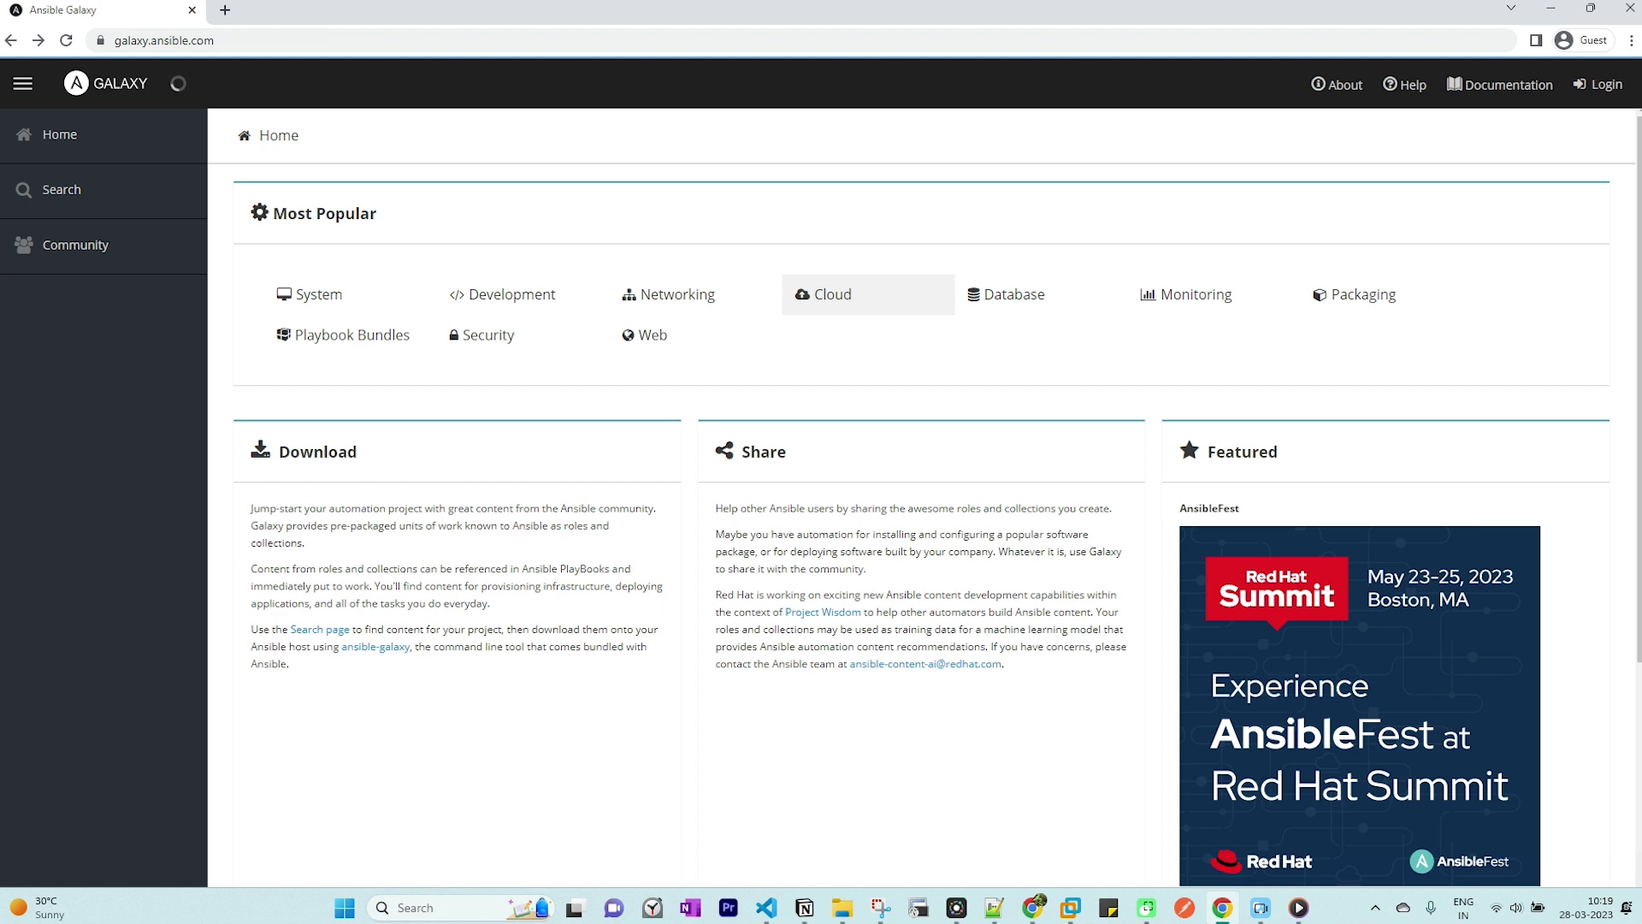
Filter Galaxy to cloud-tagged collections sorted by download count and browse the results
{"action": "left_click", "coordinate": [829, 294]}
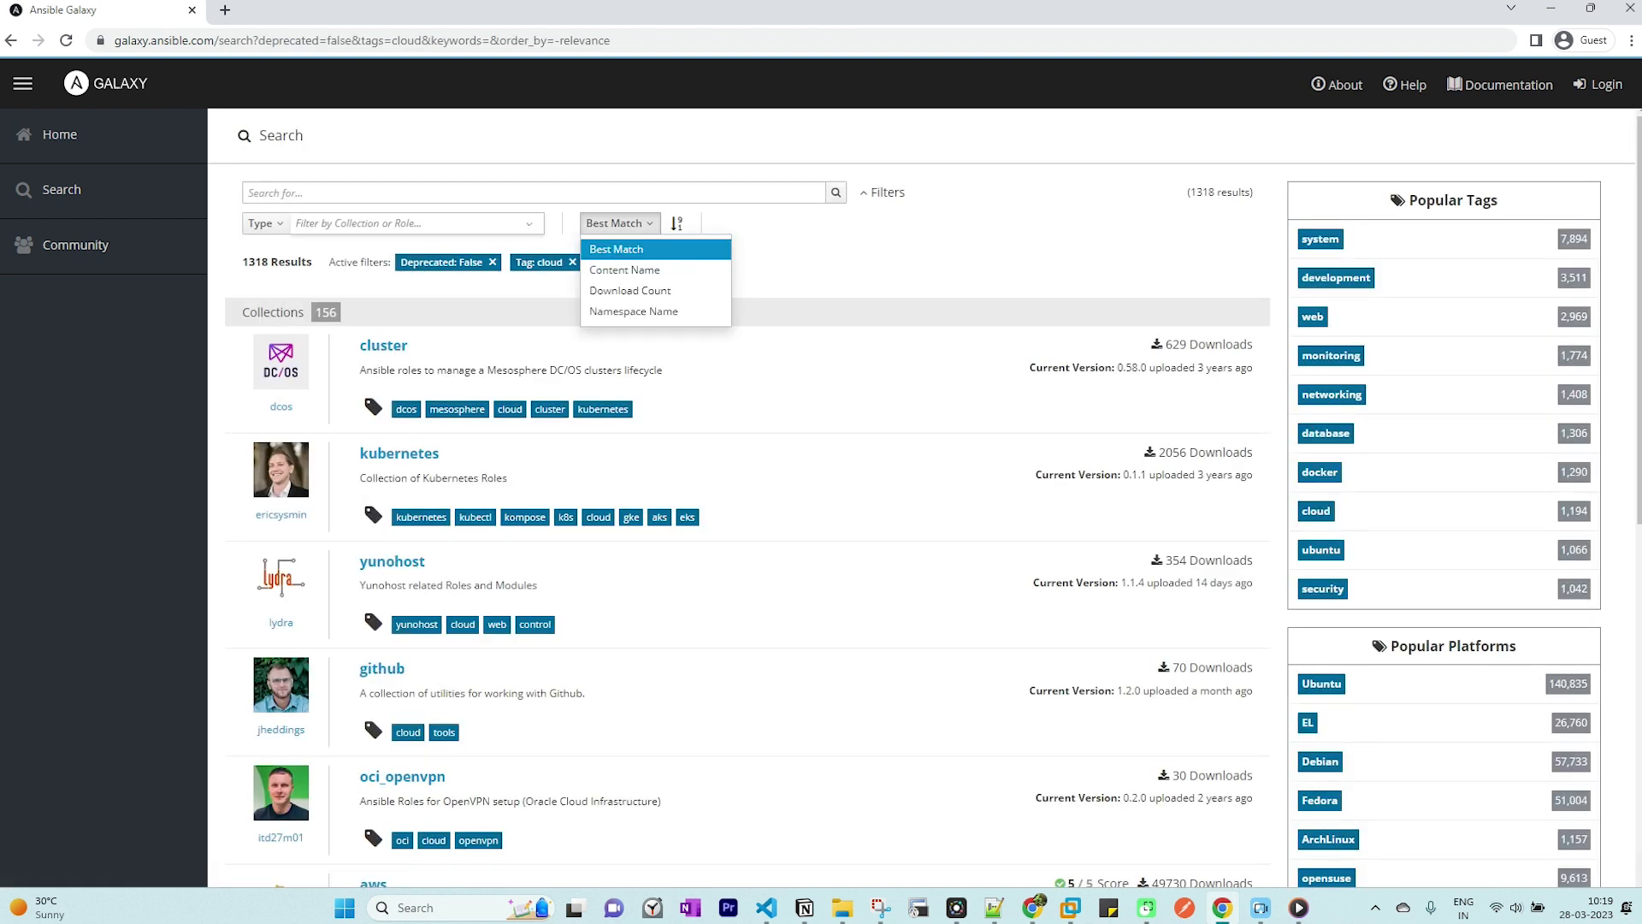
{"action": "left_click", "coordinate": [630, 290]}
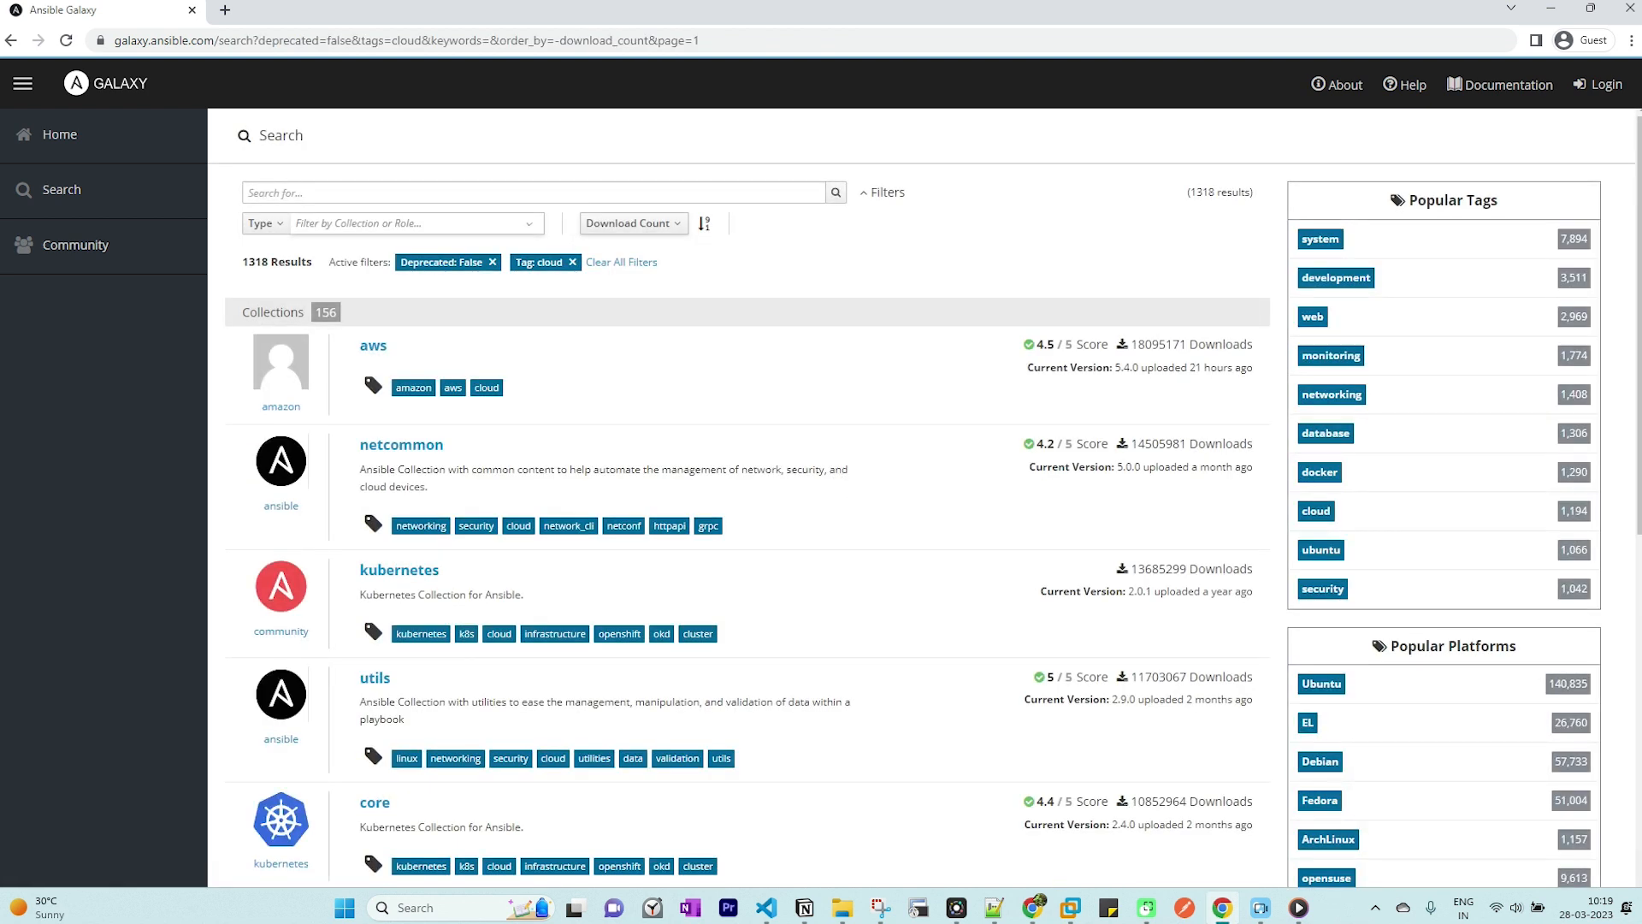
{"action": "scroll", "scroll_direction": "down", "scroll_amount": 3}
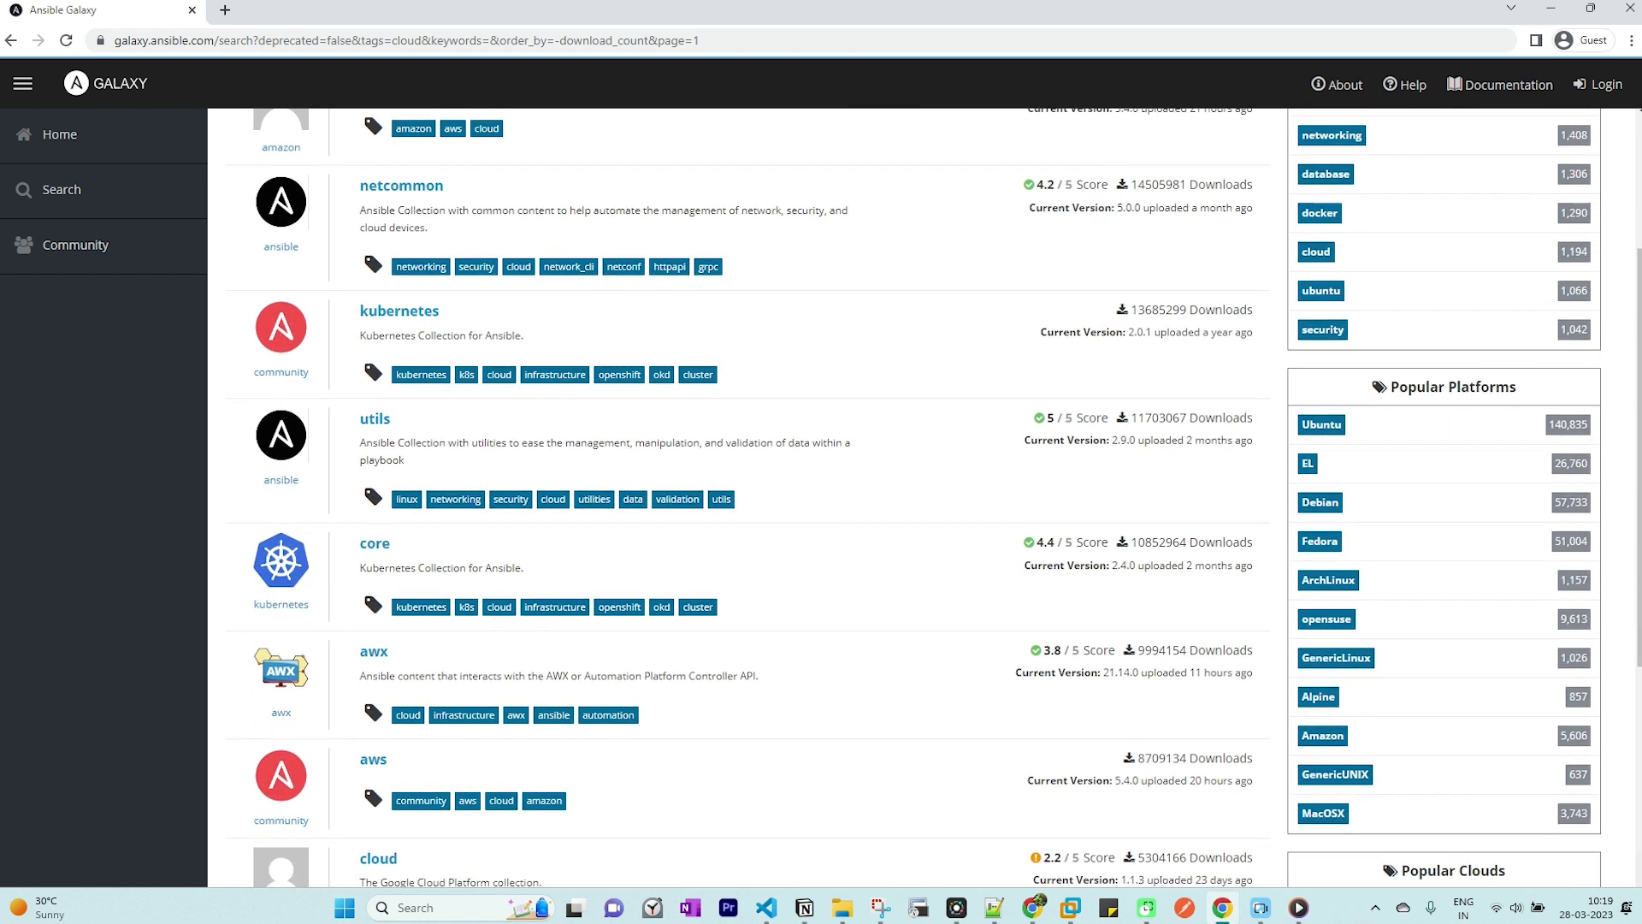
{"action": "left_click", "coordinate": [374, 542]}
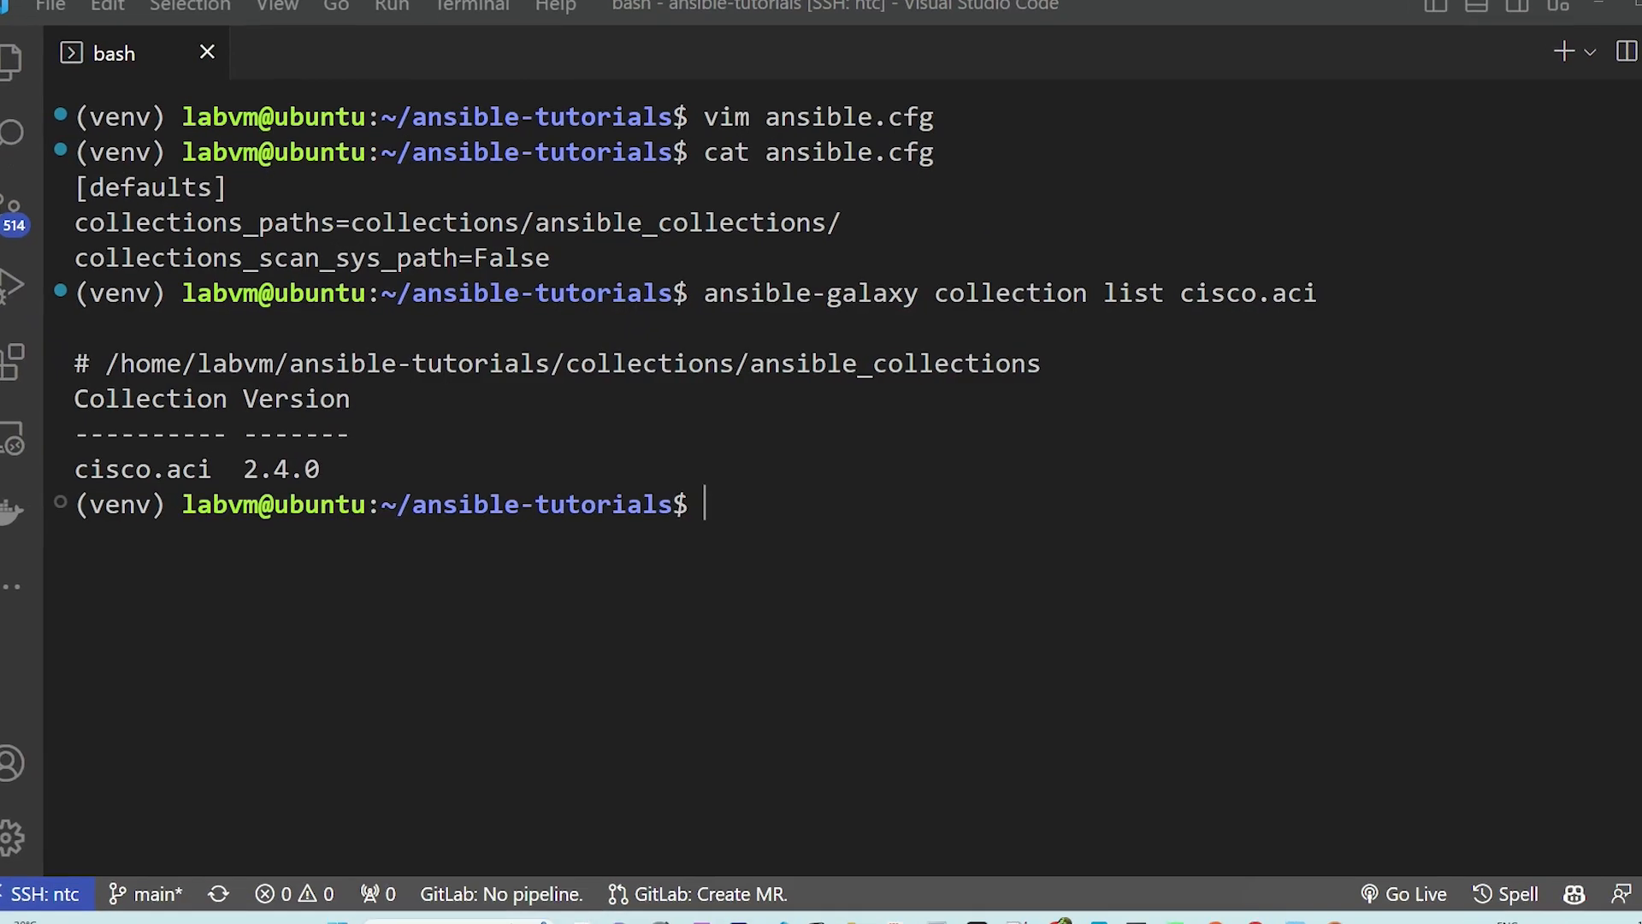
Install kubernetes.core 2.4.0 with ansible-galaxy collection install kubernetes.core
{"action": "type", "text": "ansible-galaxy collection install kubernetes.core"}
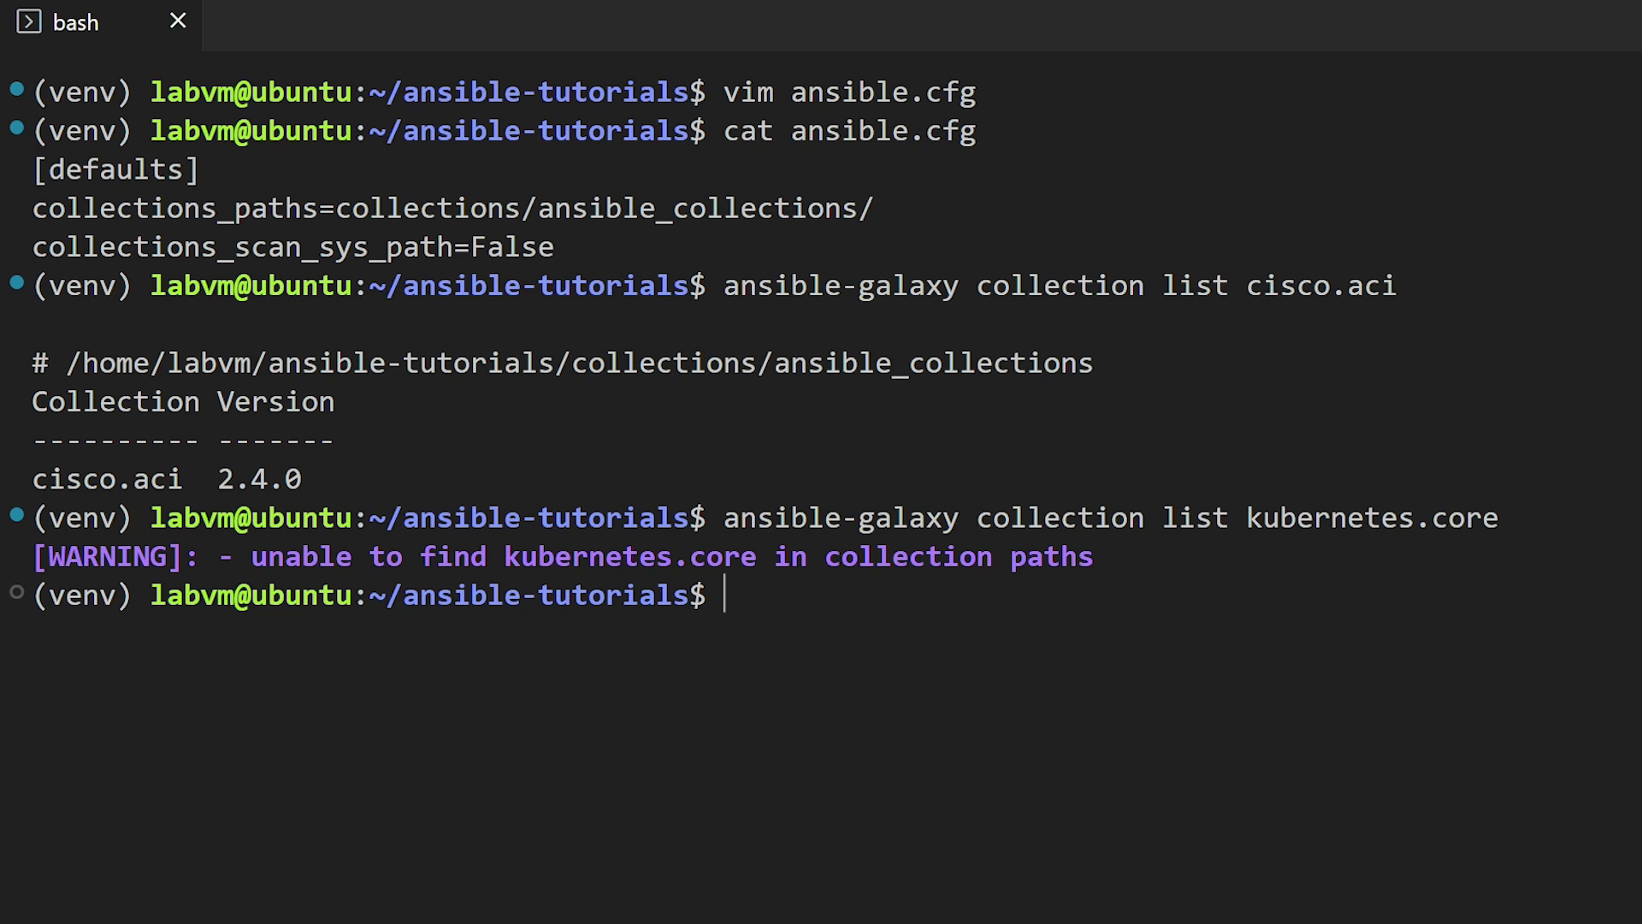
{"action": "type", "text": "ansible-galaxy collection install kubernetes.core"}
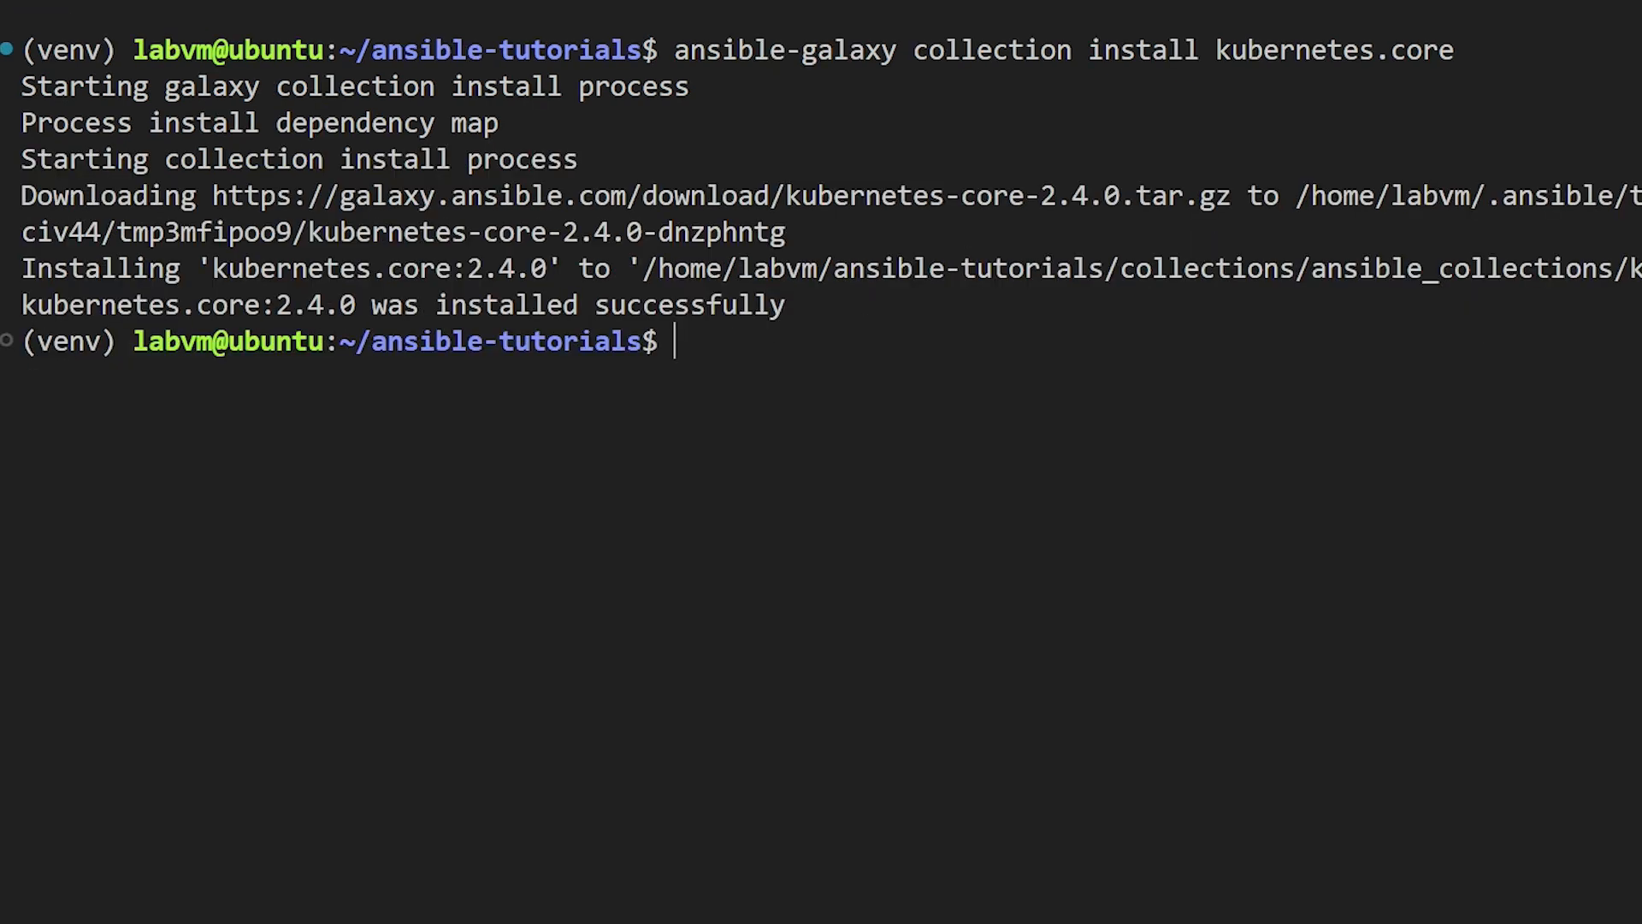
{"action": "type", "text": "ansible-galaxy collection install k"}
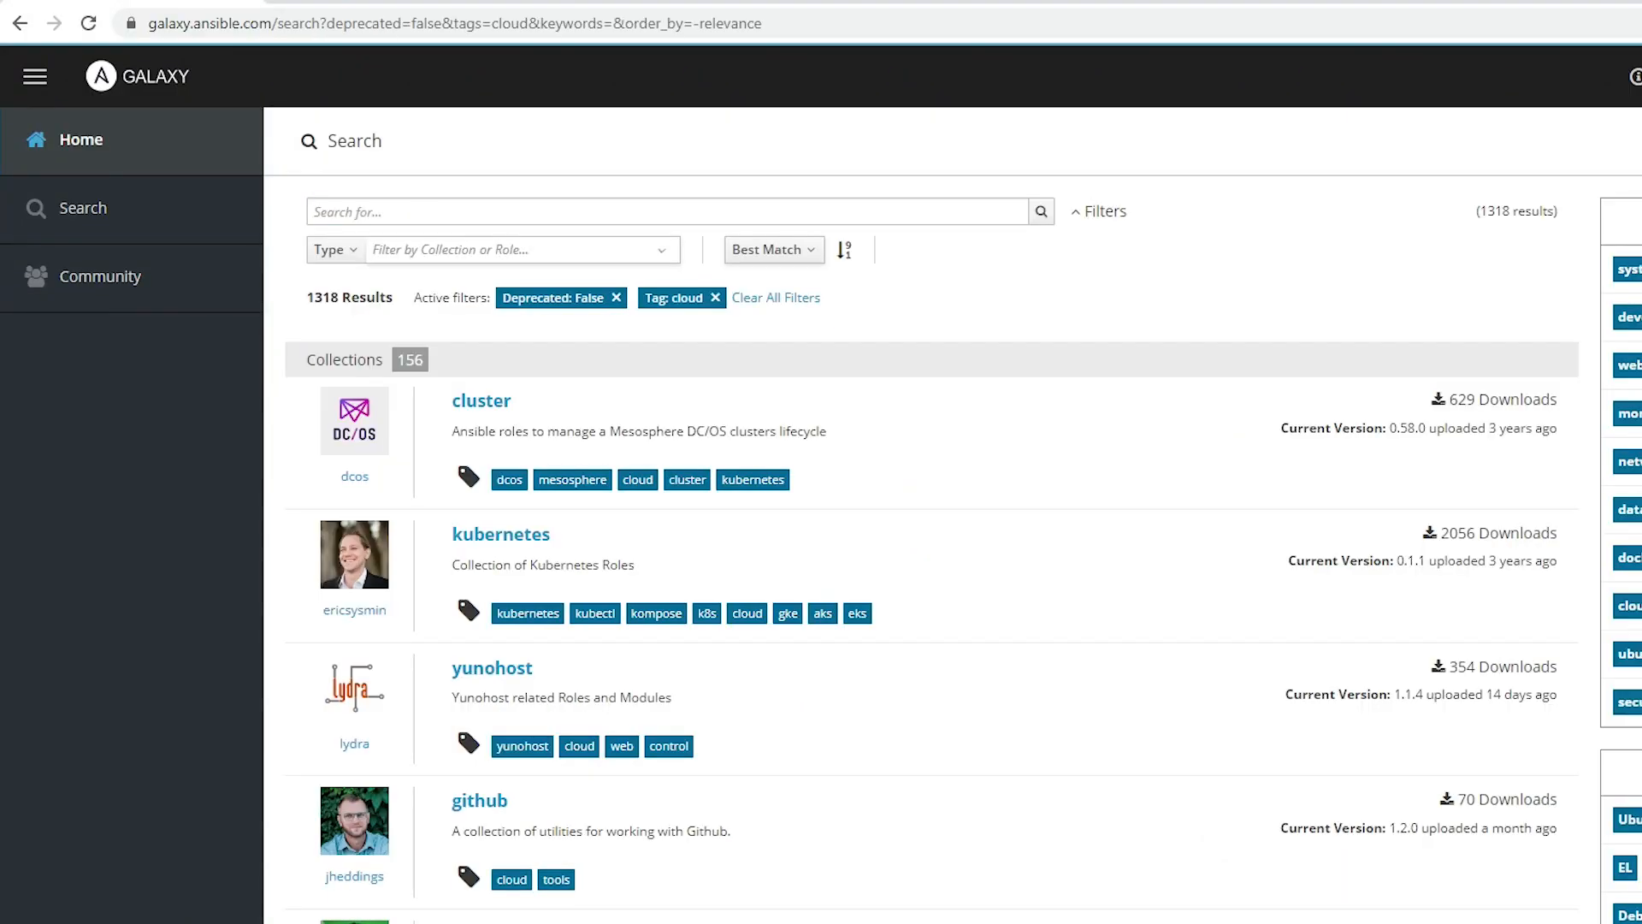
Search Galaxy for aws, then search networking collections for EOS and open Arista eos
{"action": "type", "text": "aws"}
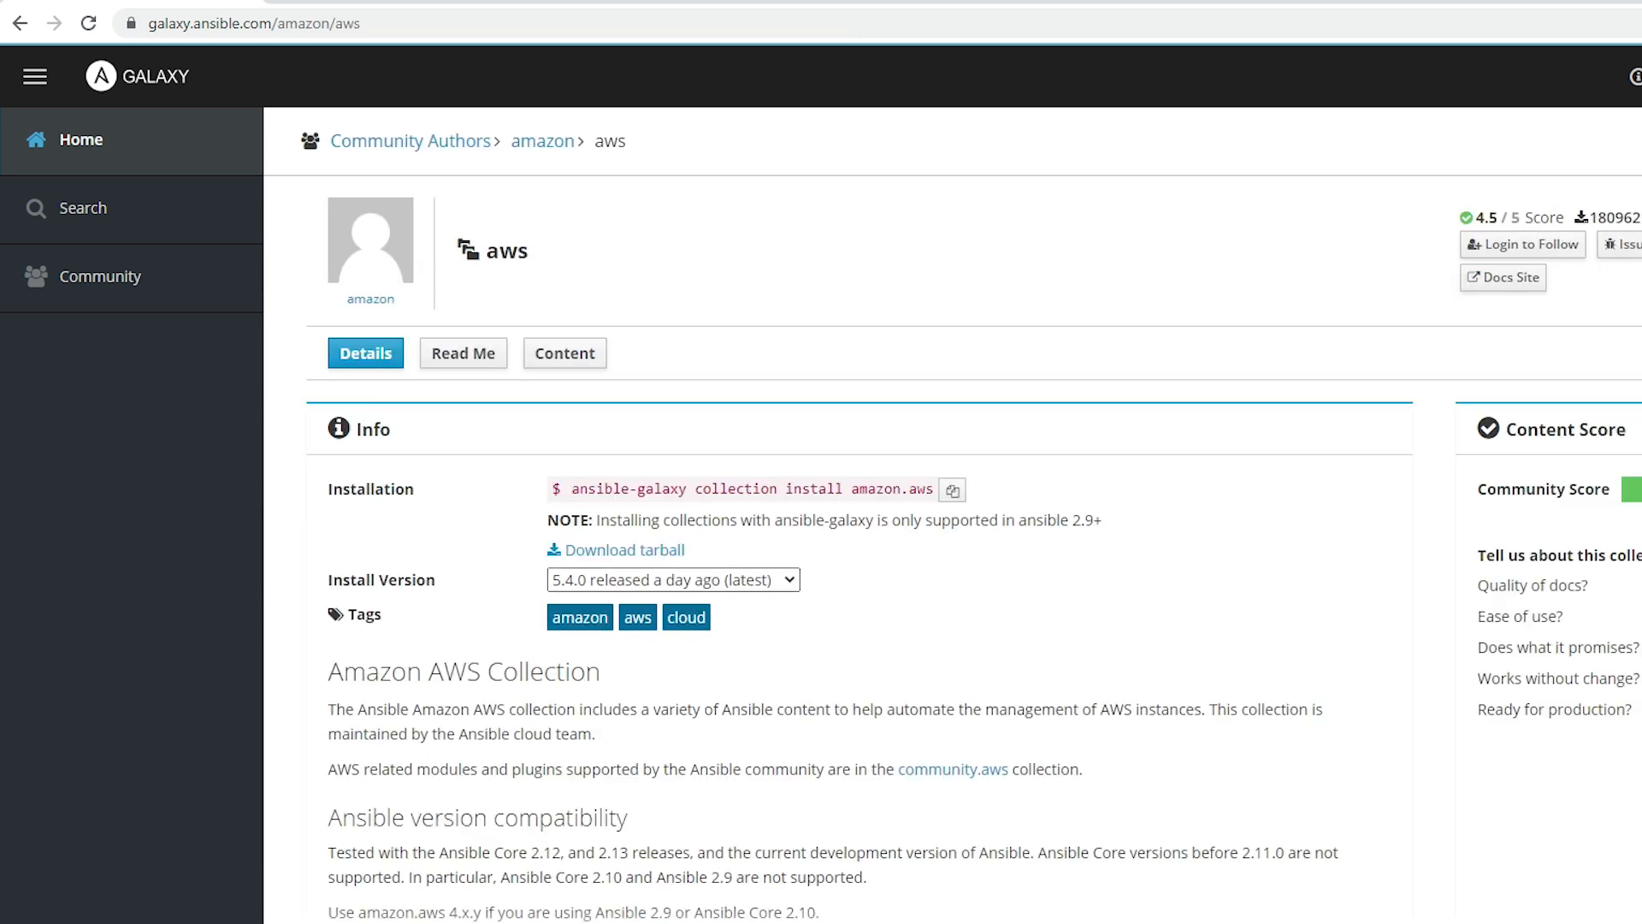
{"action": "left_click", "coordinate": [672, 579]}
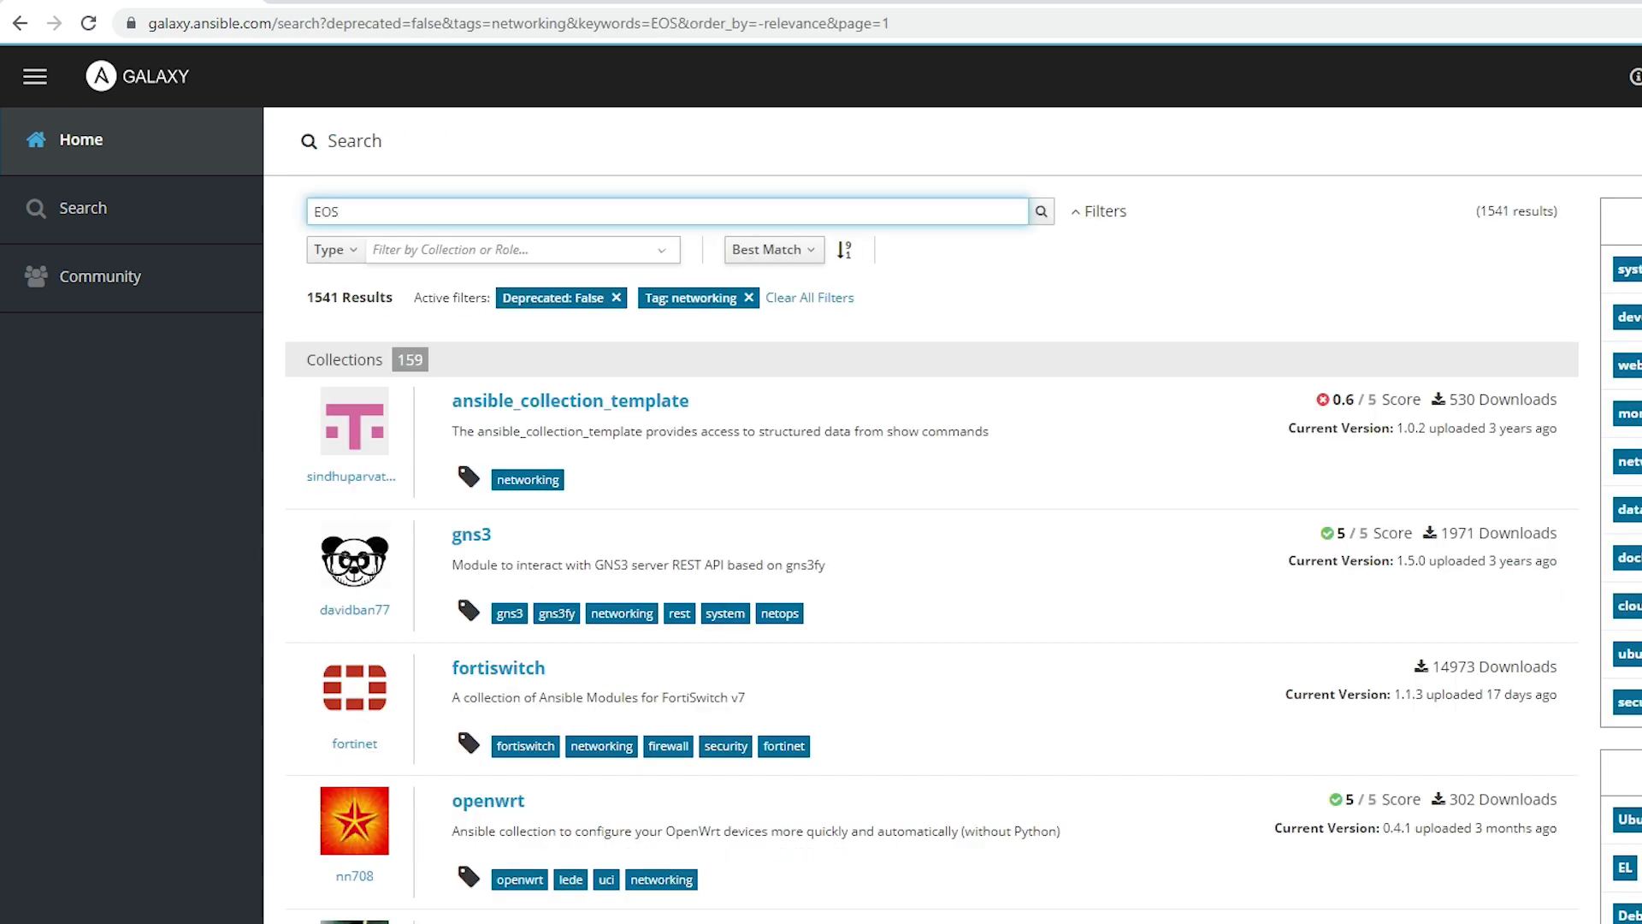
{"action": "left_click", "coordinate": [1040, 211]}
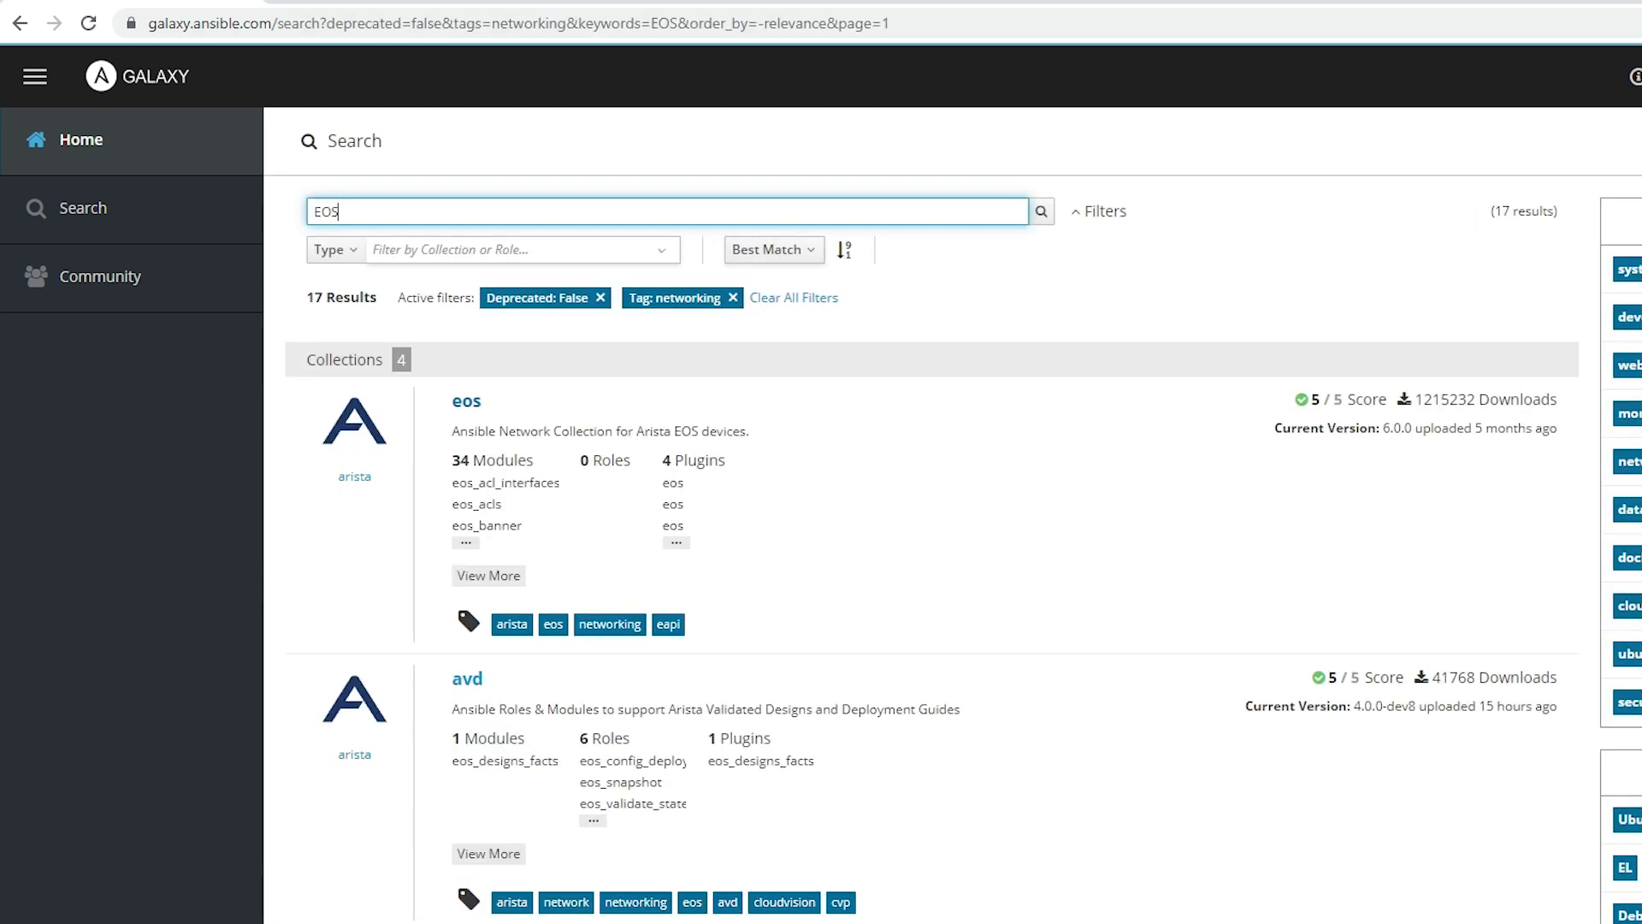
{"action": "left_click", "coordinate": [466, 402]}
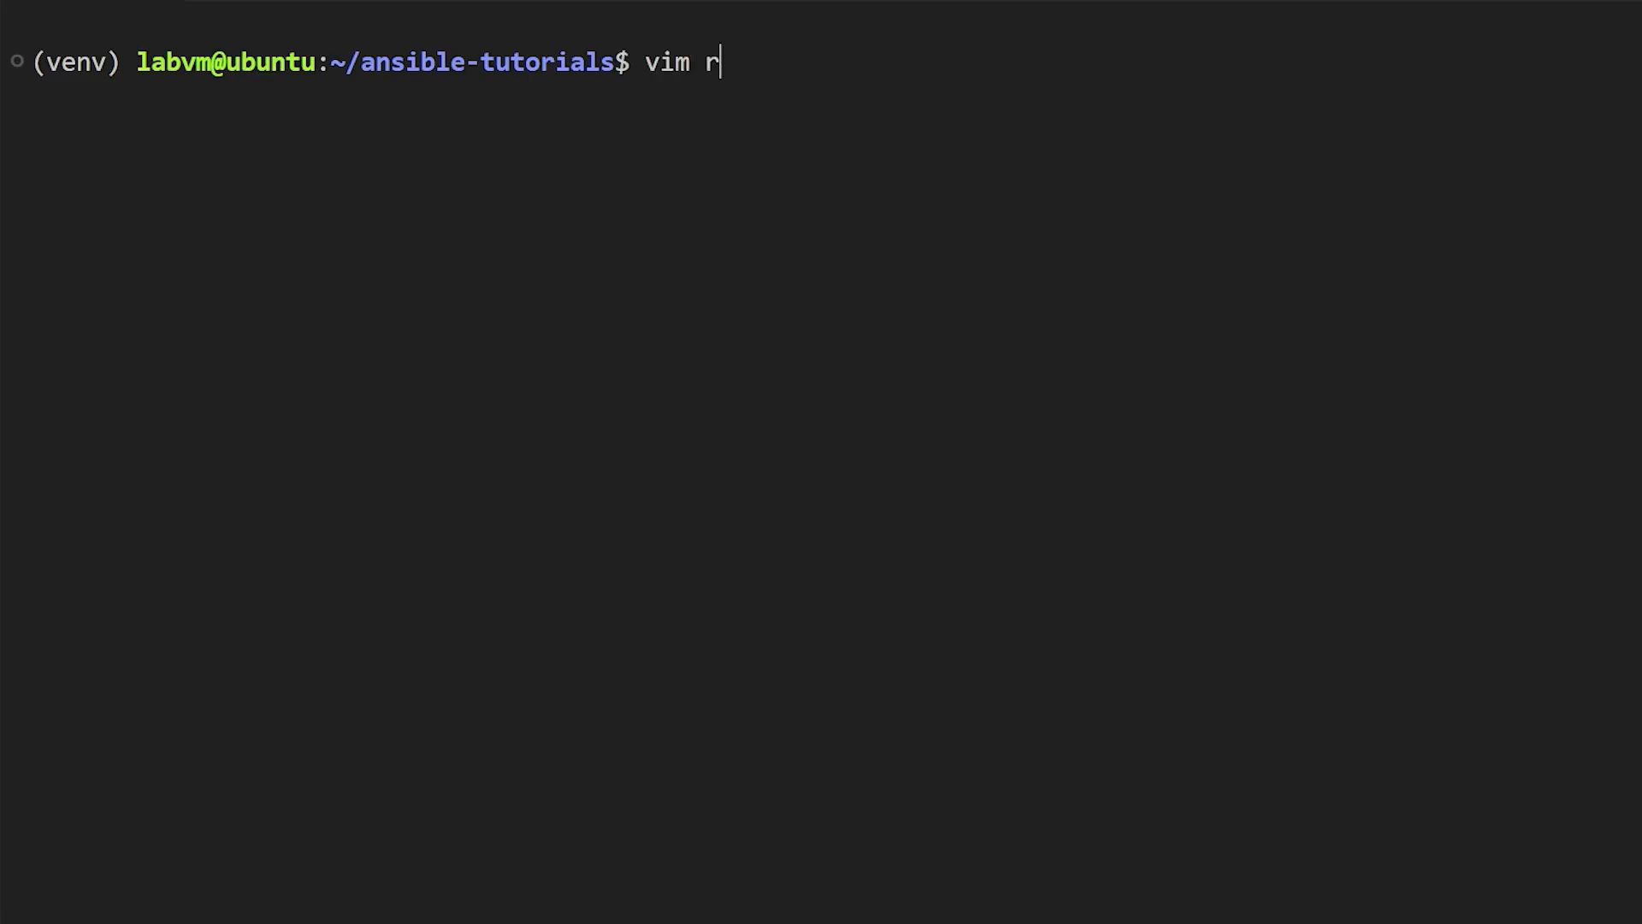
Write requirements.yml in vim listing collections amazon.aws 5.4.0 and arista.eos
{"action": "type", "text": "equirments"}
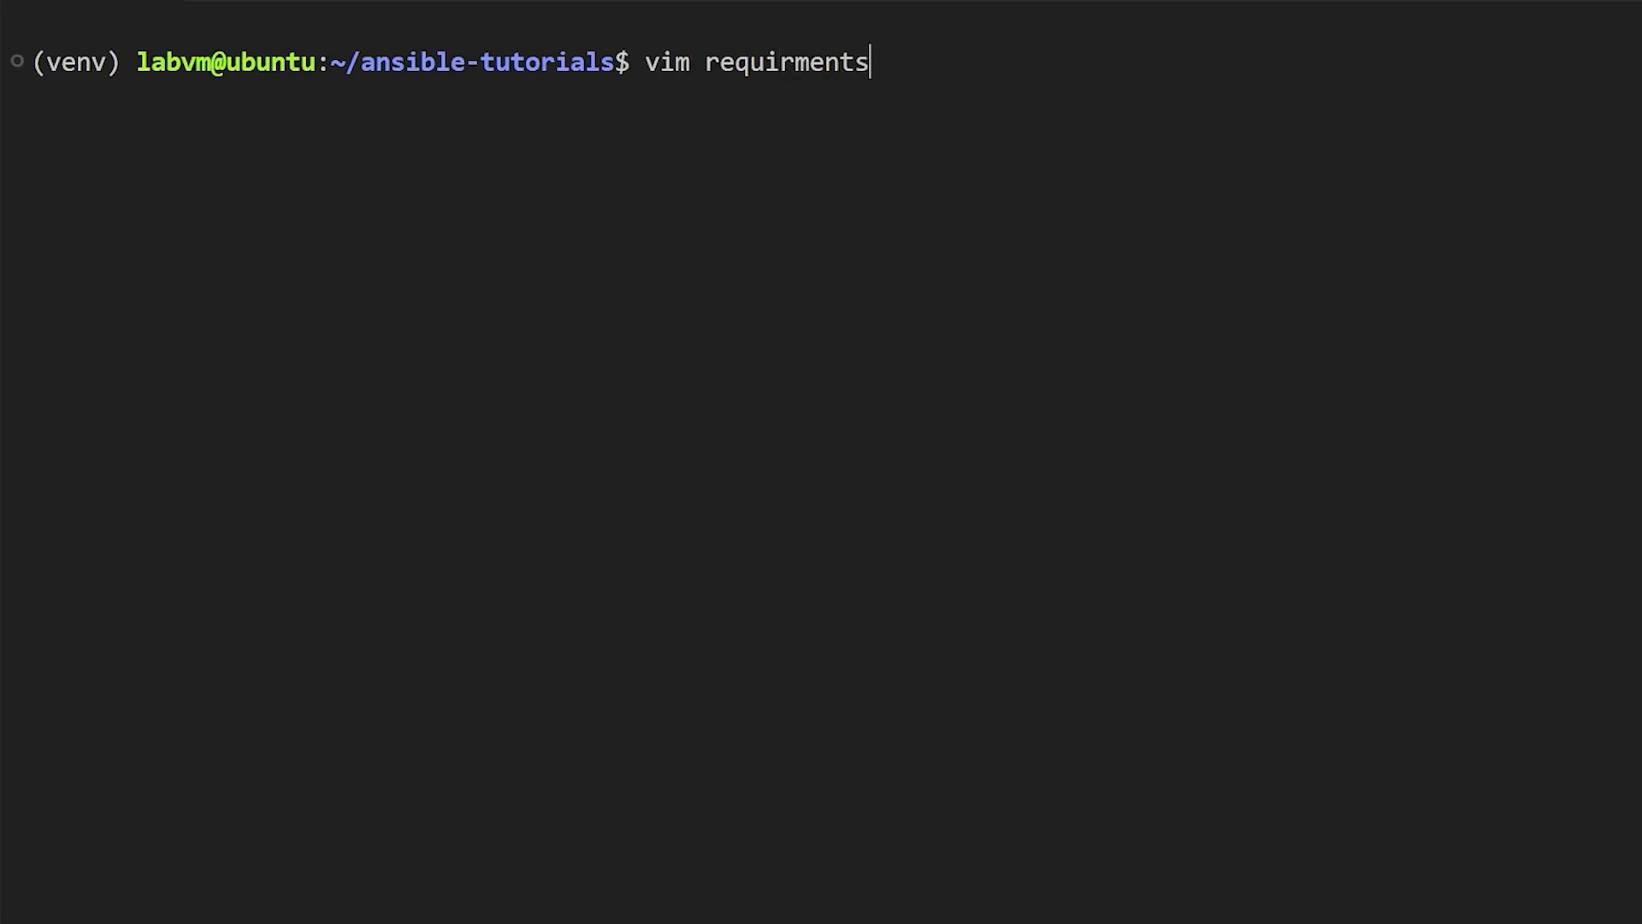
{"action": "type", "text": "e"}
{"action": "type", "text": "co"}
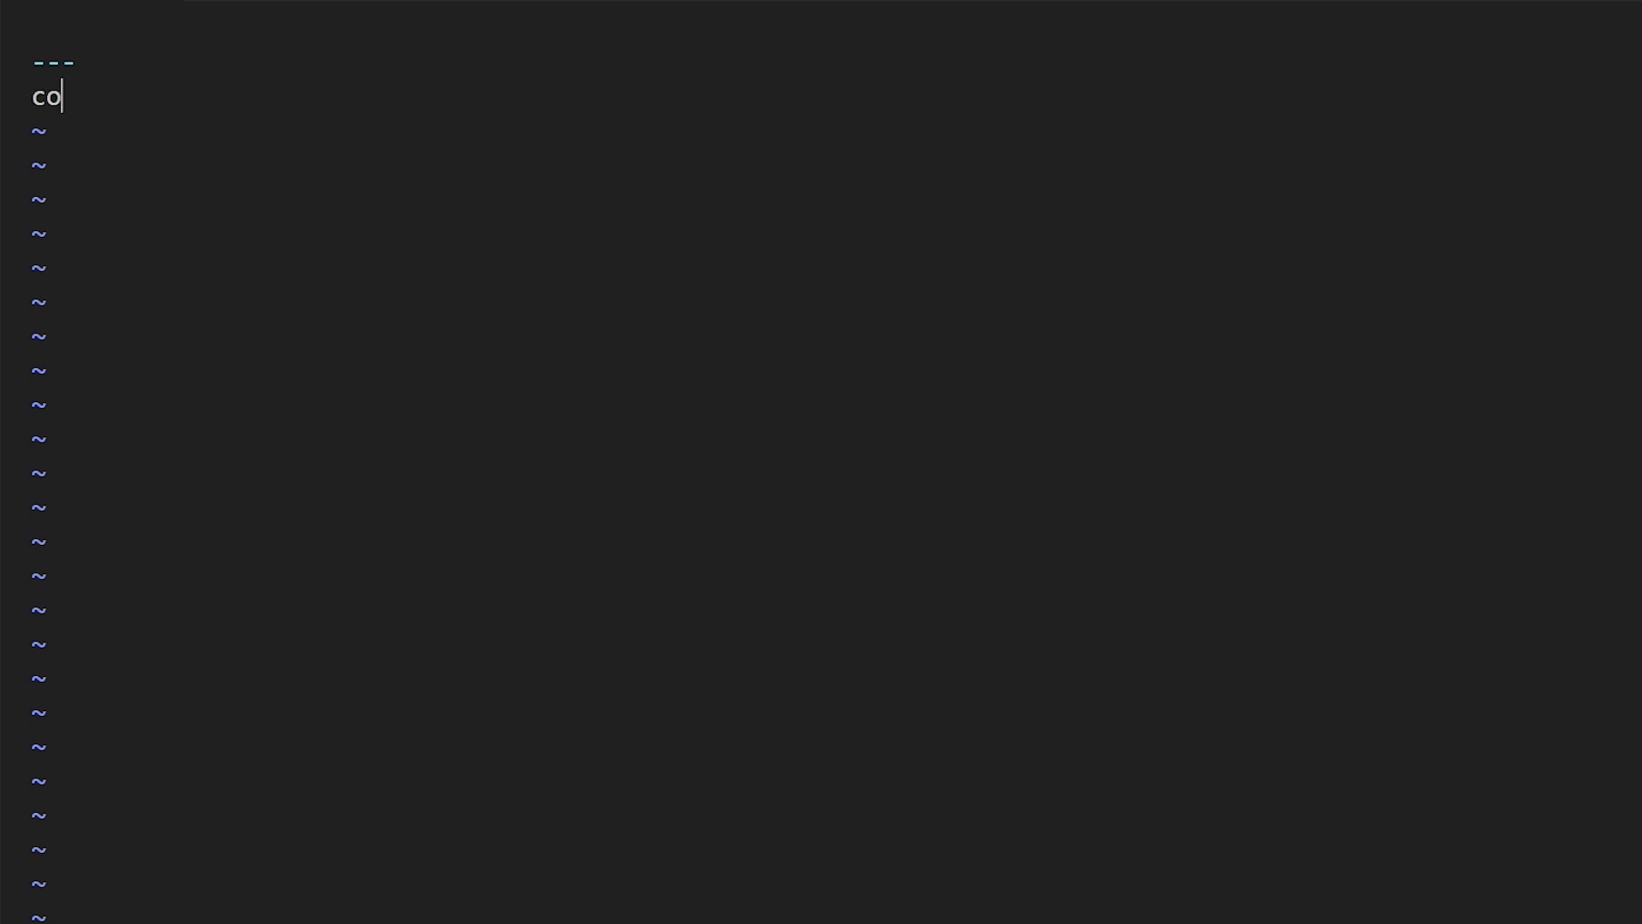
{"action": "type", "text": "llections"}
{"action": "type", "text": "- name"}
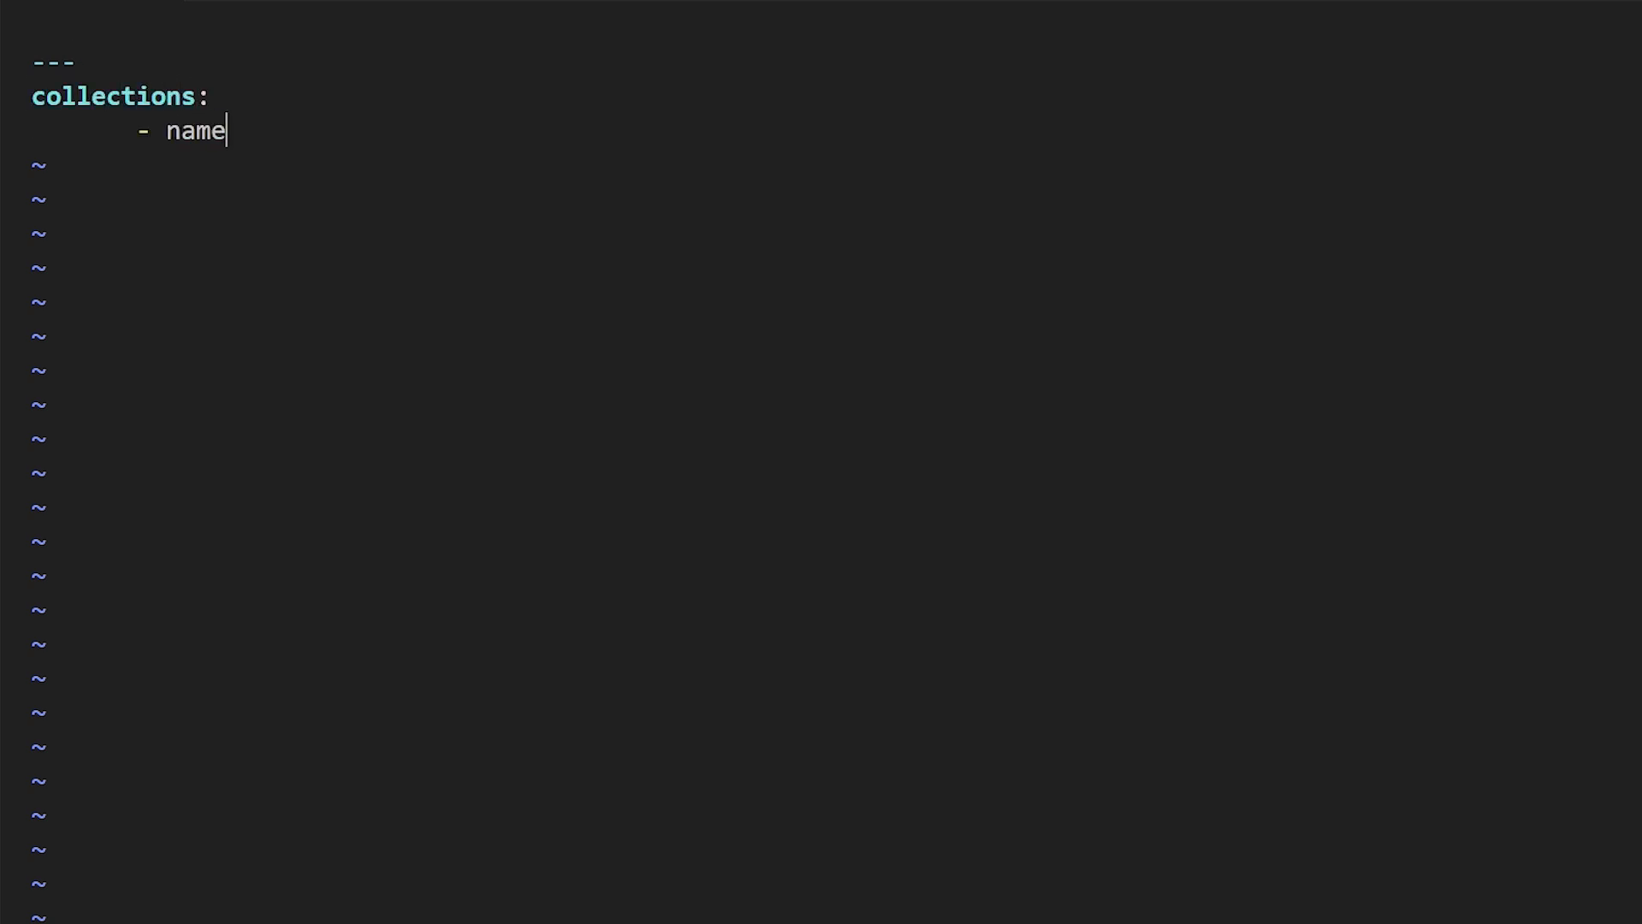
{"action": "type", "text": ": amazon.aws"}
{"action": "type", "text": "version: 5.4.0"}
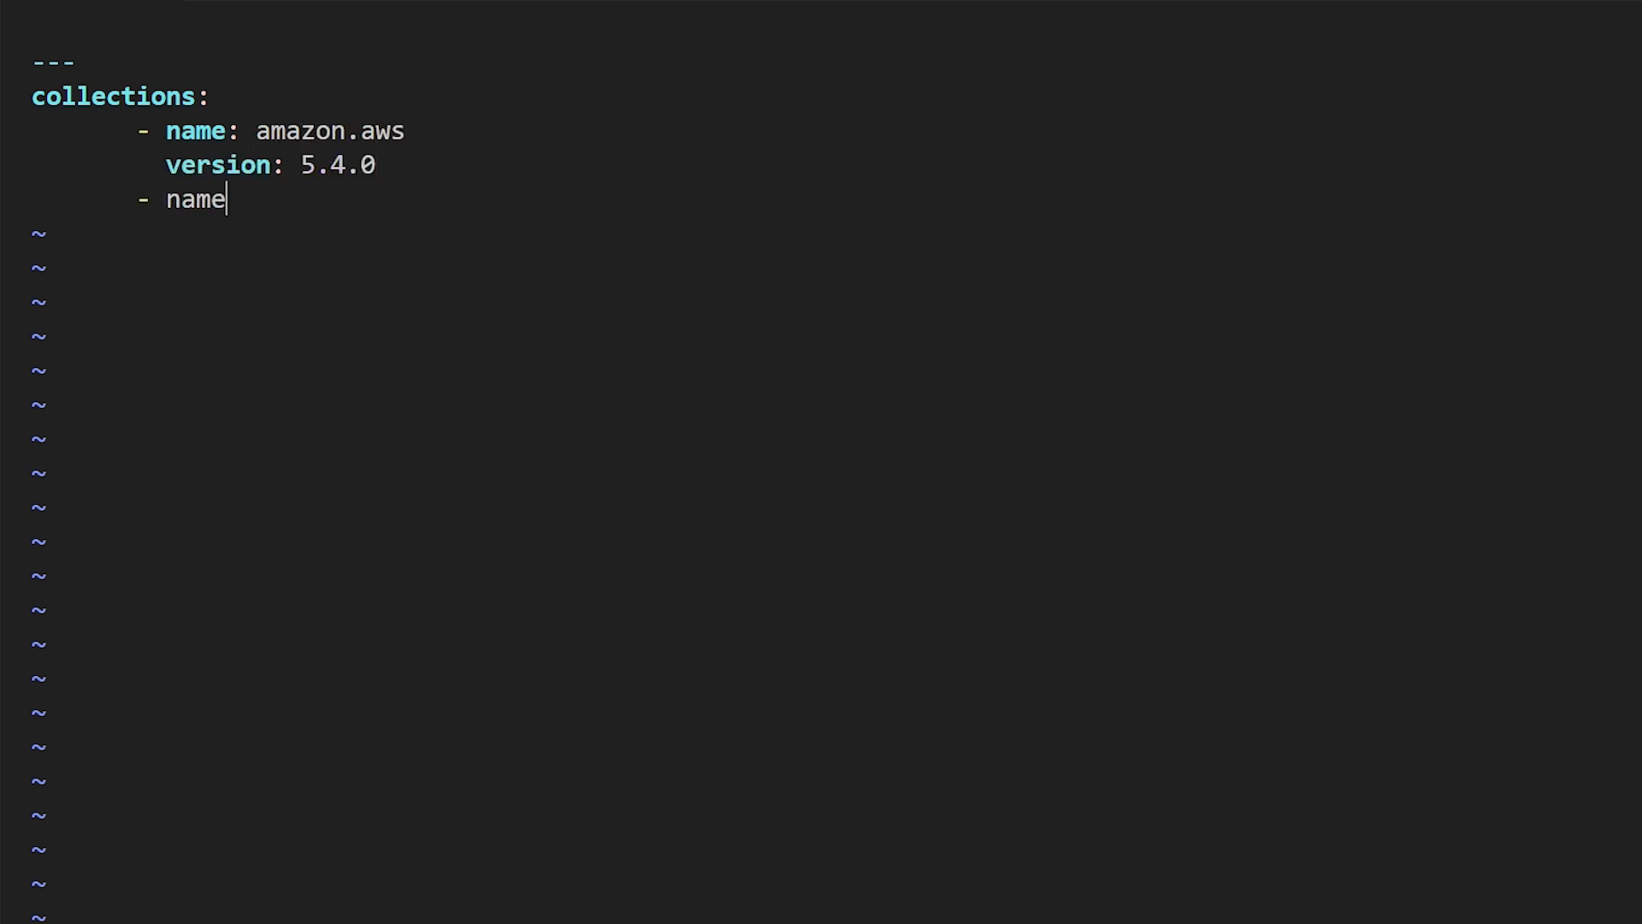
{"action": "type", "text": ": arist"}
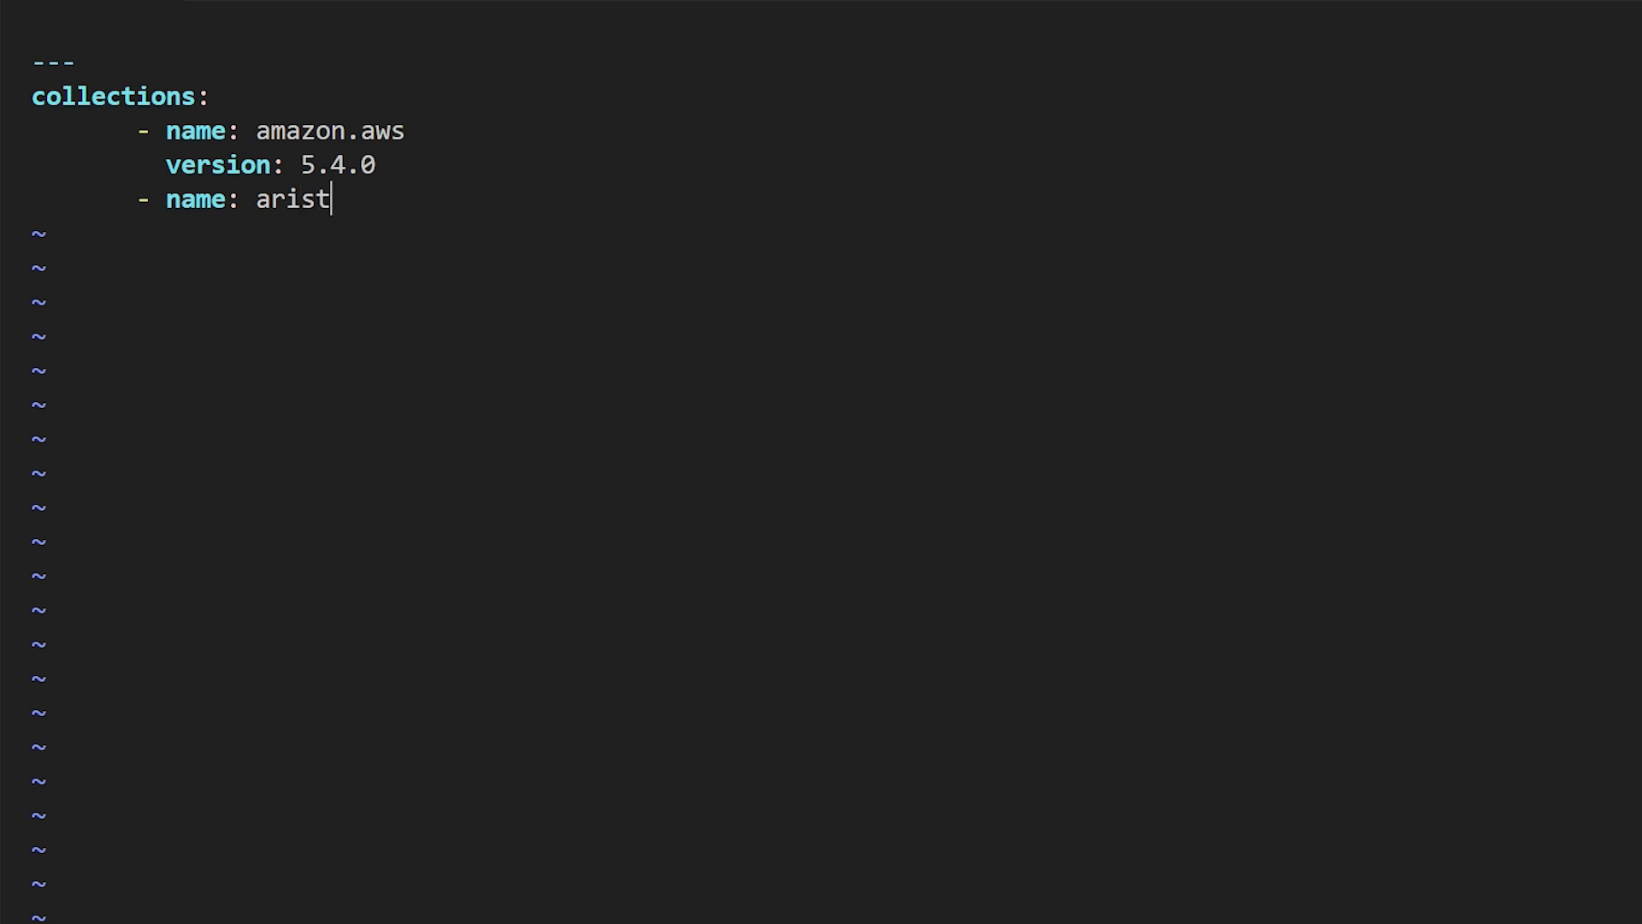
{"action": "type", "text": "a.eos"}
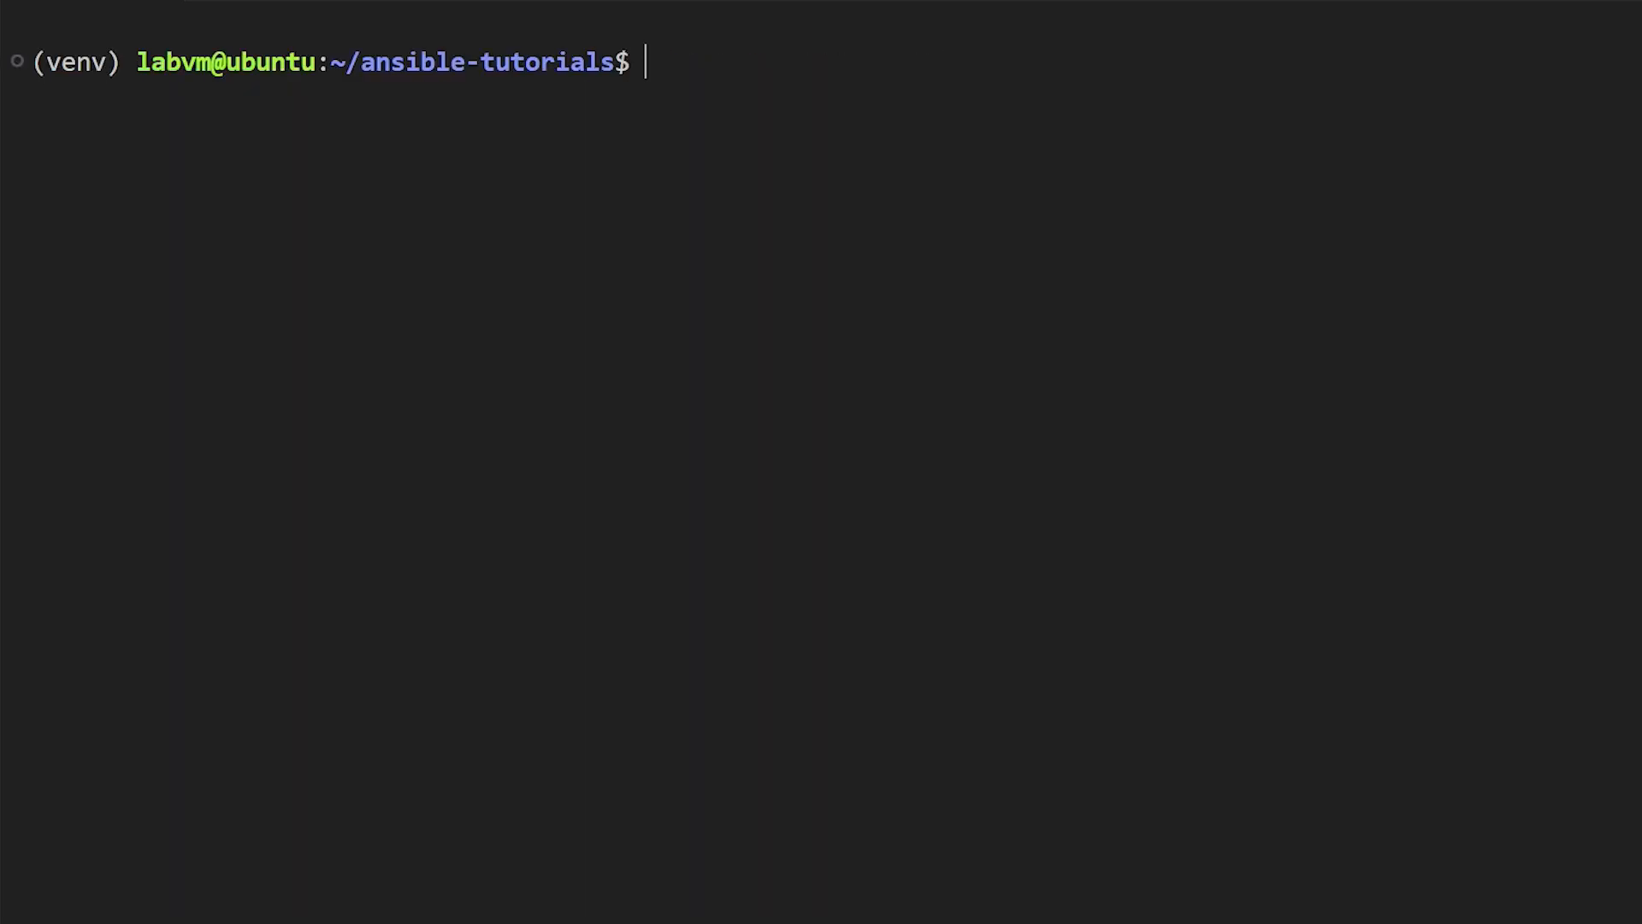
Type ansible-galaxy collection install -r requirements.yml at the prompt
{"action": "type", "text": "ansible-galaxy"}
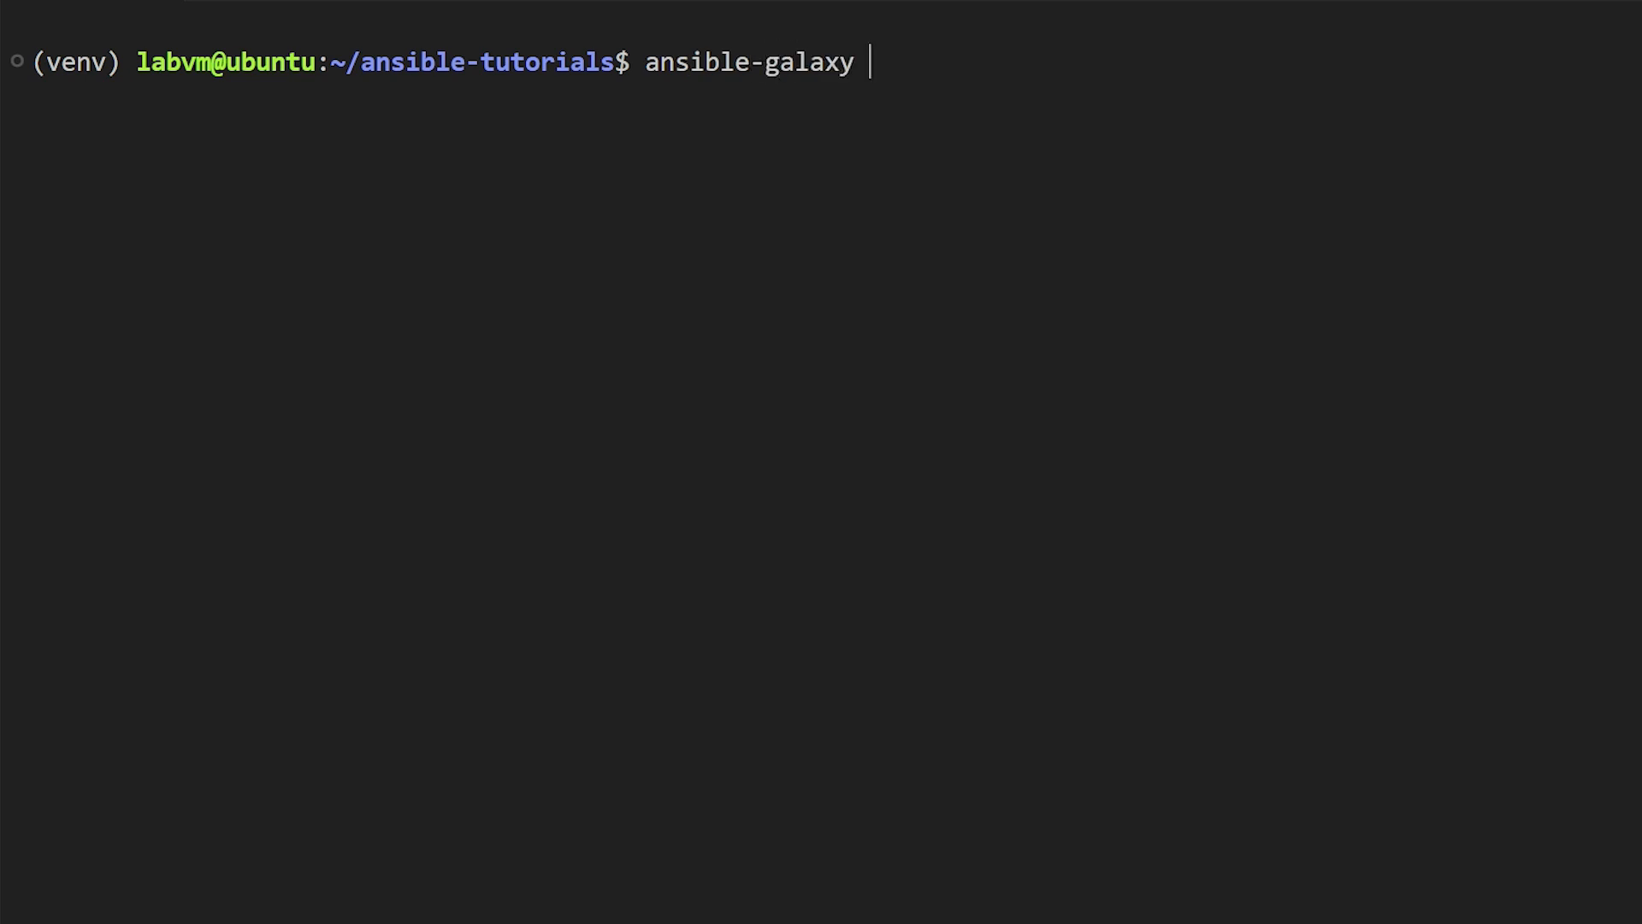
{"action": "type", "text": "collection"}
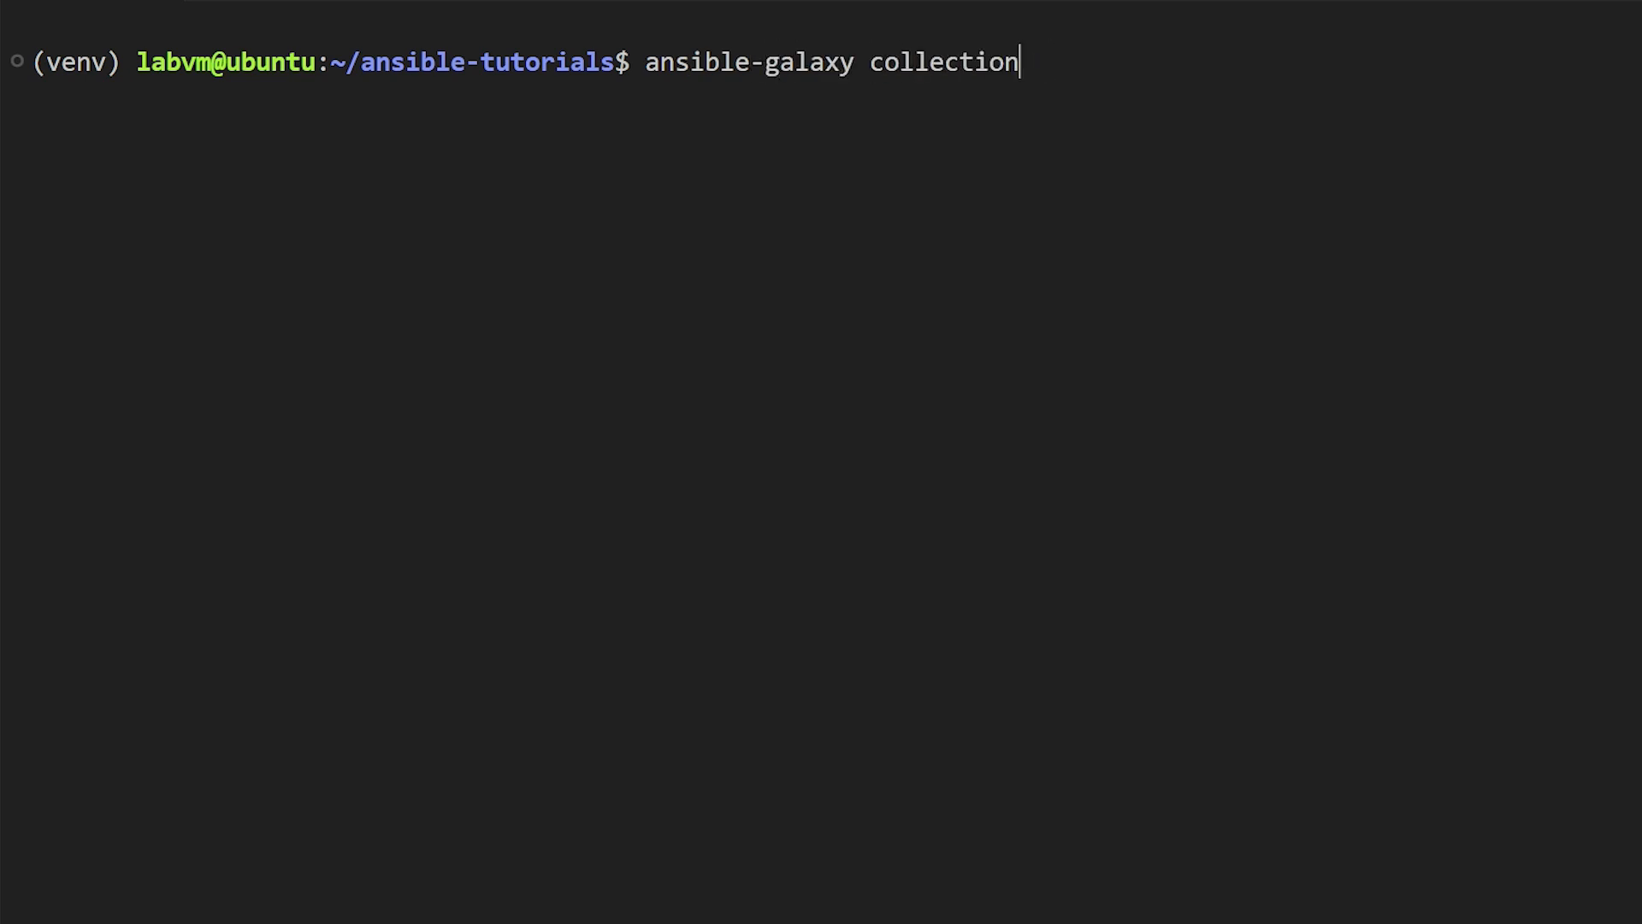
{"action": "type", "text": "install -r r"}
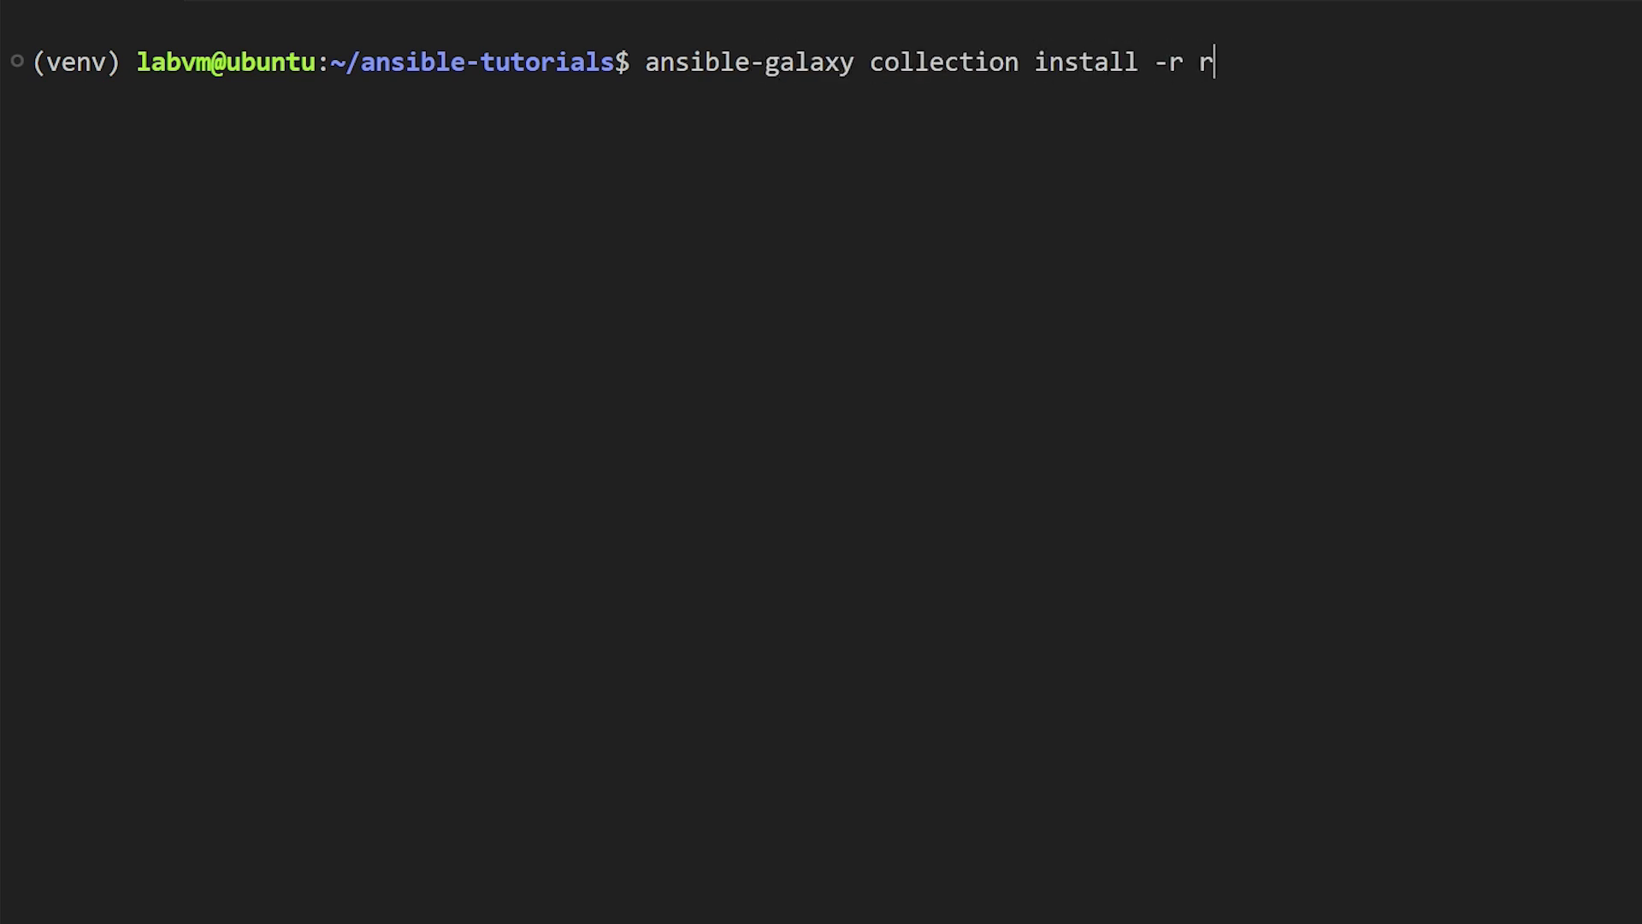